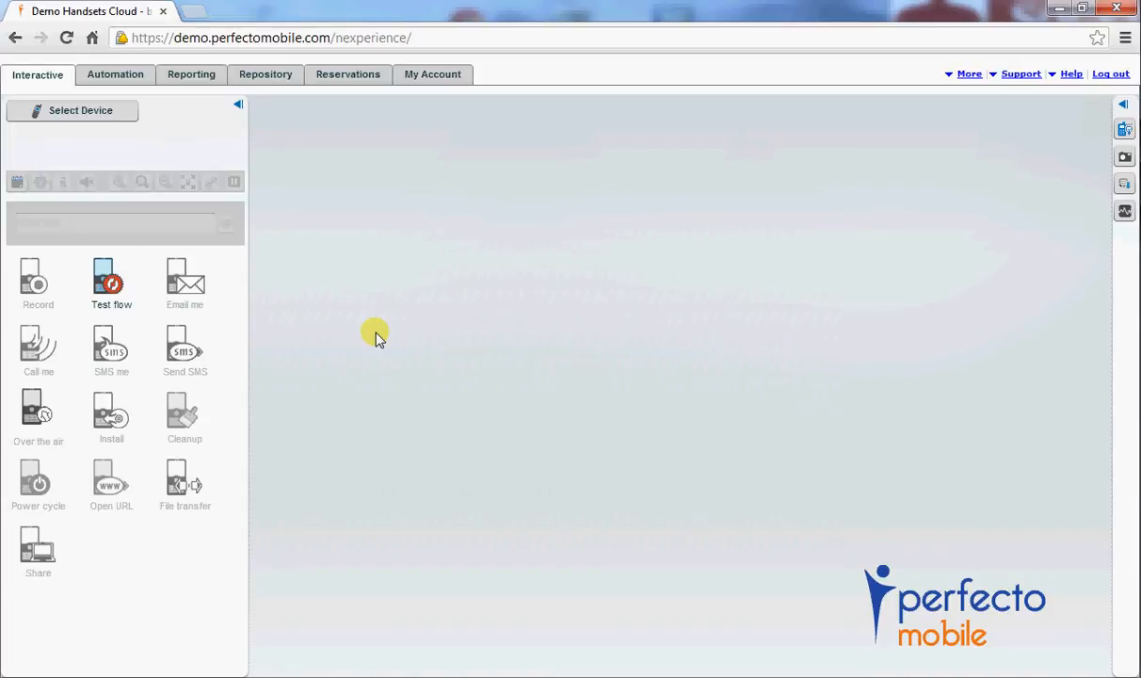
mouse_move(294, 301)
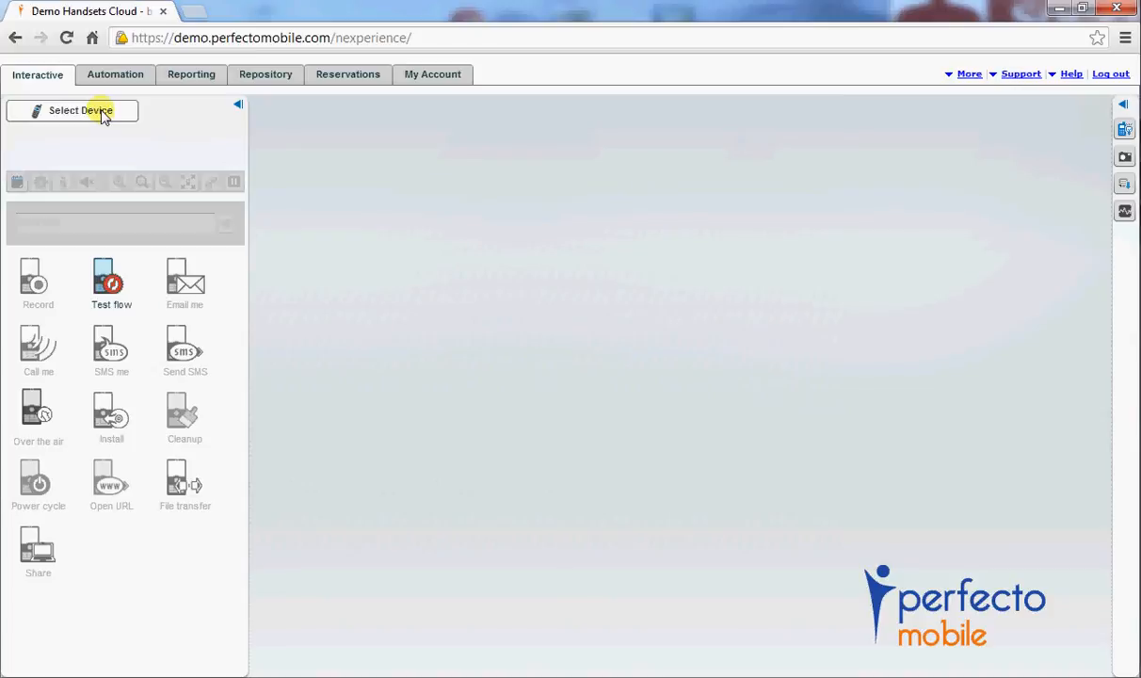
- Bring up the Select Device list of available Apple and Android handsets
left_click(79, 109)
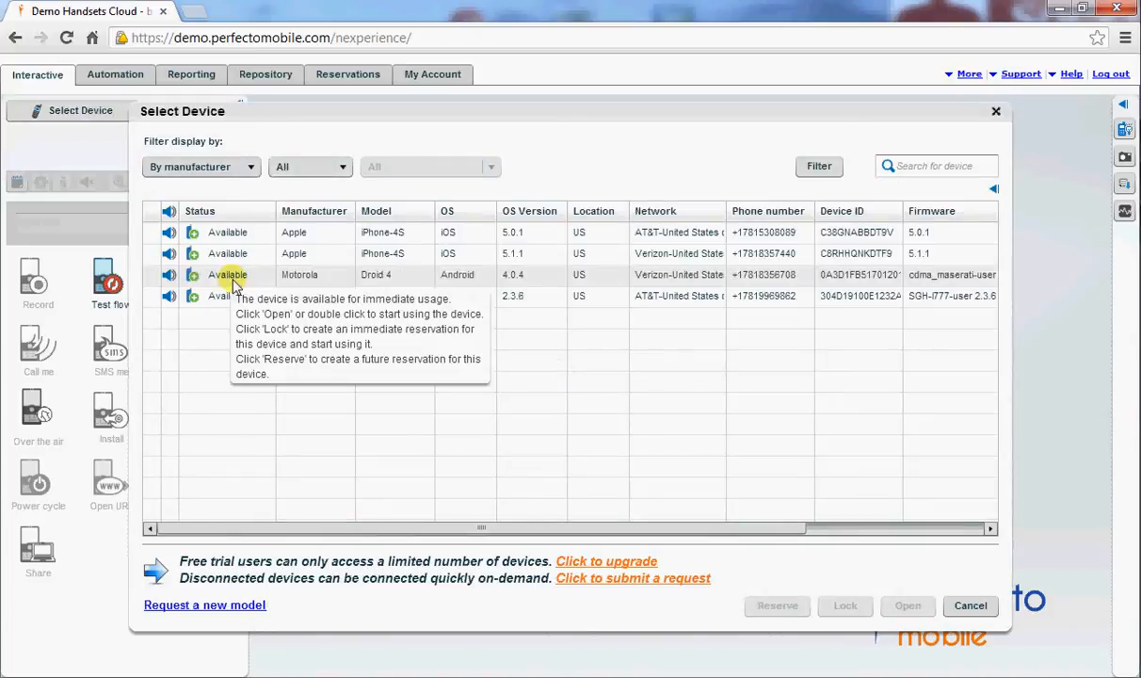
mouse_move(241, 252)
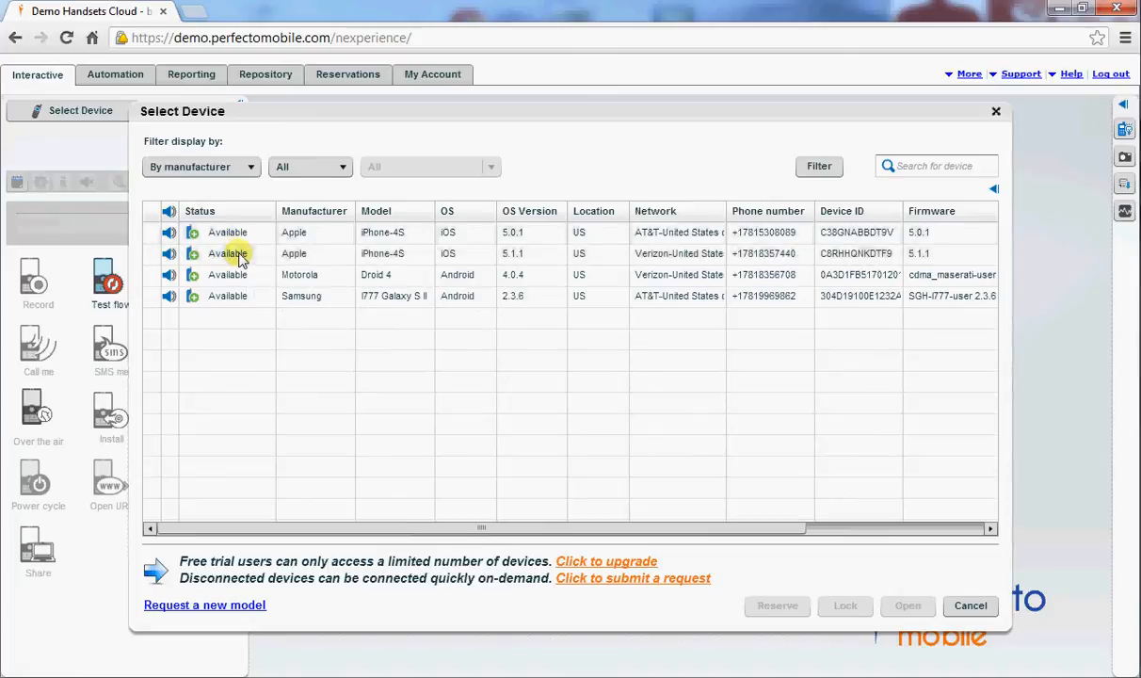
mouse_move(262, 331)
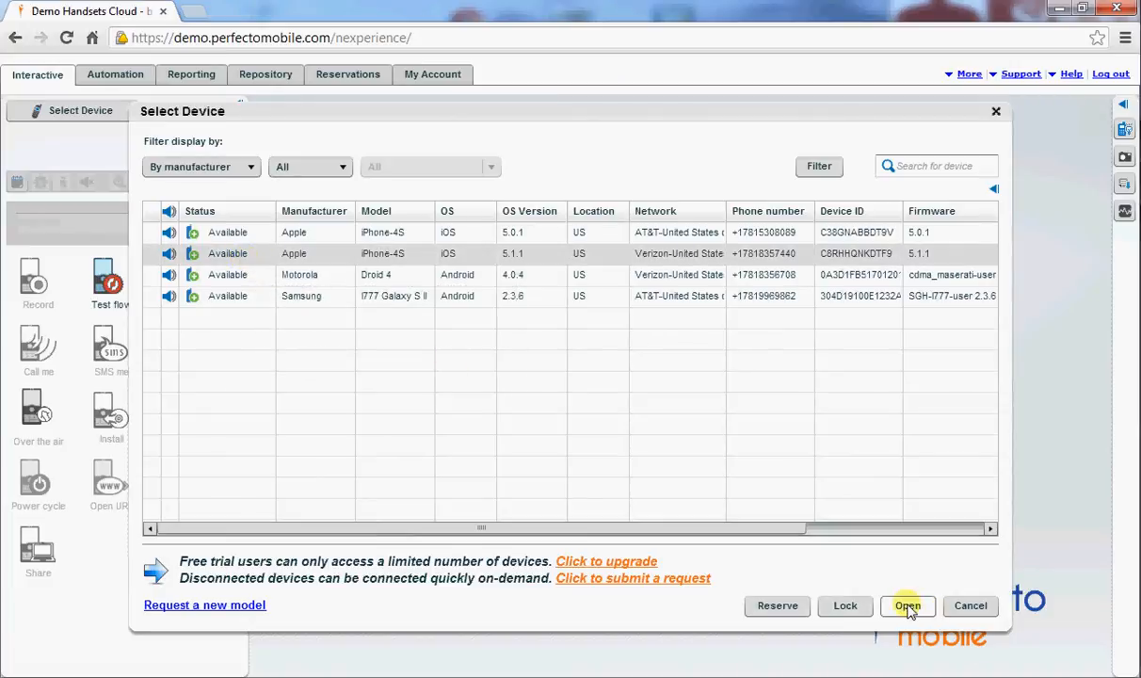
- Connect to the Apple iPhone-4S (iOS 5.1.1) so its live home screen appears
left_click(908, 607)
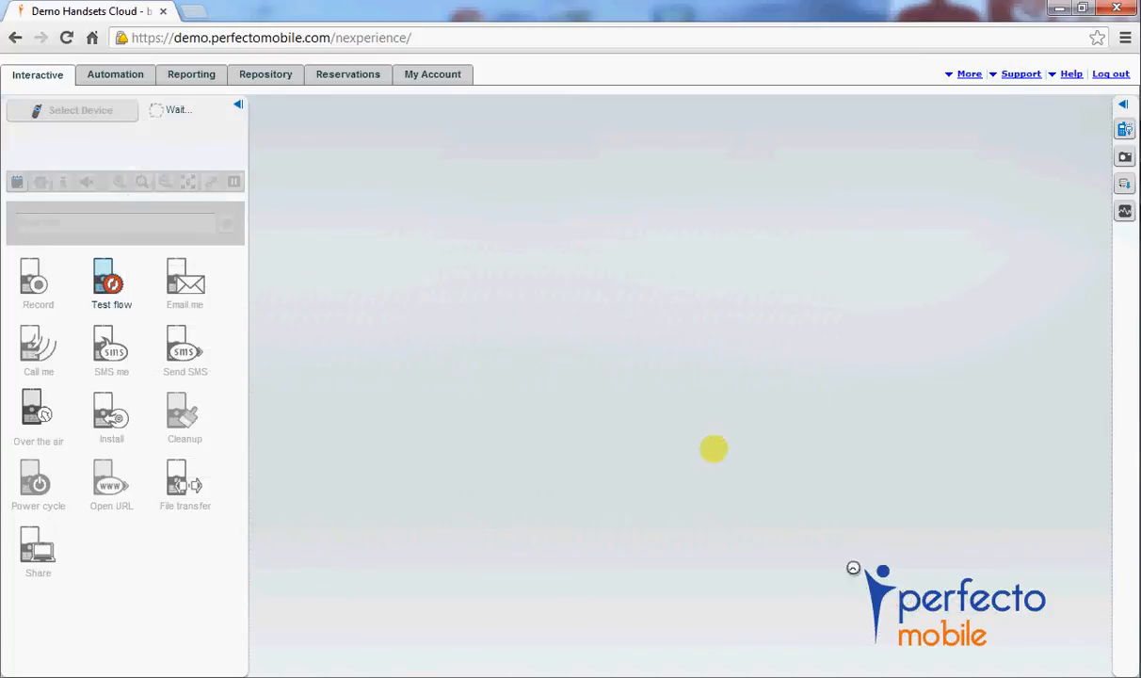
mouse_move(349, 181)
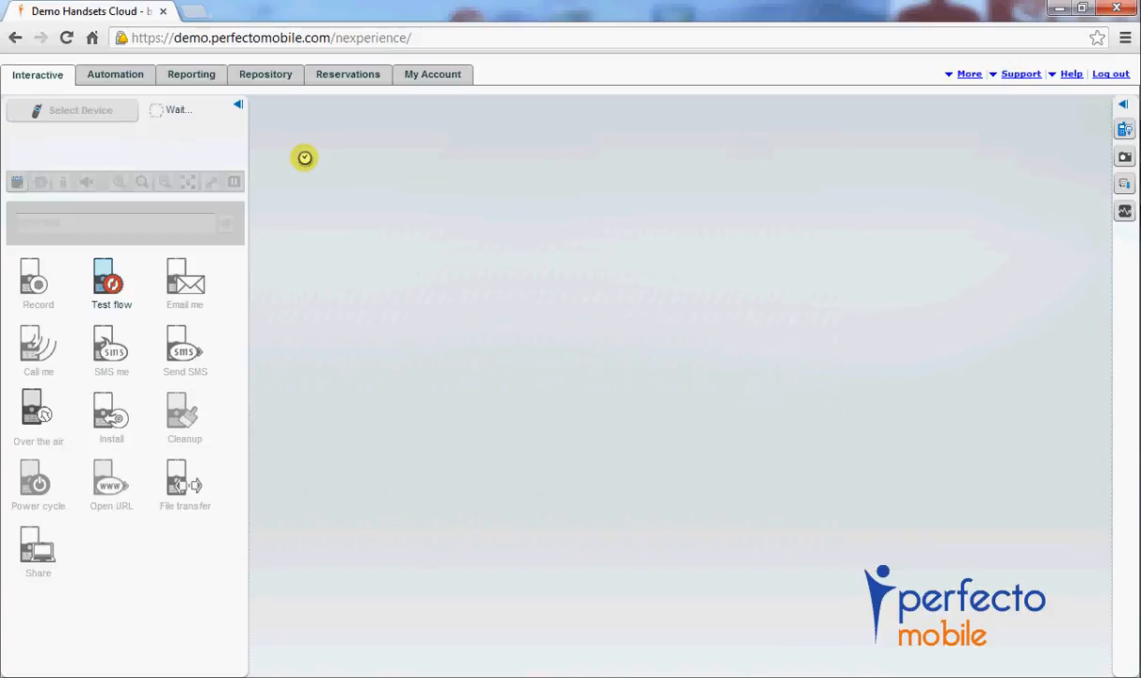
left_click(79, 109)
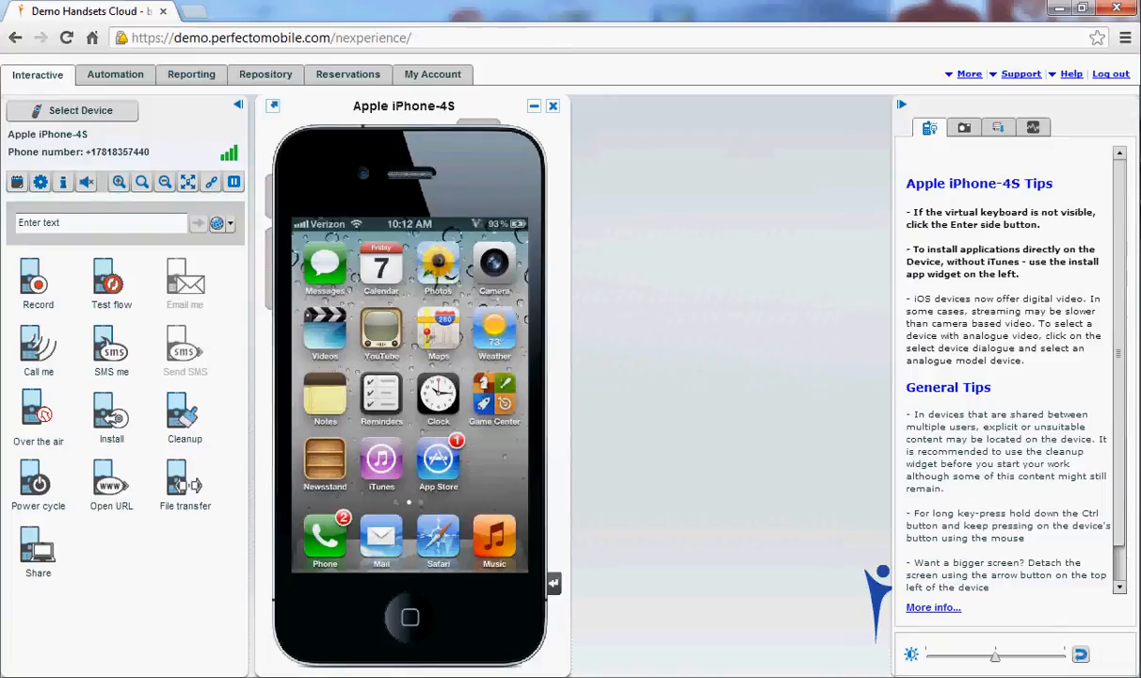
left_click(38, 348)
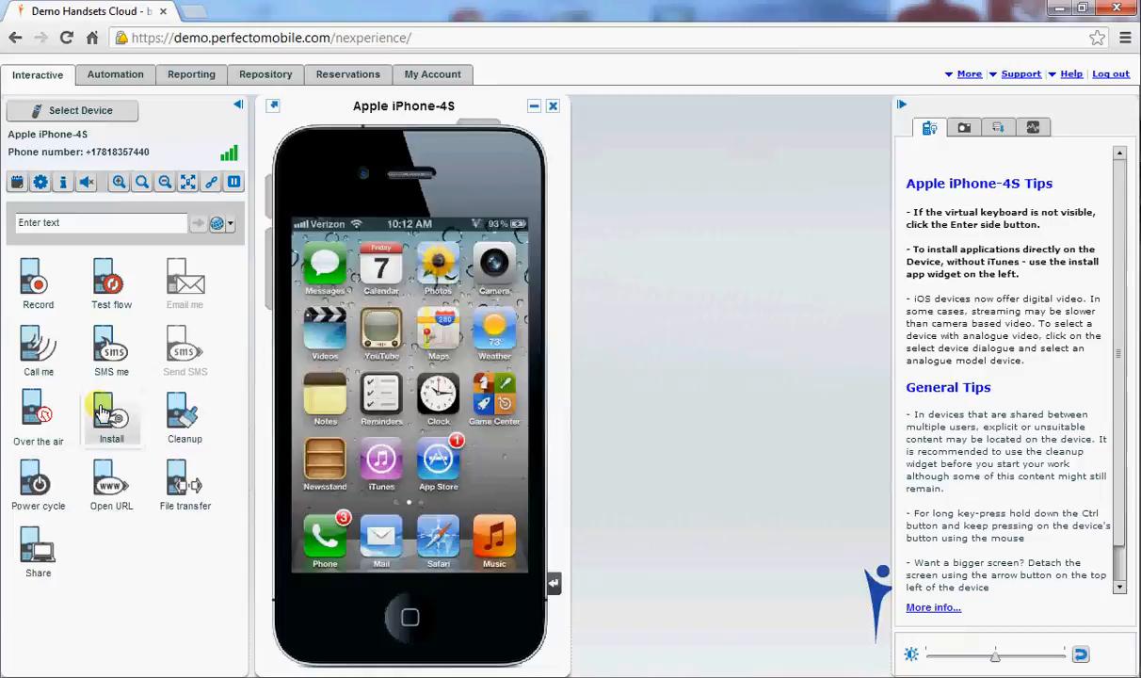
- Install Life-Cycle-Release-1.02.ipa from the repository's My Media > temp media folder onto the iPhone-4S
left_click(111, 414)
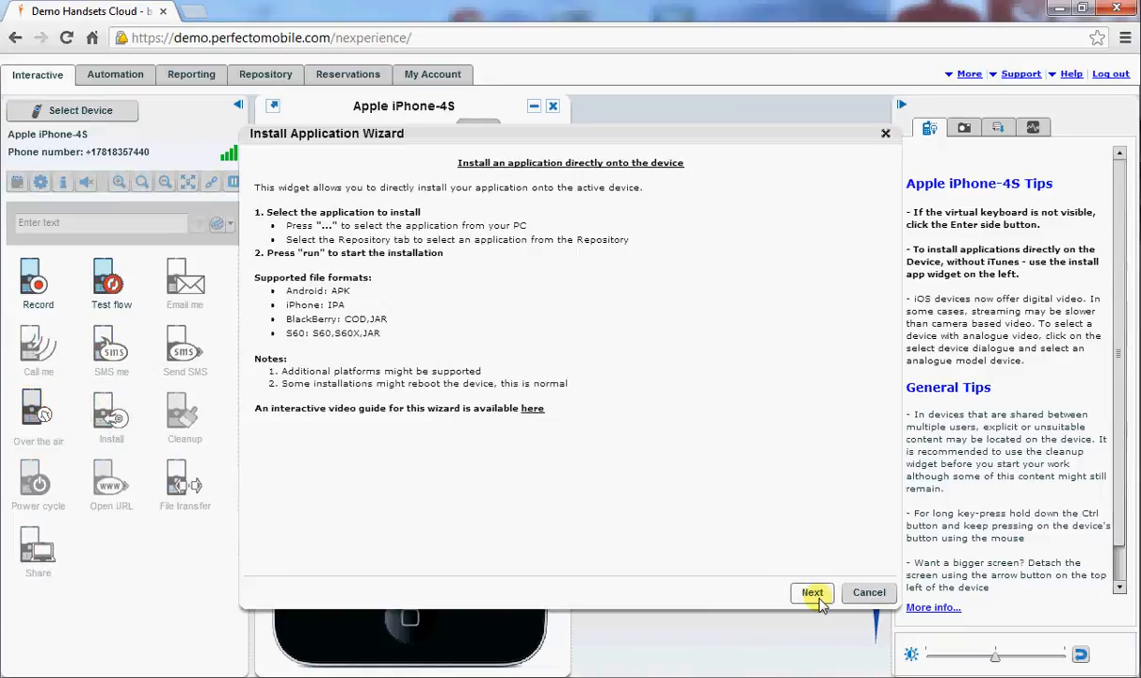
left_click(811, 591)
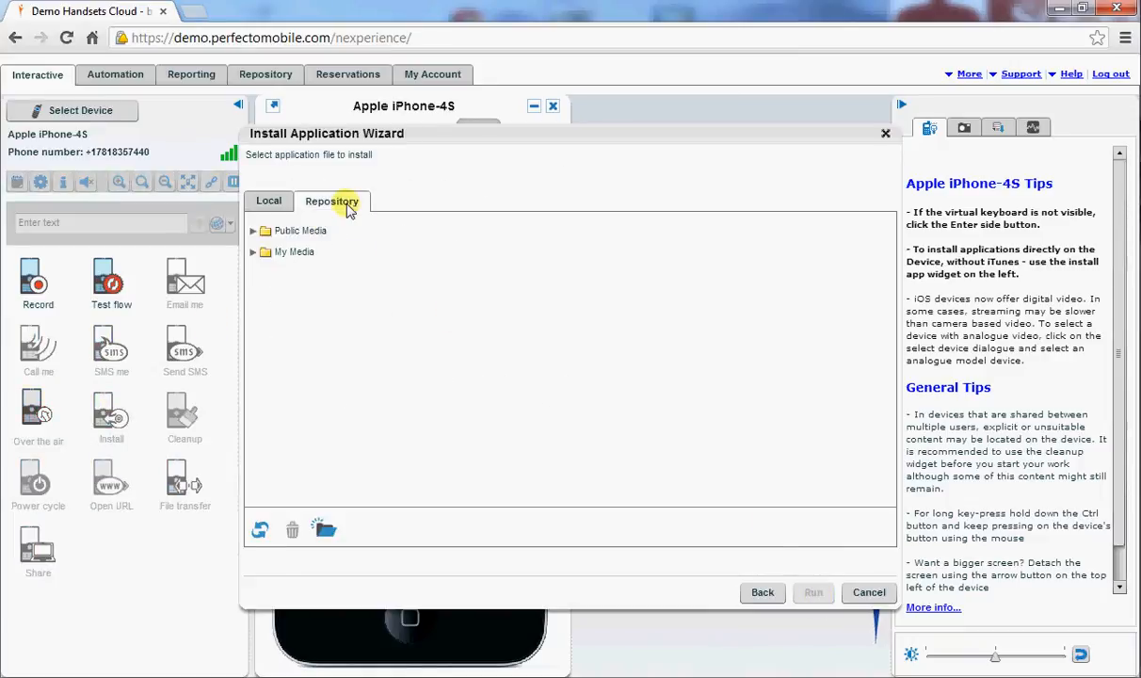
left_click(252, 252)
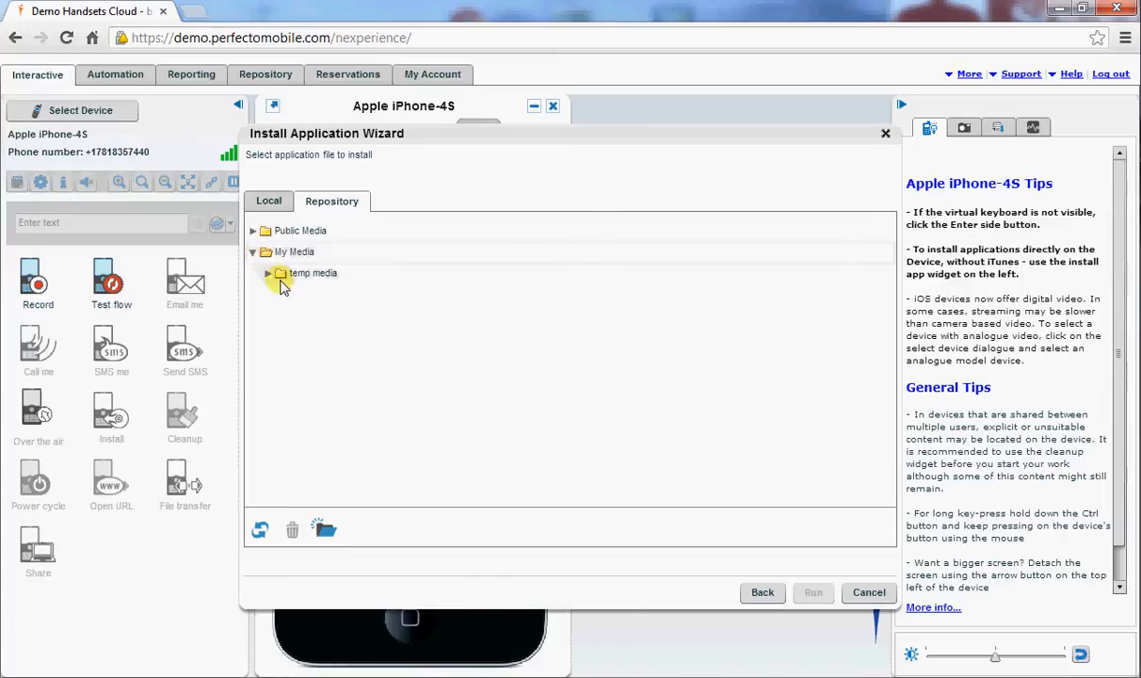
left_click(267, 273)
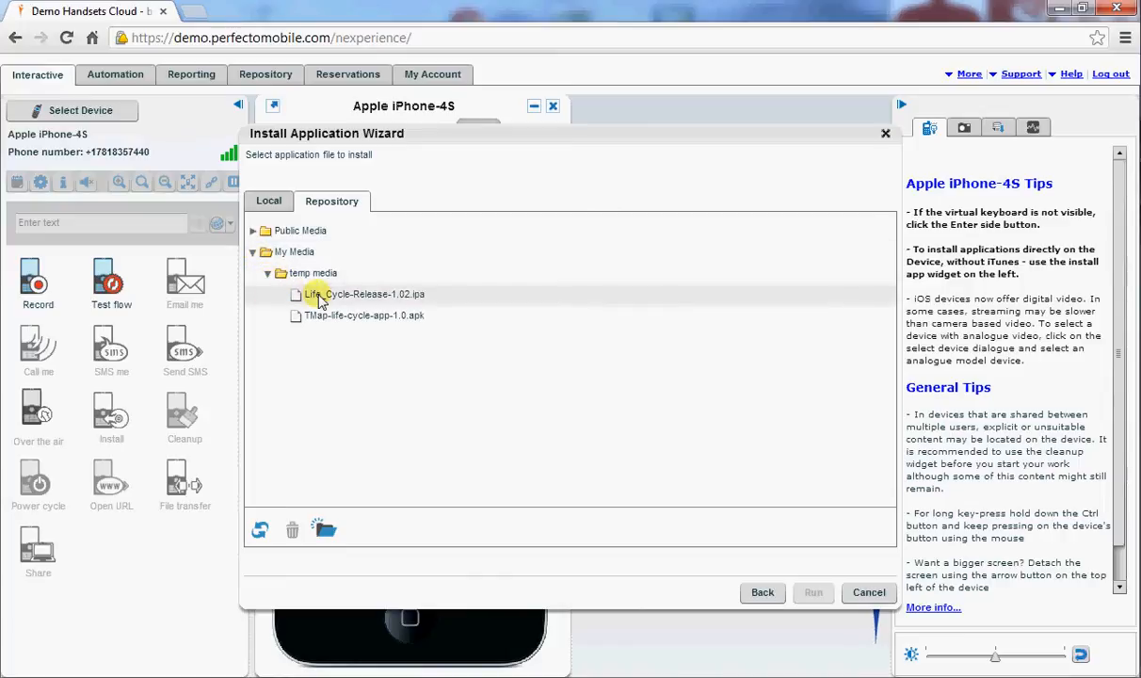
left_click(866, 592)
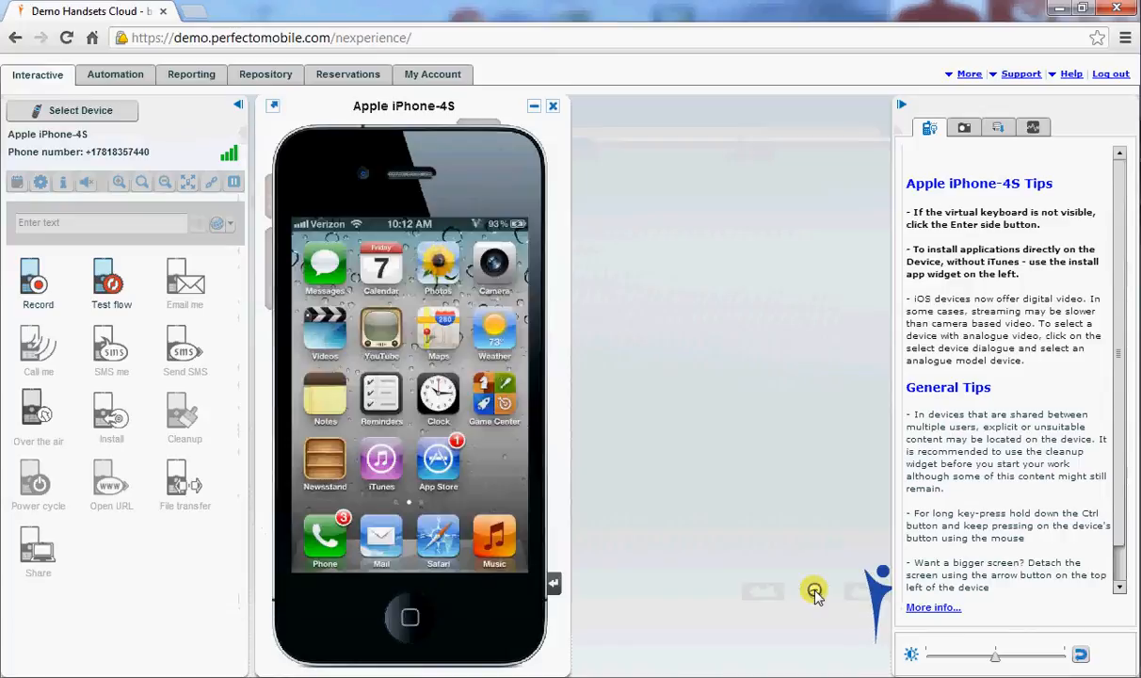
left_click(111, 414)
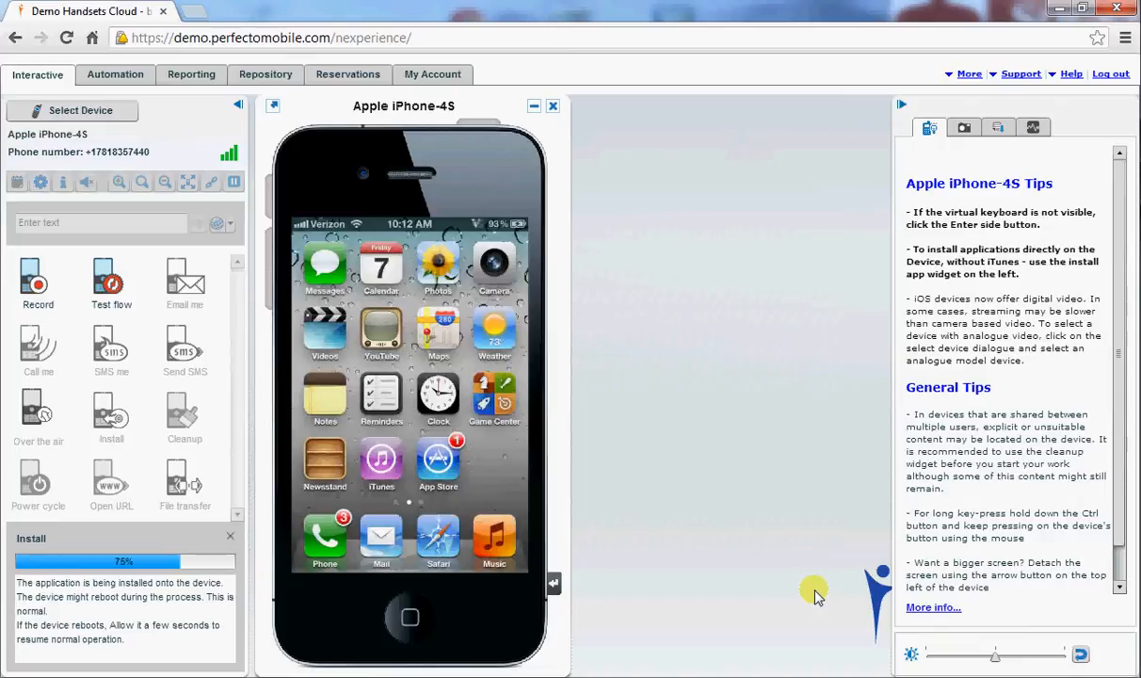
mouse_move(793, 561)
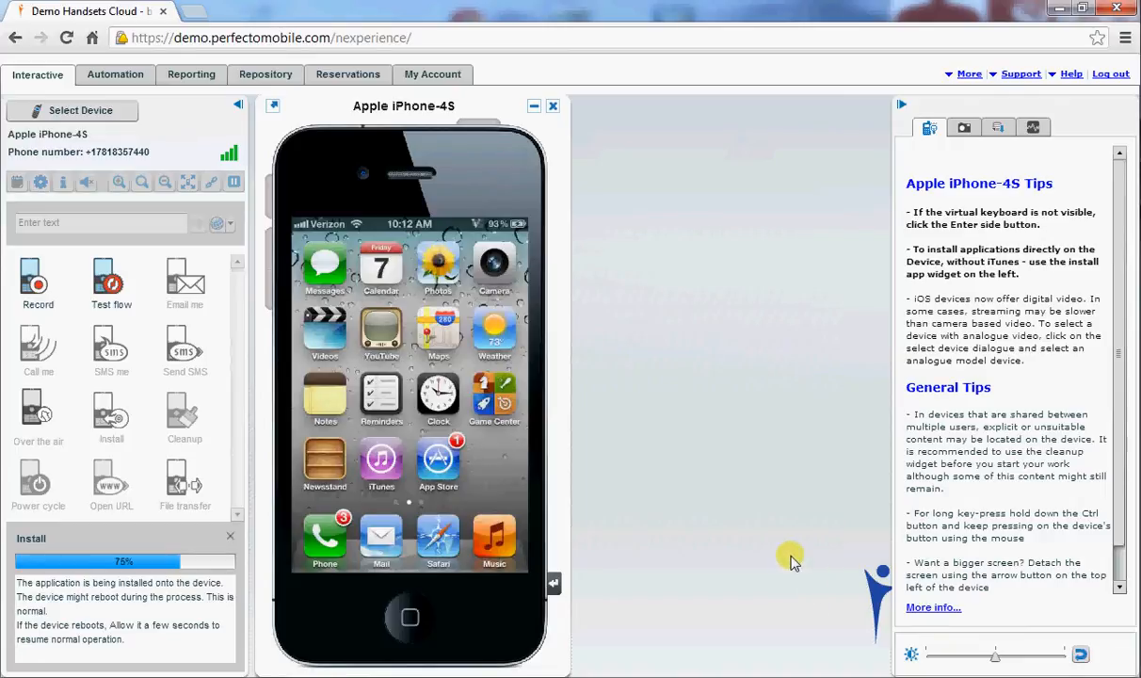
mouse_move(671, 248)
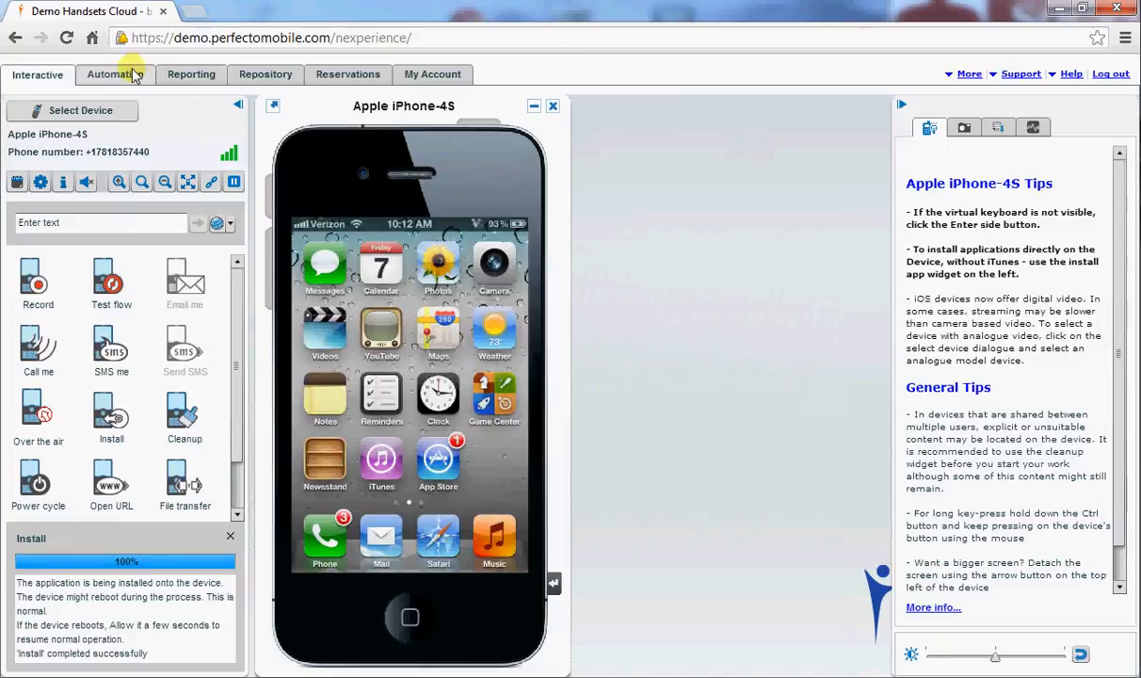
- Load the saved 'Test TMap app iPhone' script from My Scripts in the Automation workspace
left_click(115, 75)
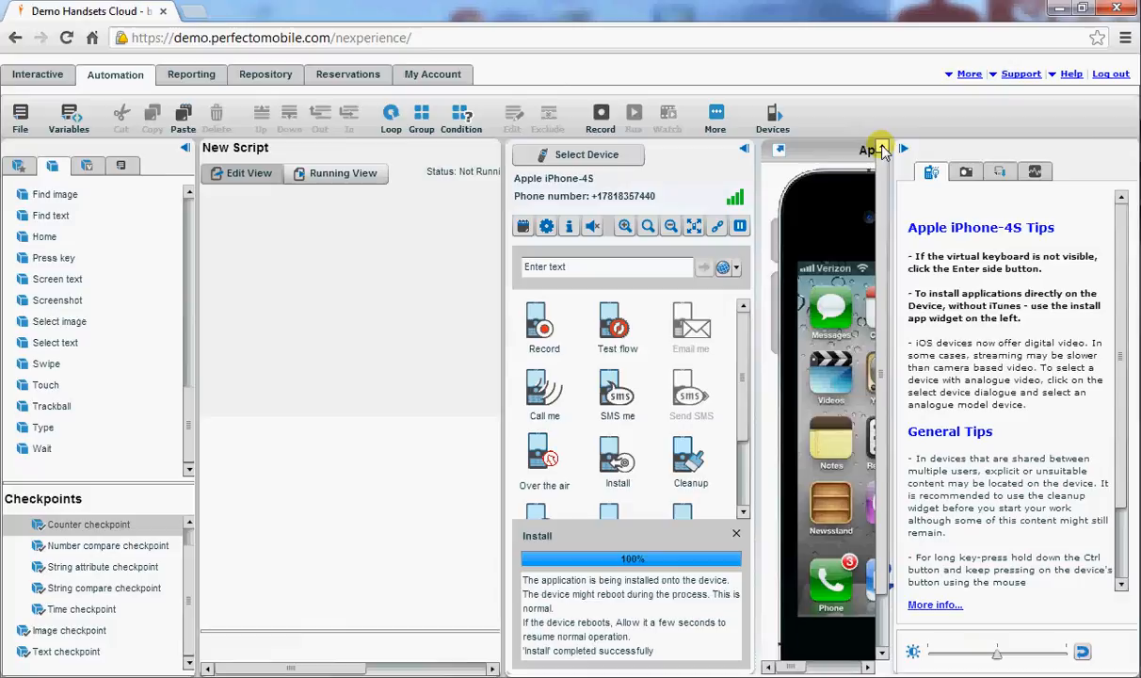
left_click(881, 149)
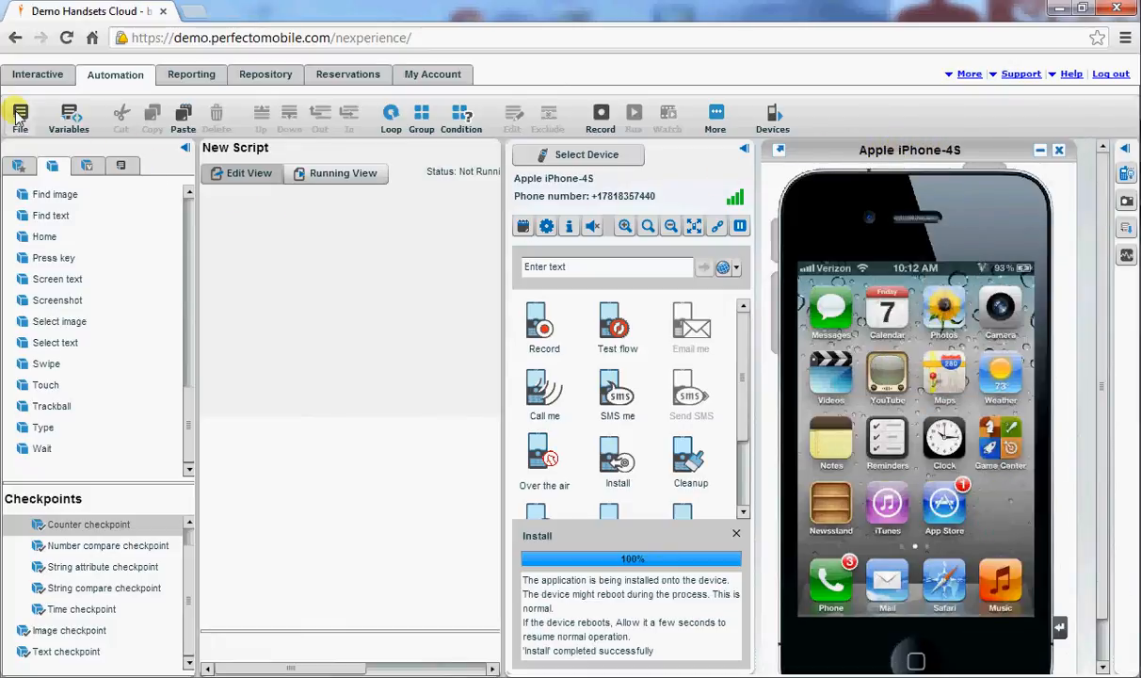
left_click(18, 117)
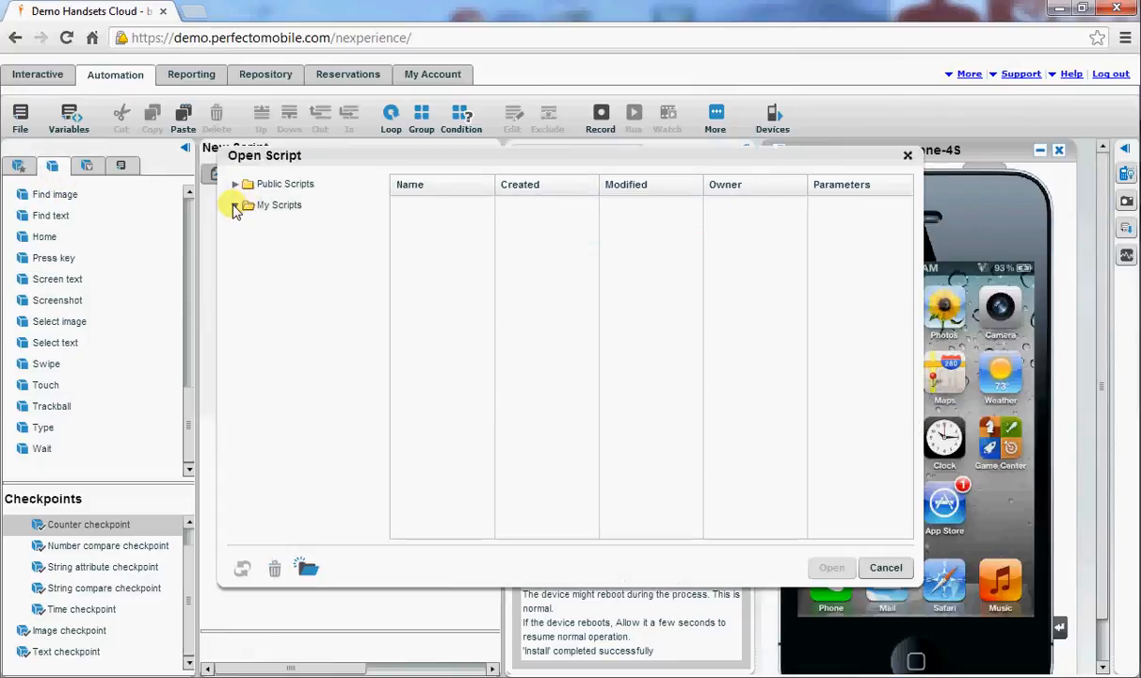
left_click(234, 206)
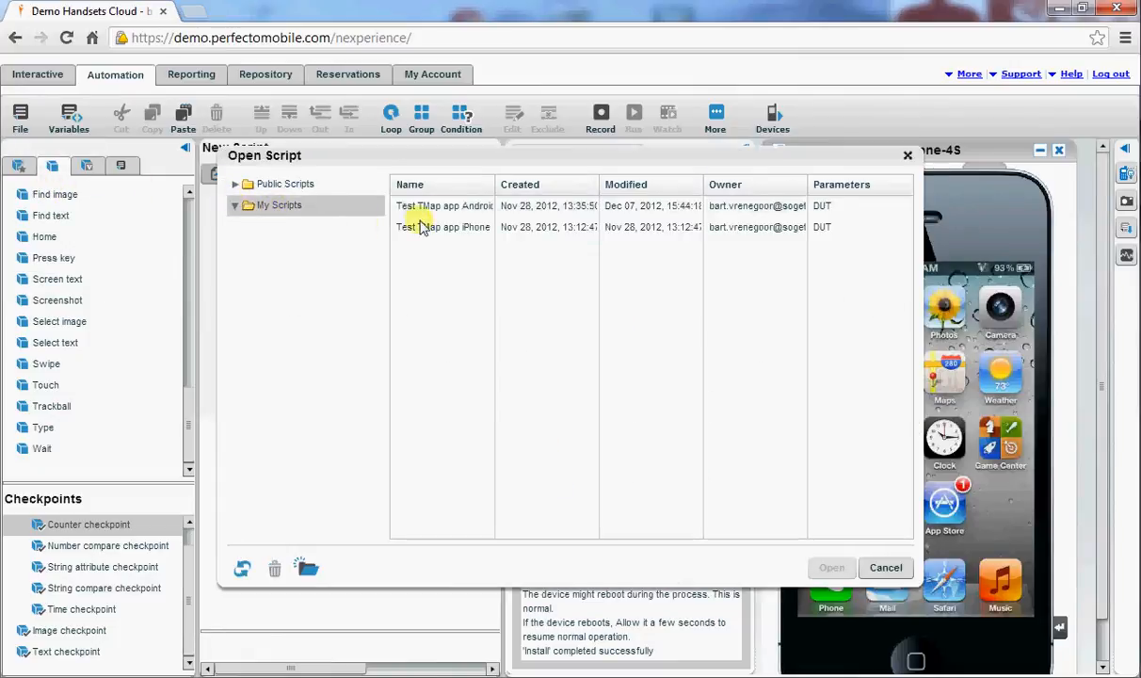
left_click(443, 226)
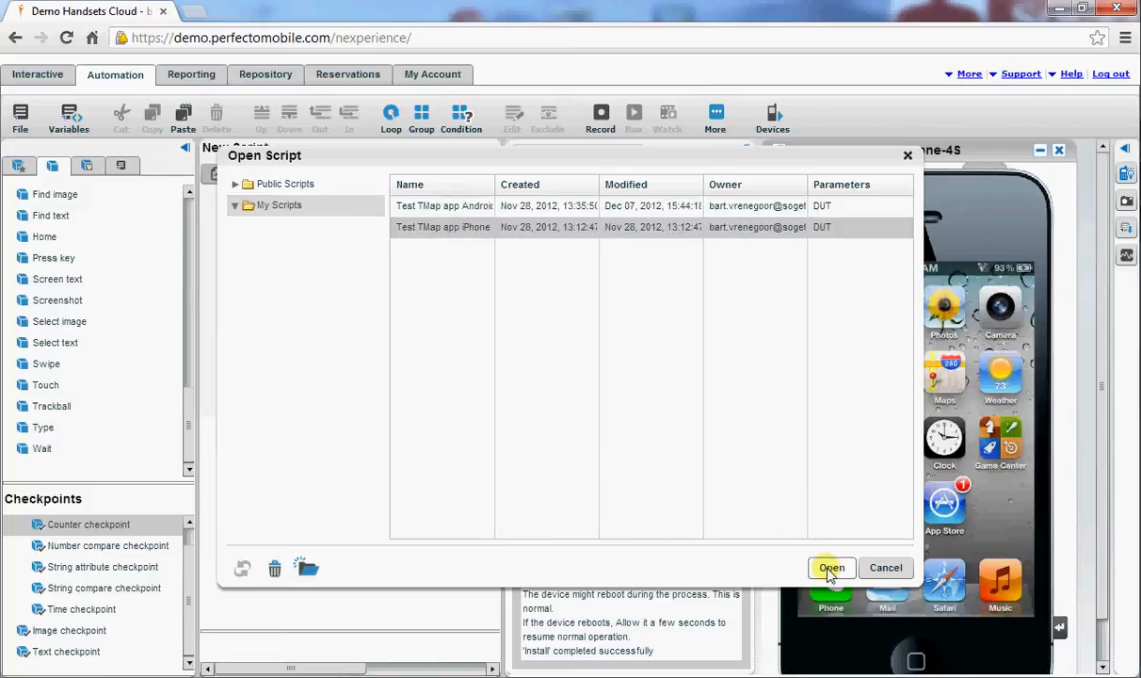
left_click(831, 568)
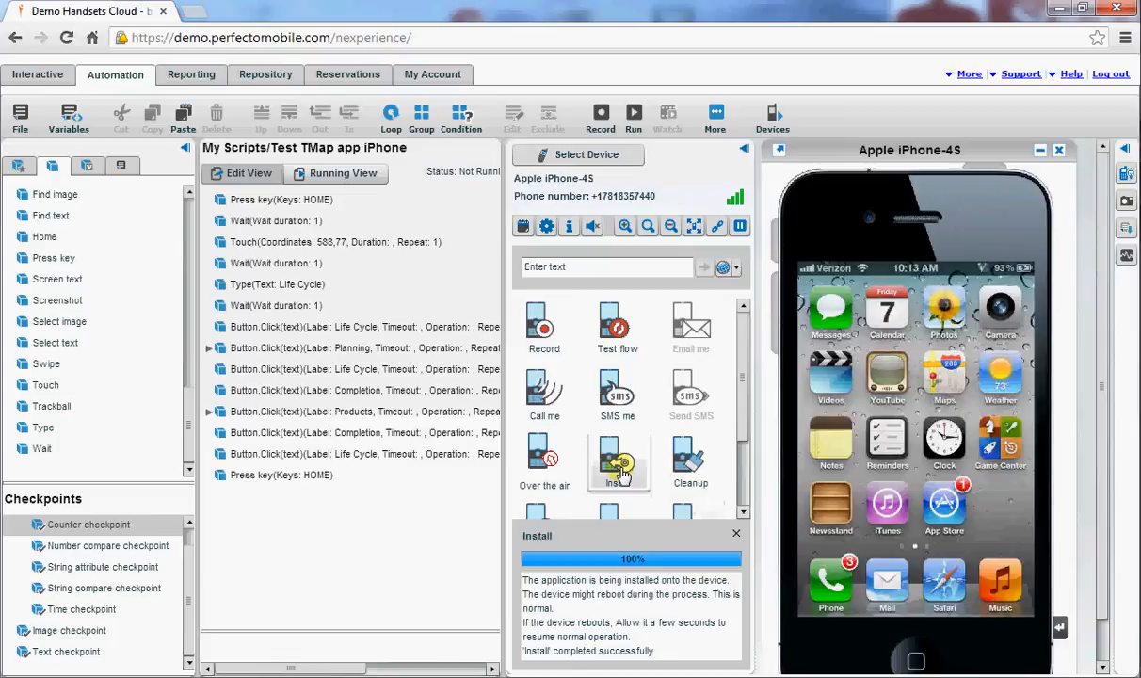
mouse_move(719, 151)
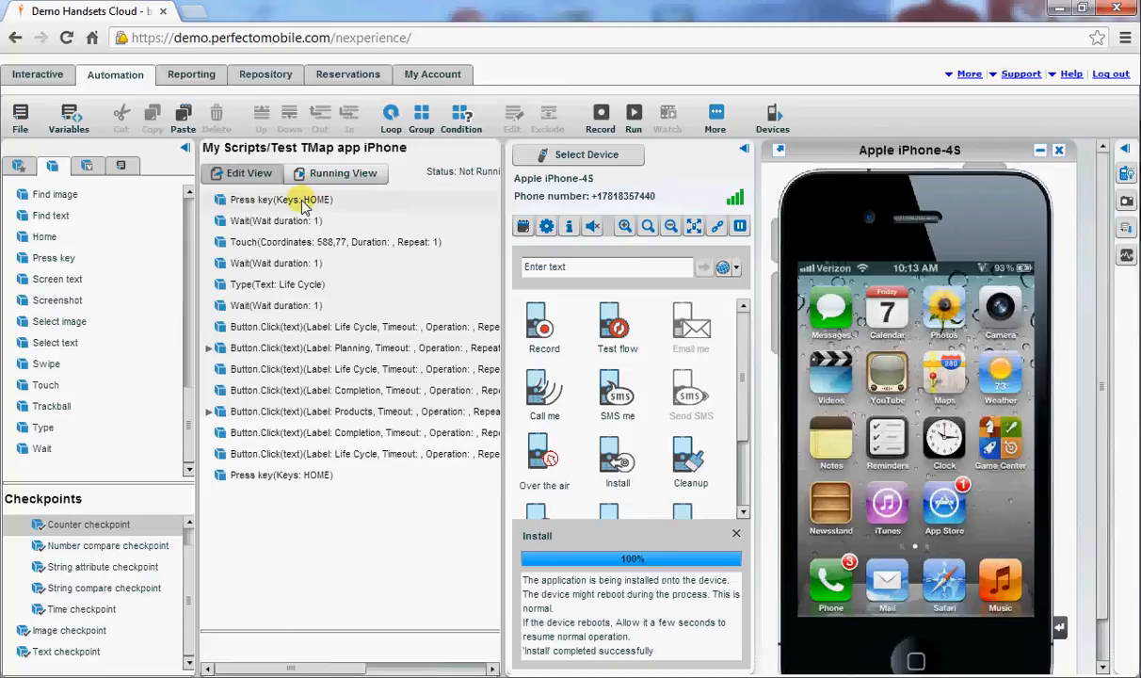
mouse_move(210, 356)
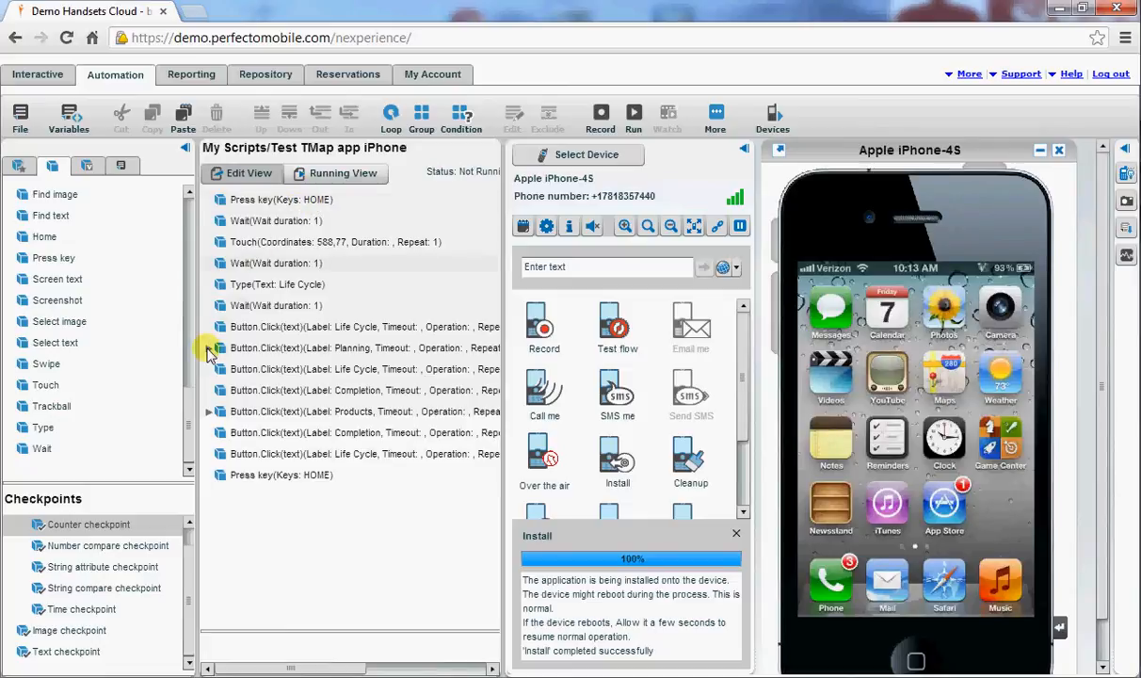
- Expand the Planning button step to reveal its nested text checkpoints
left_click(209, 347)
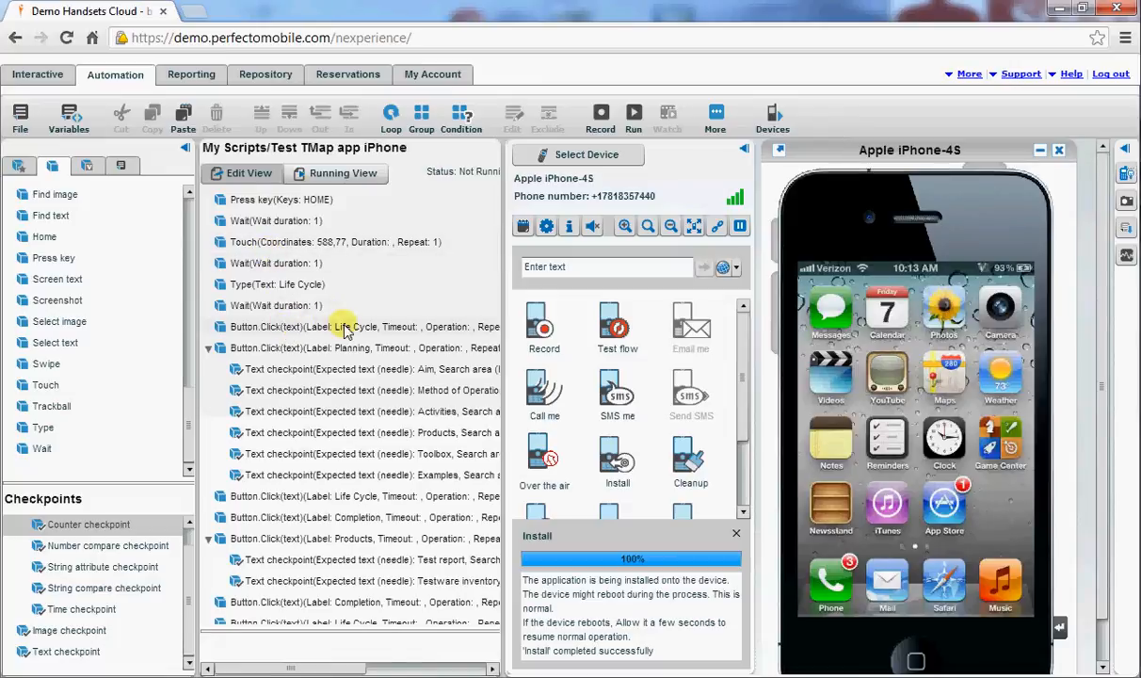
mouse_move(321, 339)
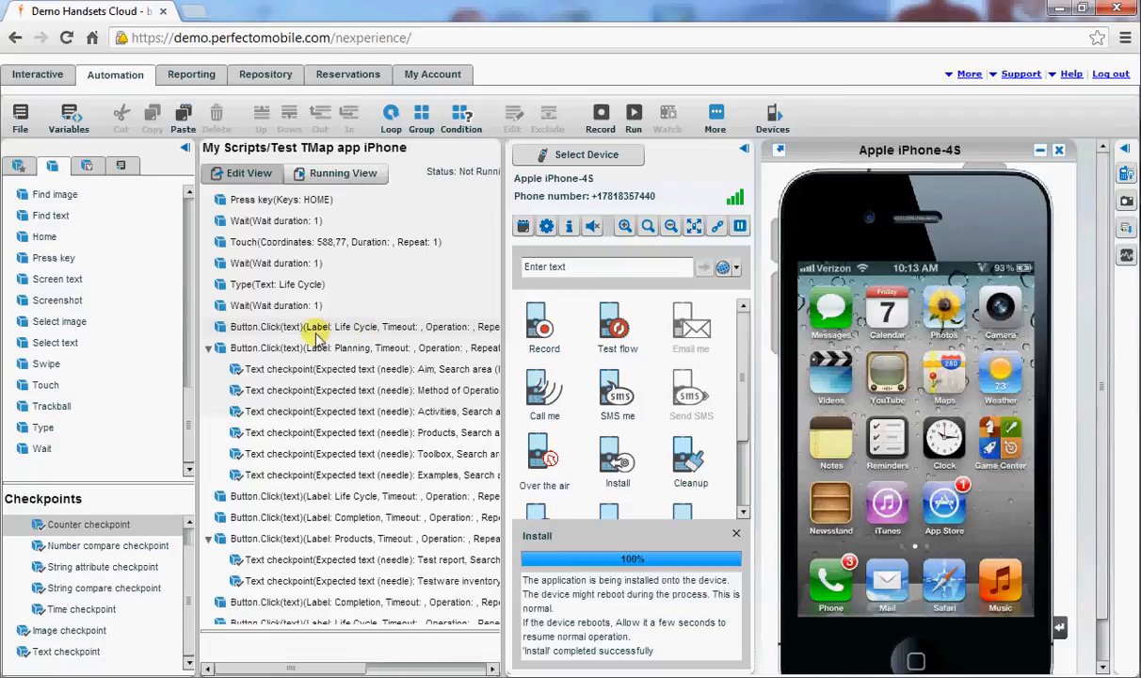
mouse_move(337, 349)
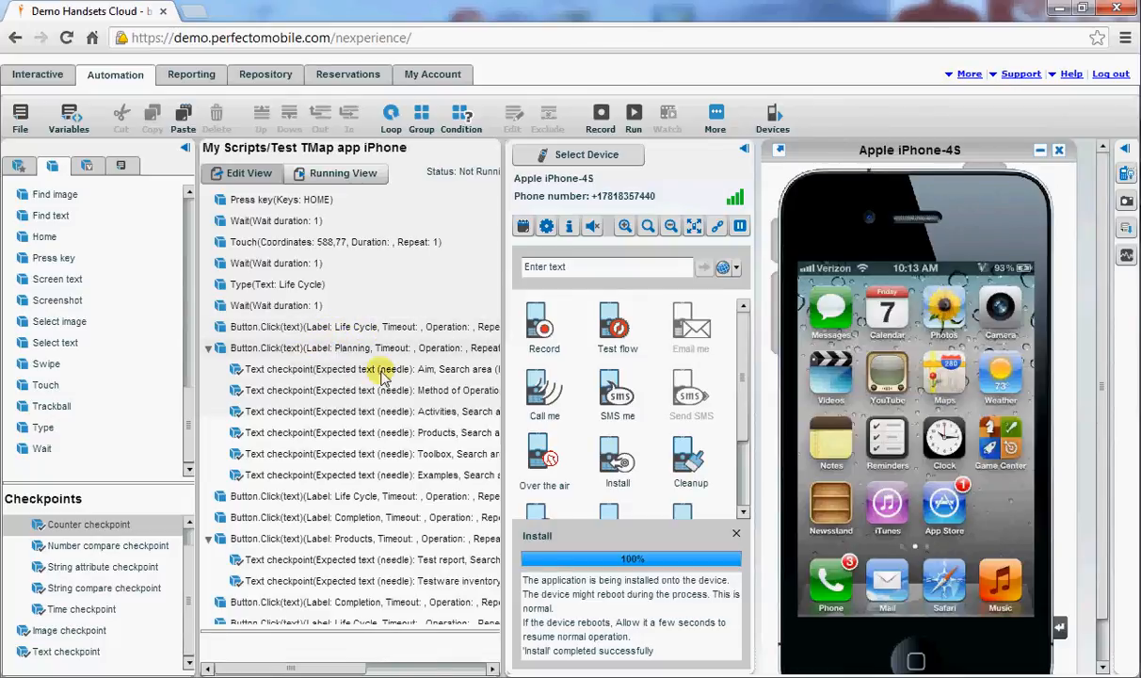
mouse_move(396, 390)
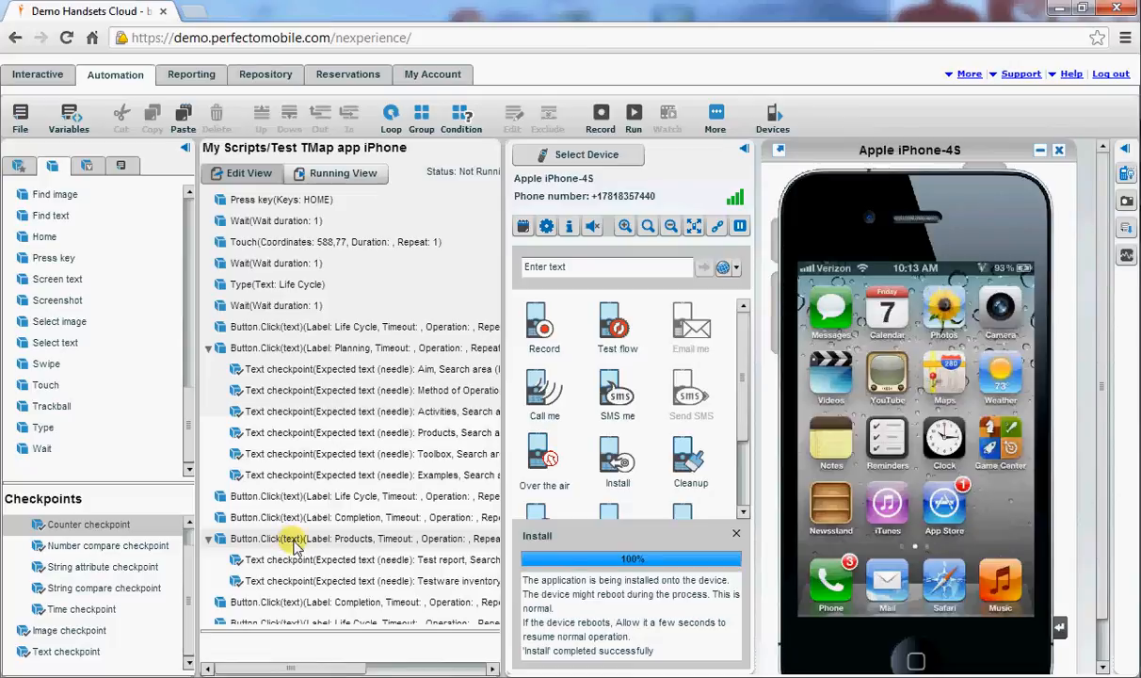
mouse_move(335, 544)
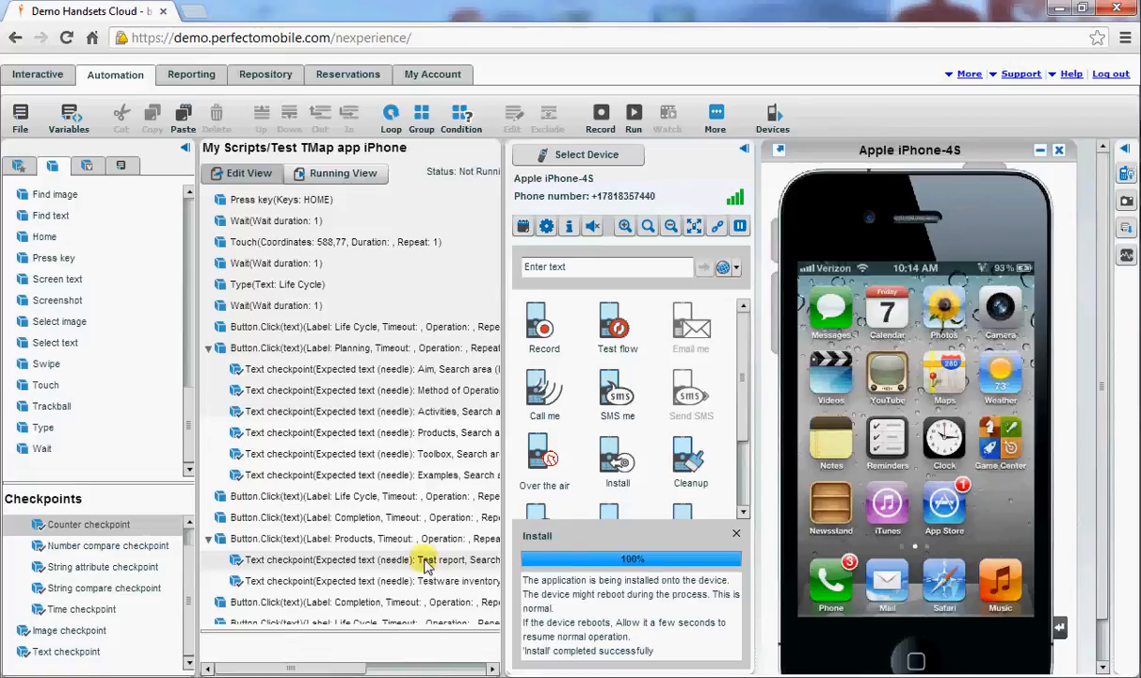
mouse_move(435, 565)
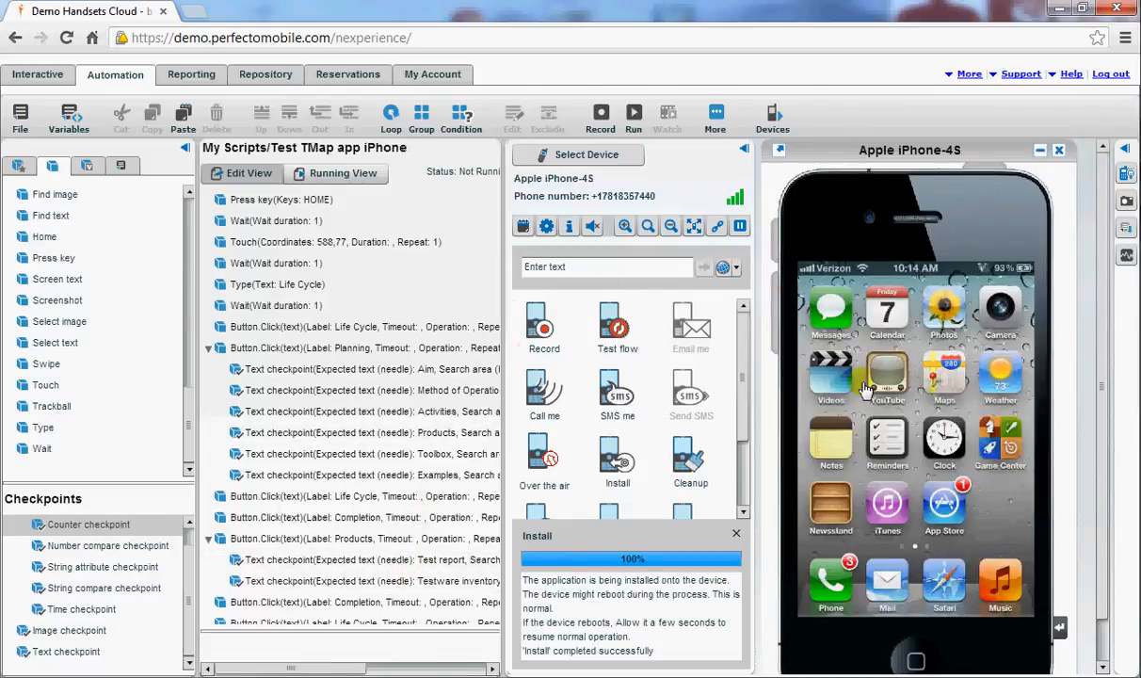
mouse_move(773, 179)
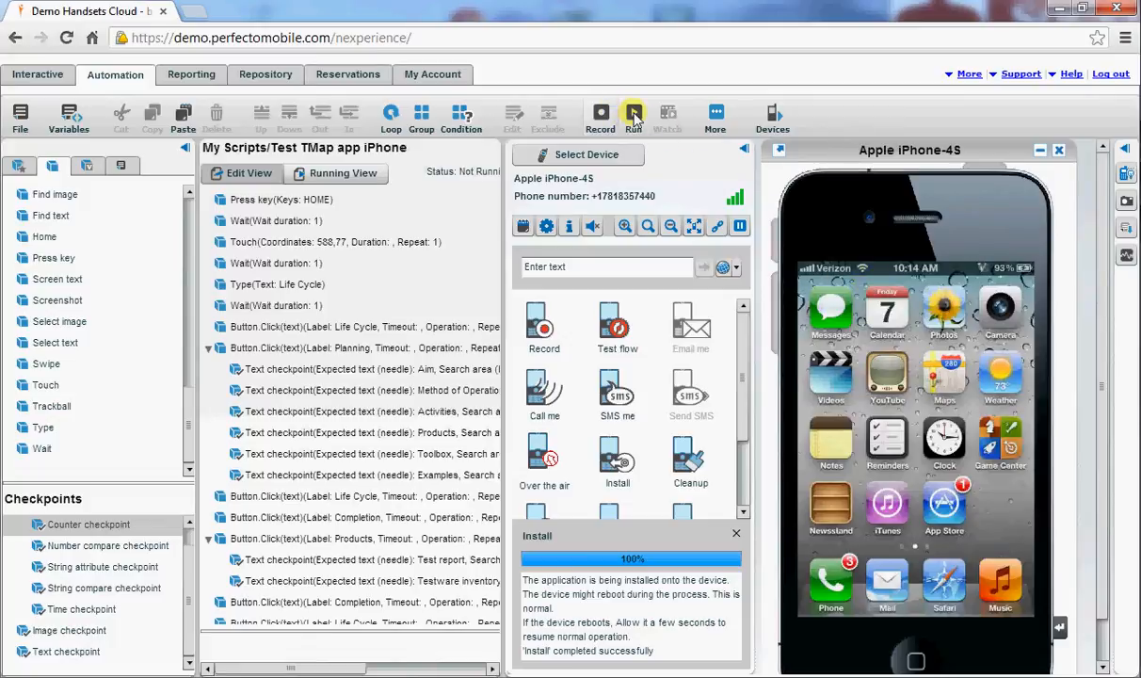
mouse_move(633, 115)
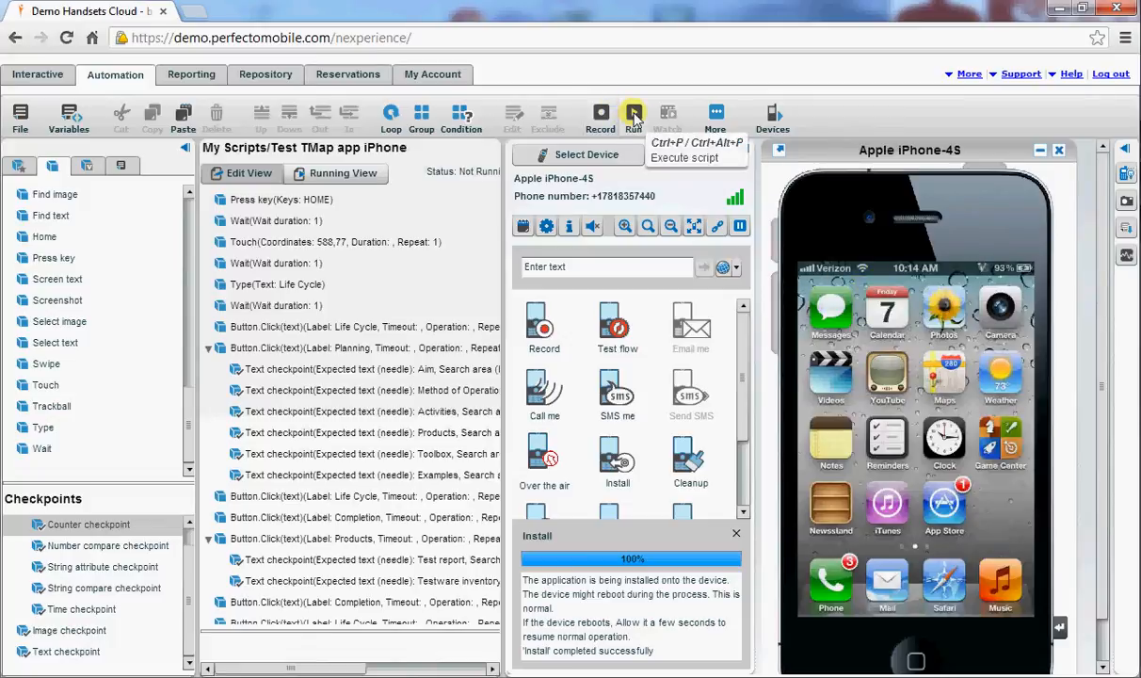
- Run the TMap iPhone script against the opened iPhone-4S and view its execution report
left_click(633, 113)
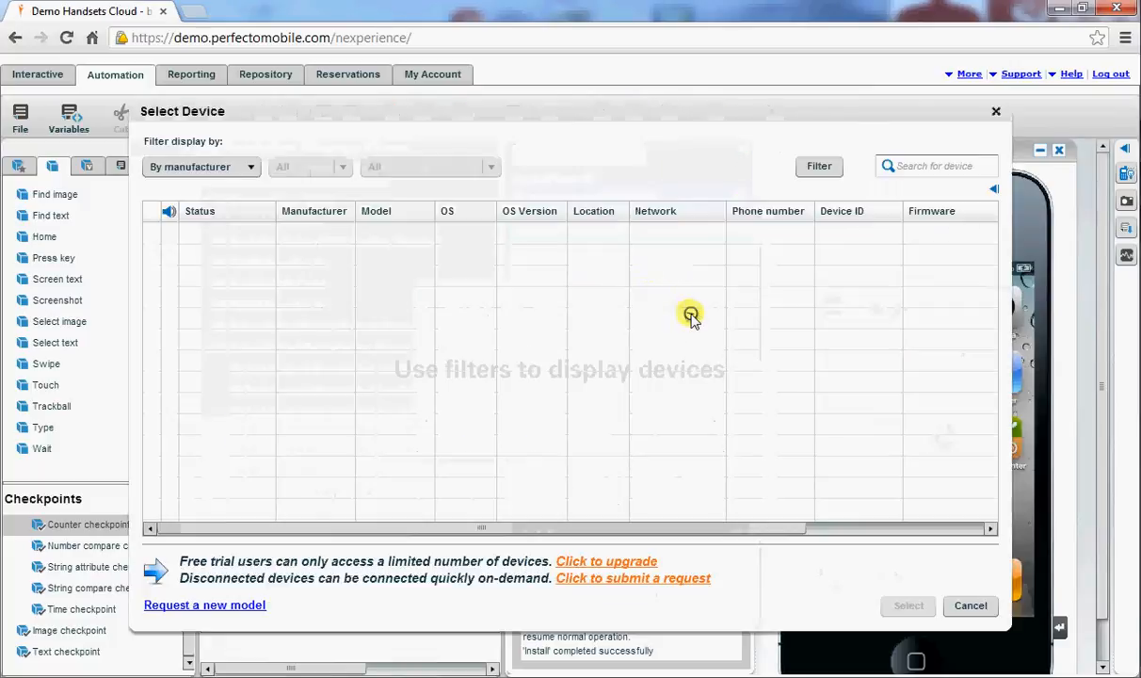
left_click(817, 165)
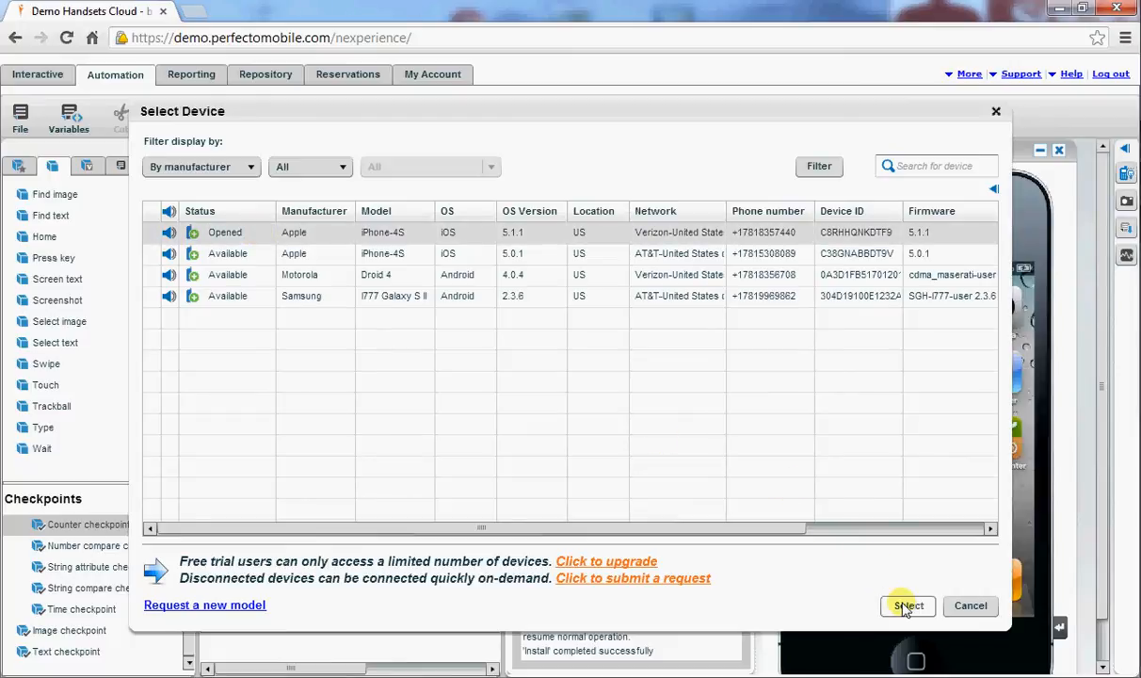
left_click(908, 606)
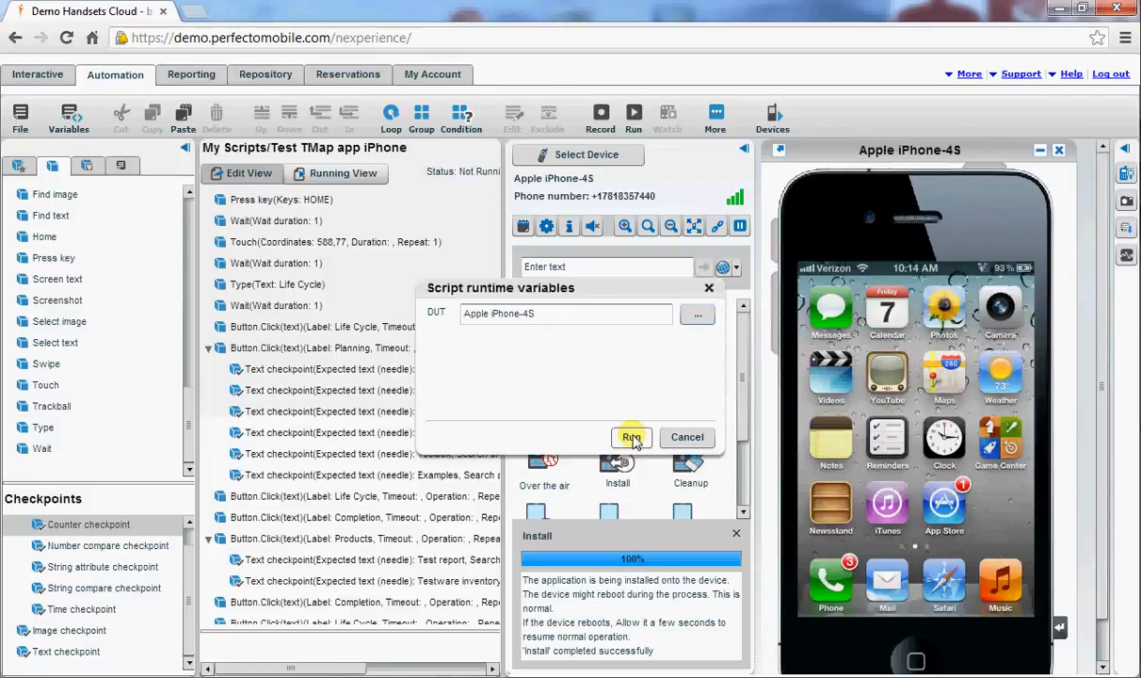
left_click(631, 437)
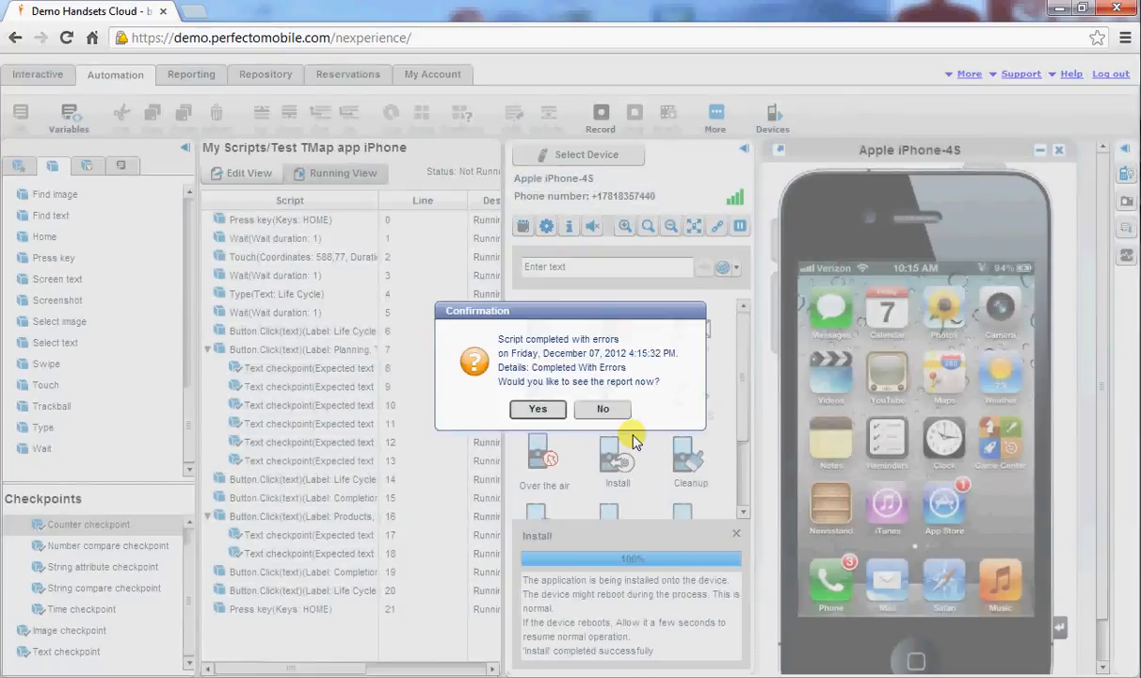
mouse_move(584, 399)
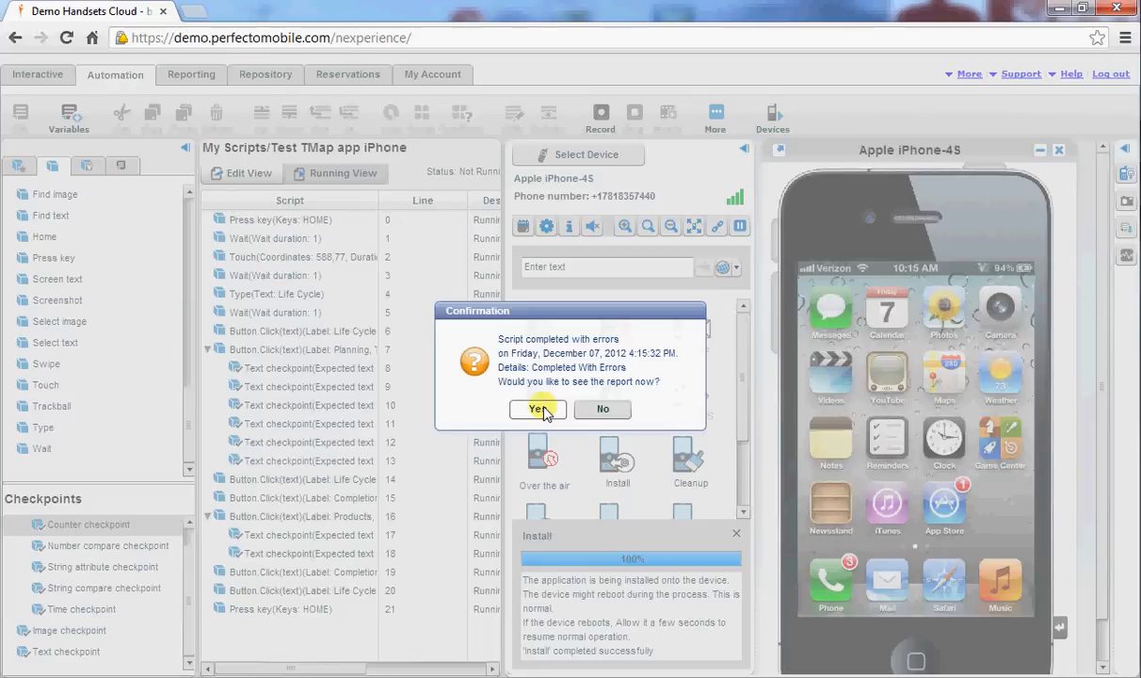
left_click(538, 409)
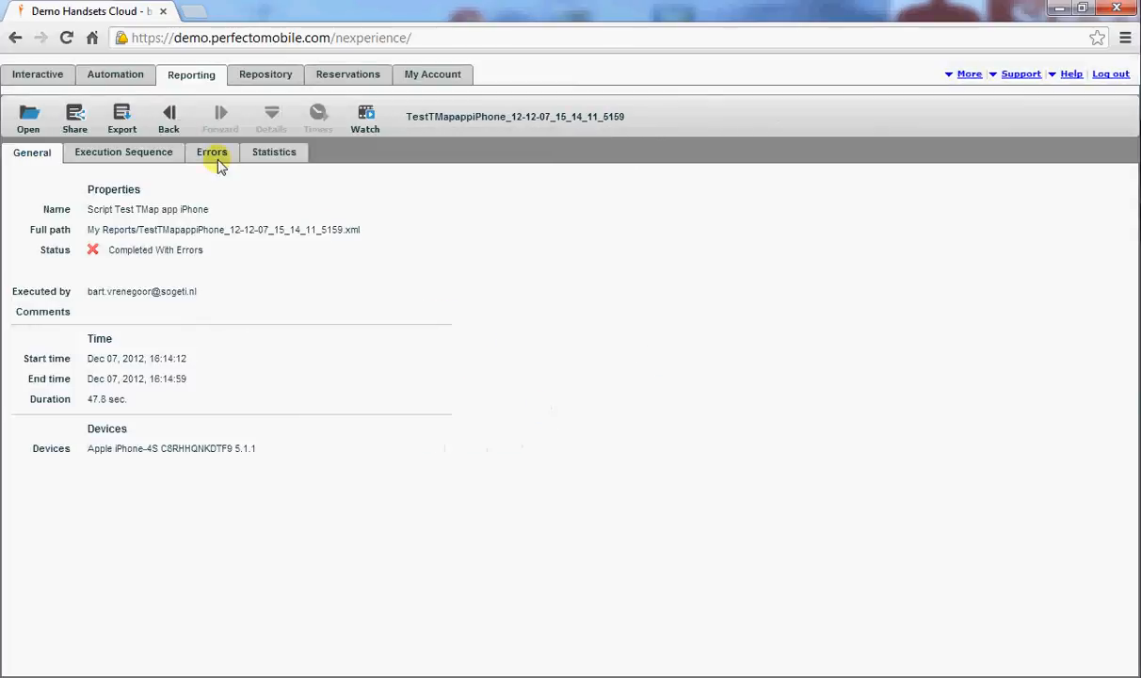
- Show the Execution Sequence and expand the 'Test TMap app iPhone' node to list each executed step
left_click(124, 151)
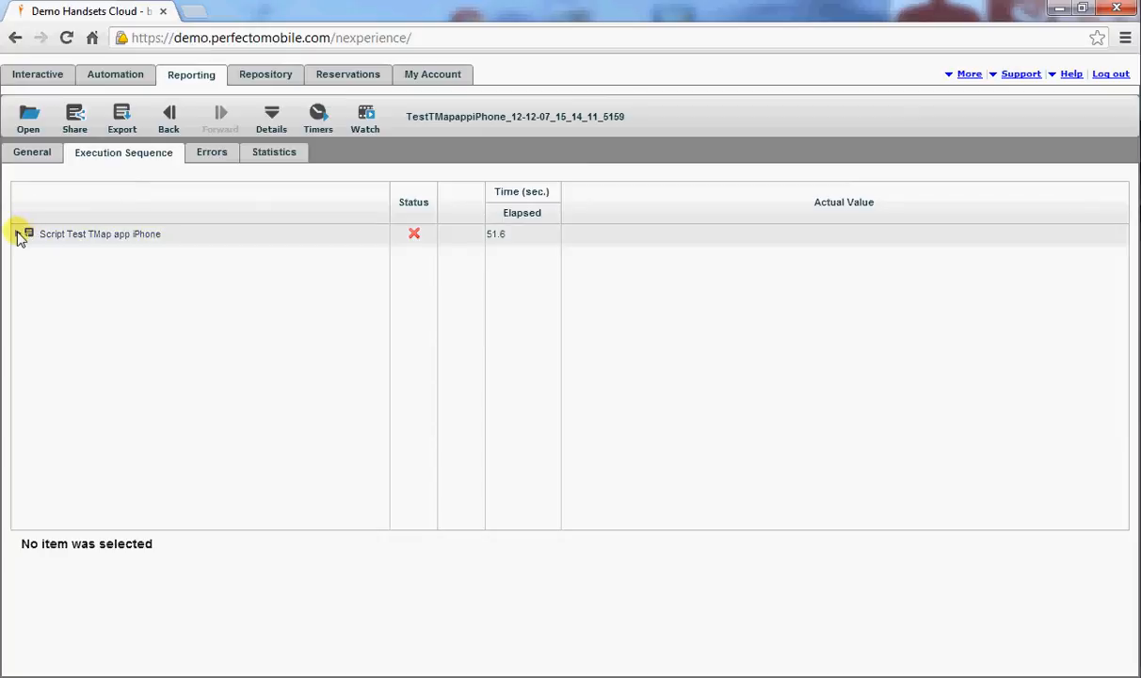
left_click(19, 234)
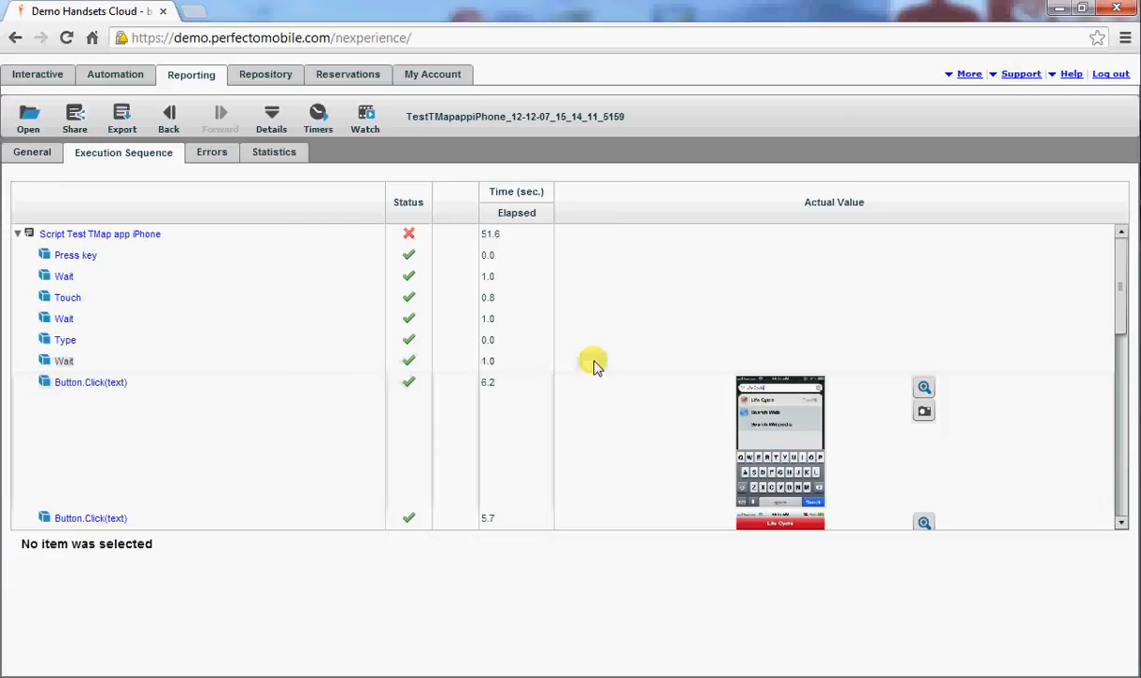
mouse_move(599, 365)
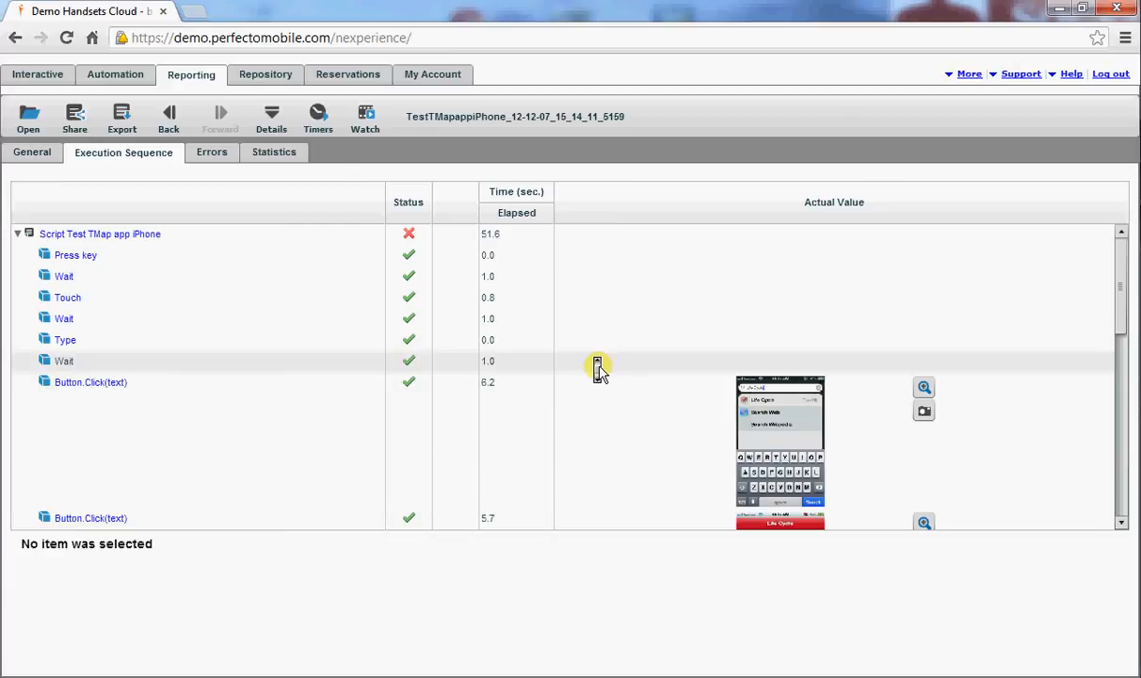
scroll("down", 3)
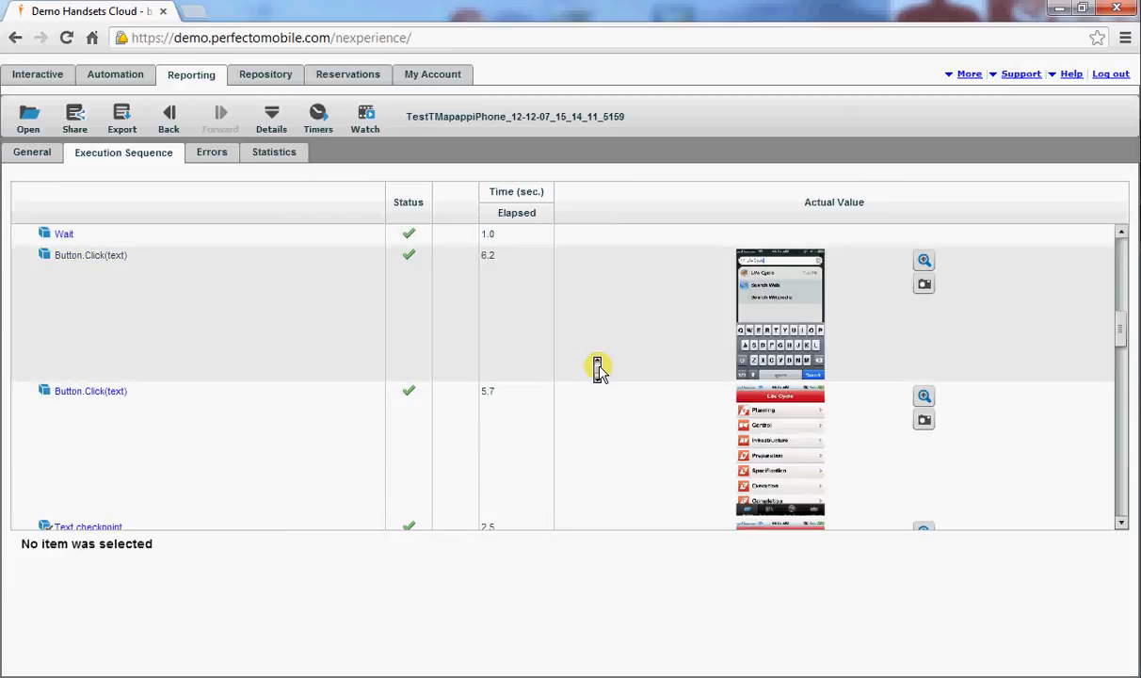
scroll("down", 3)
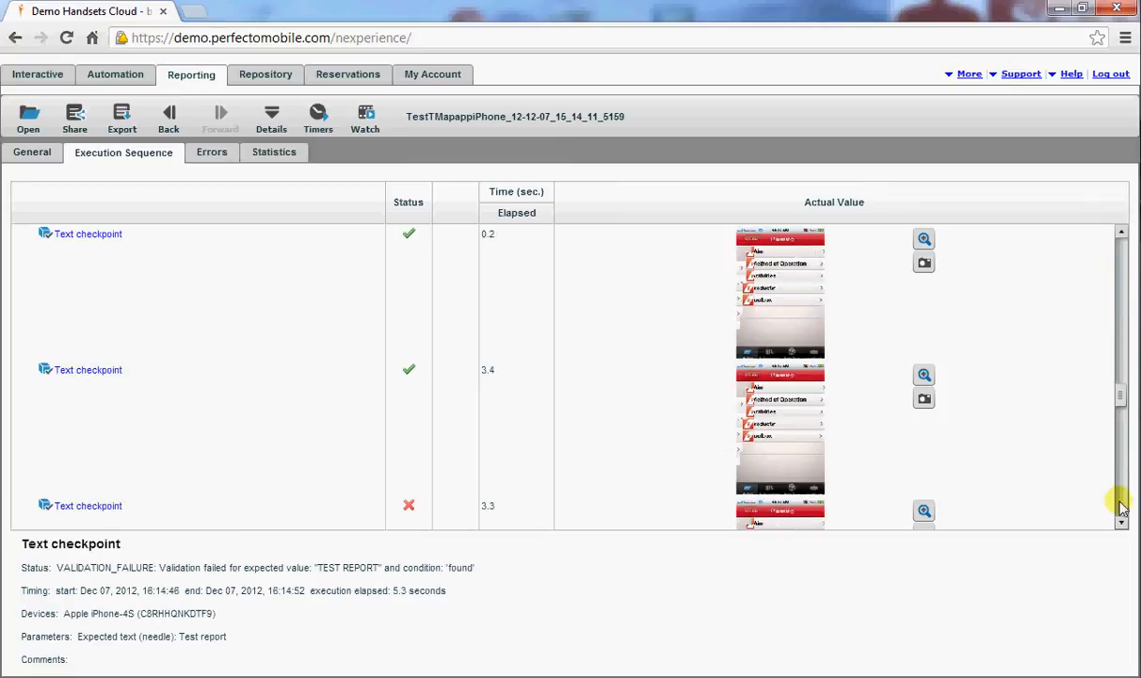
scroll("down", 3)
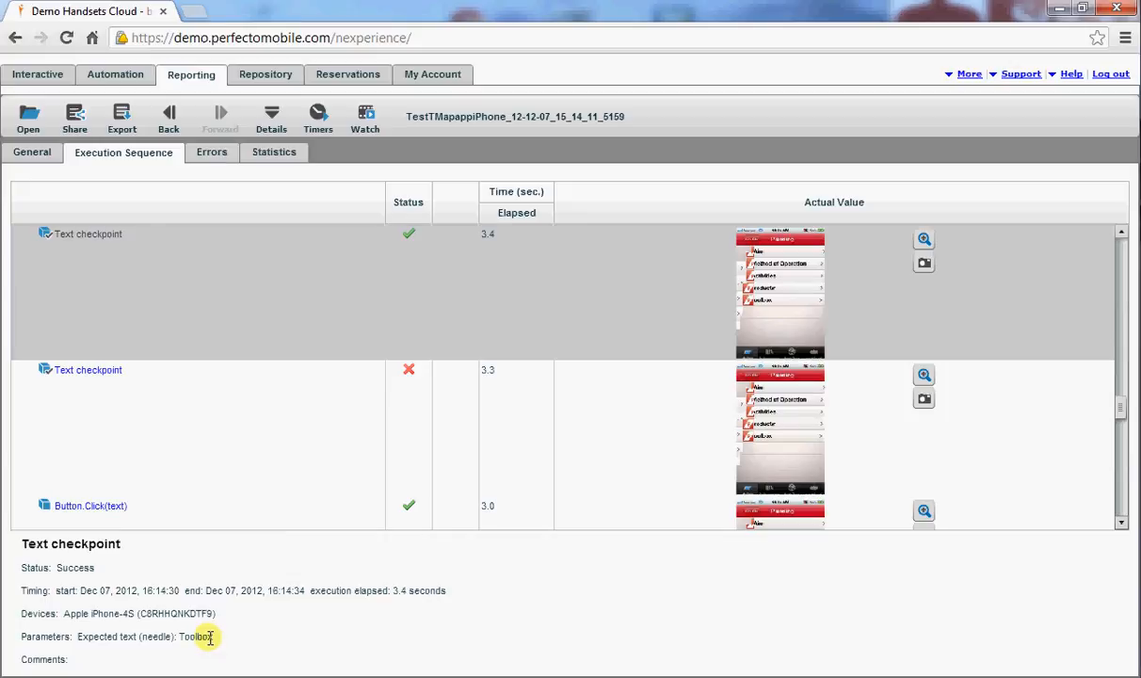
mouse_move(915, 149)
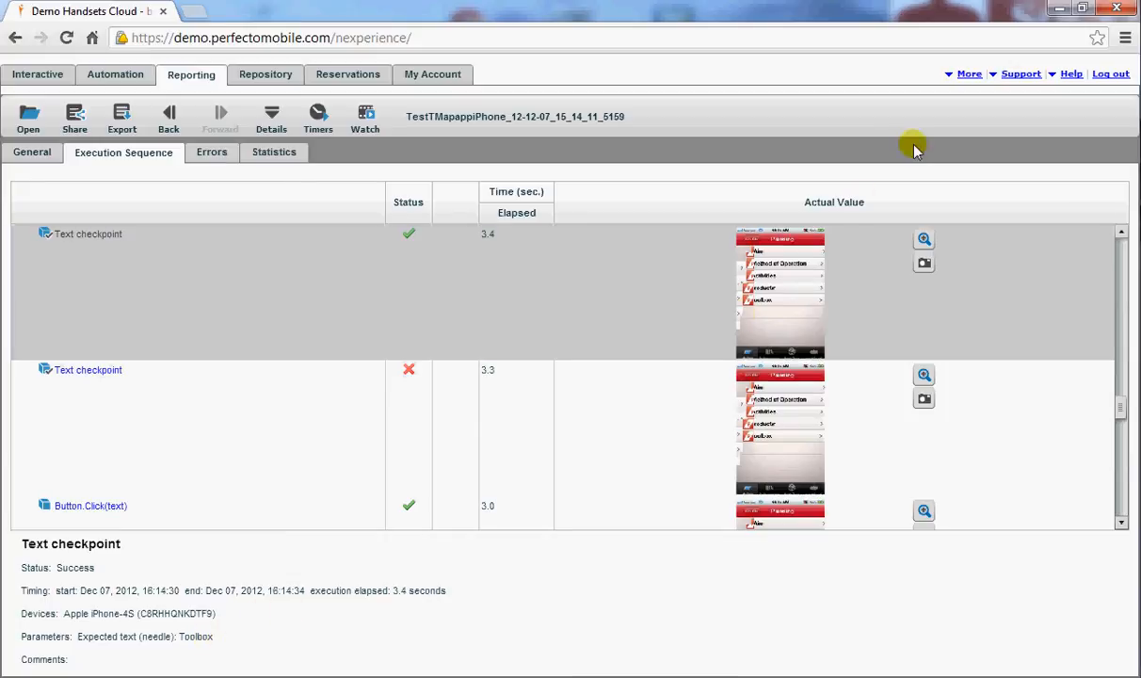
left_click(924, 239)
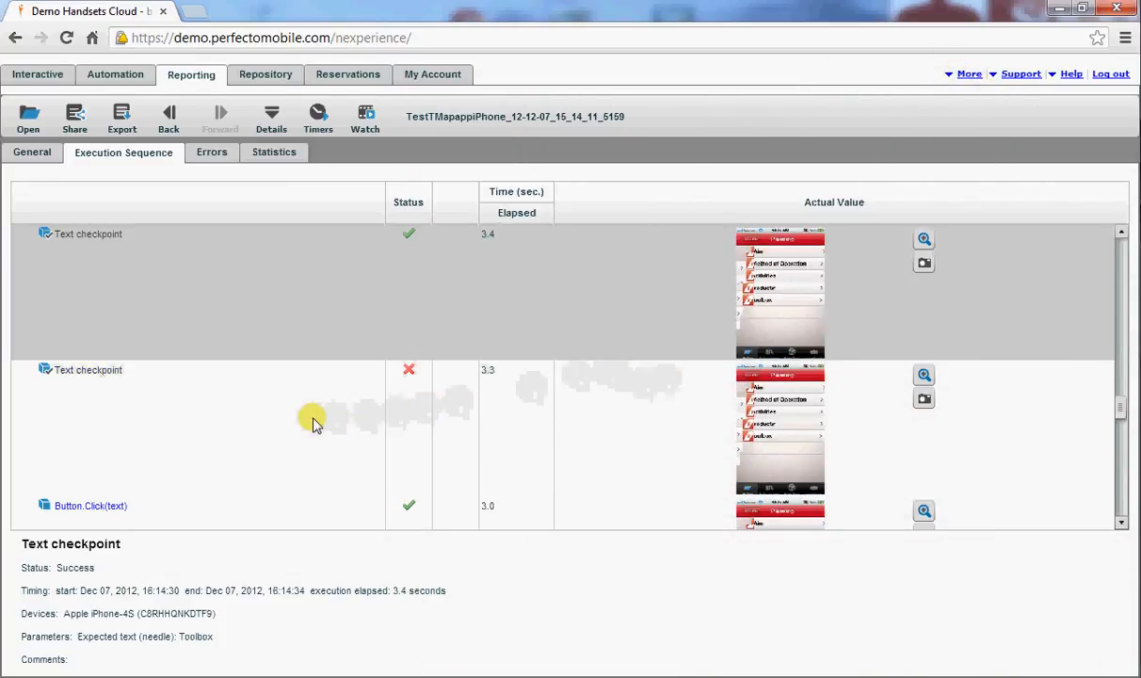
left_click(89, 370)
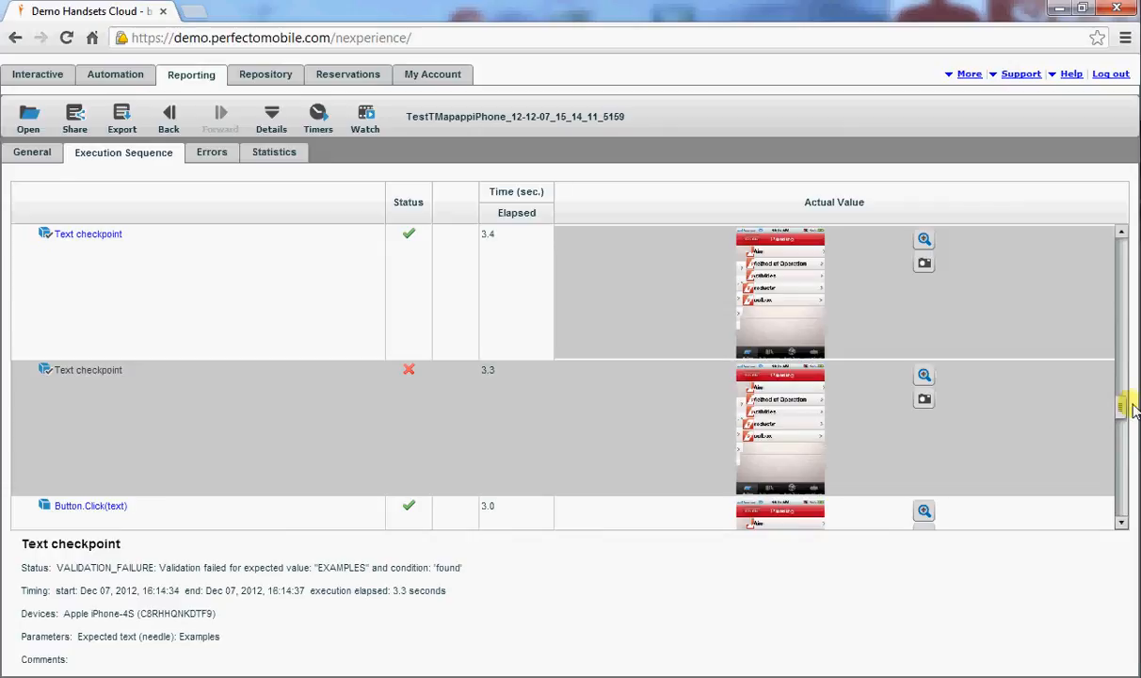
scroll("down", 3)
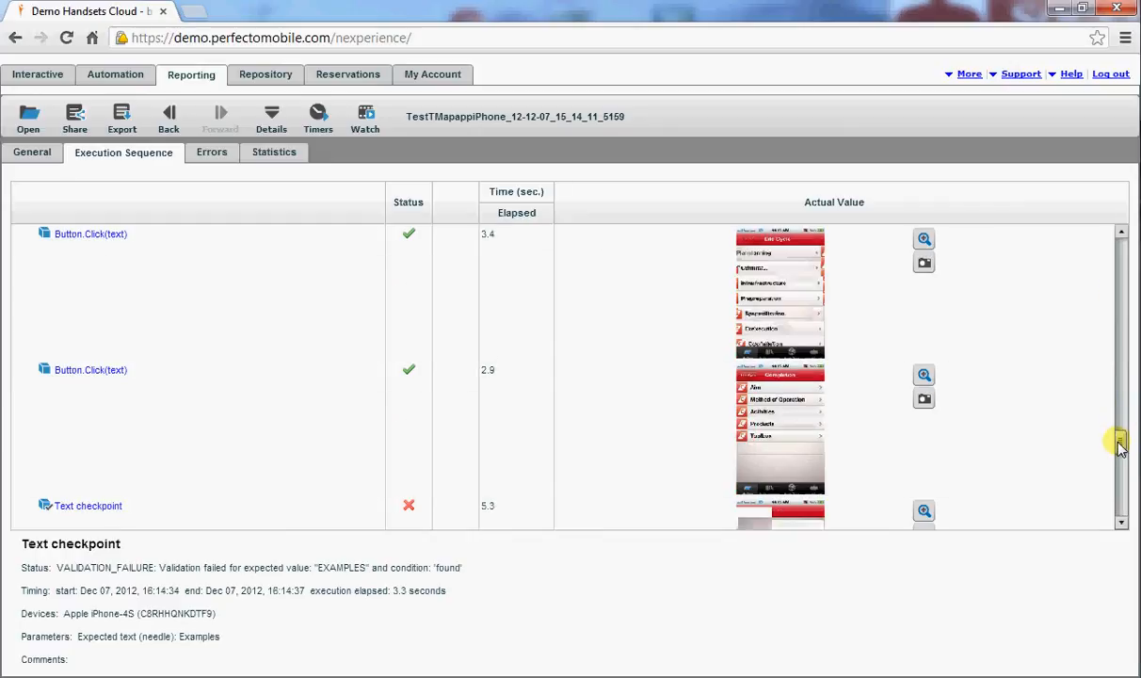
scroll("down", 3)
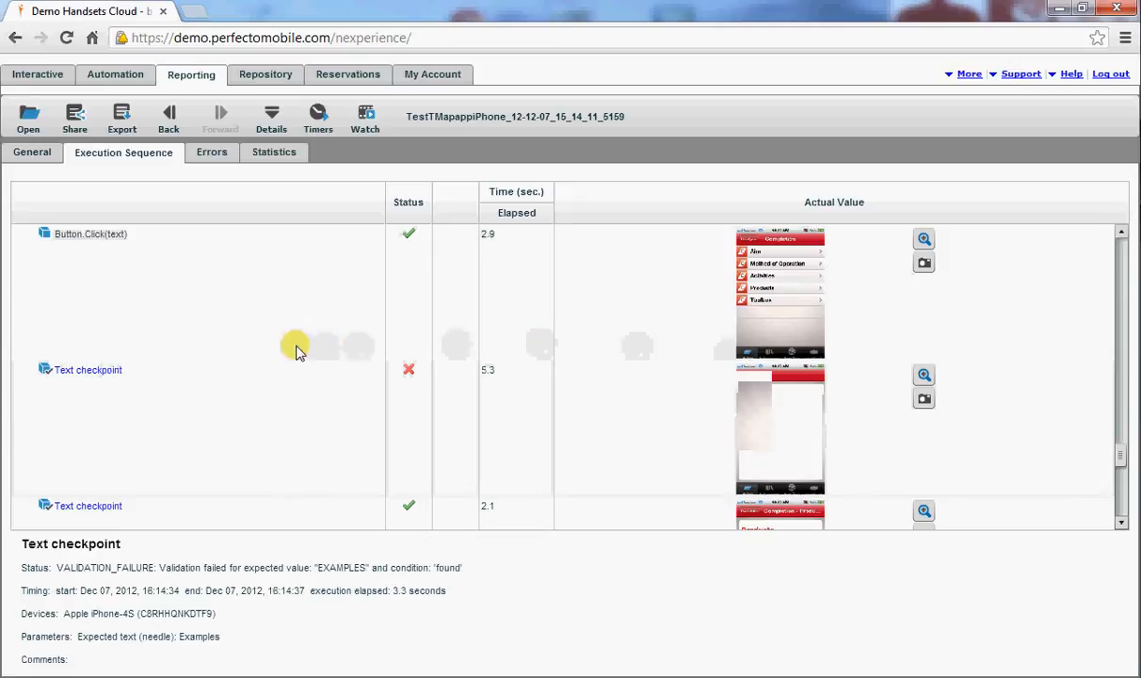
left_click(91, 234)
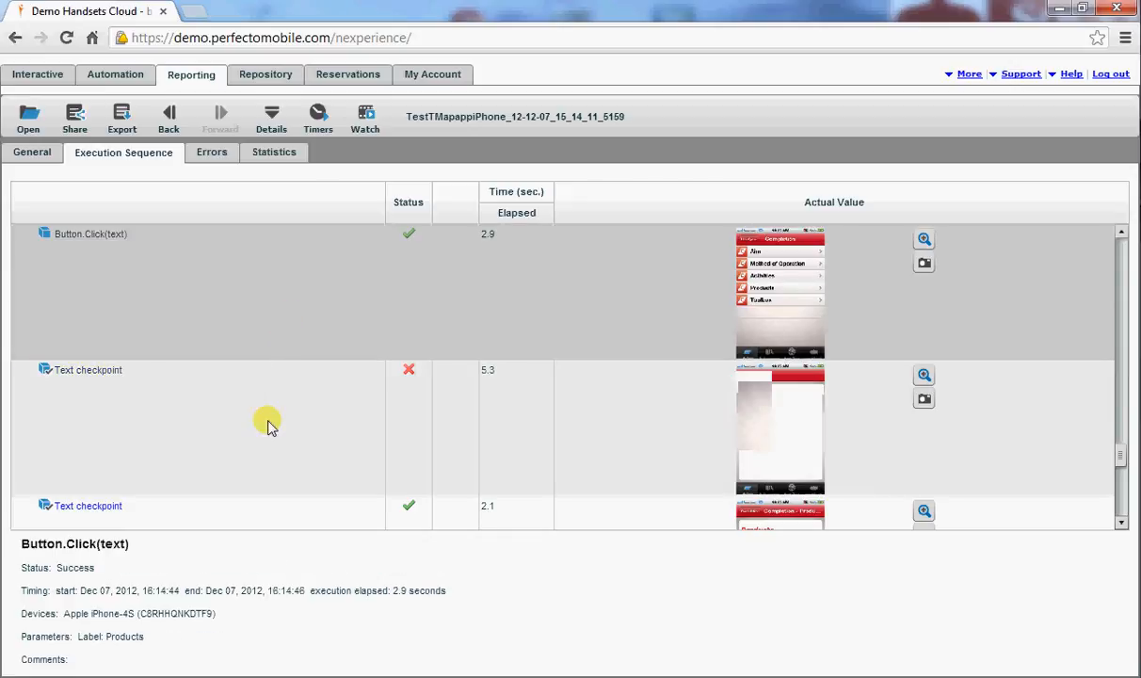
left_click(88, 369)
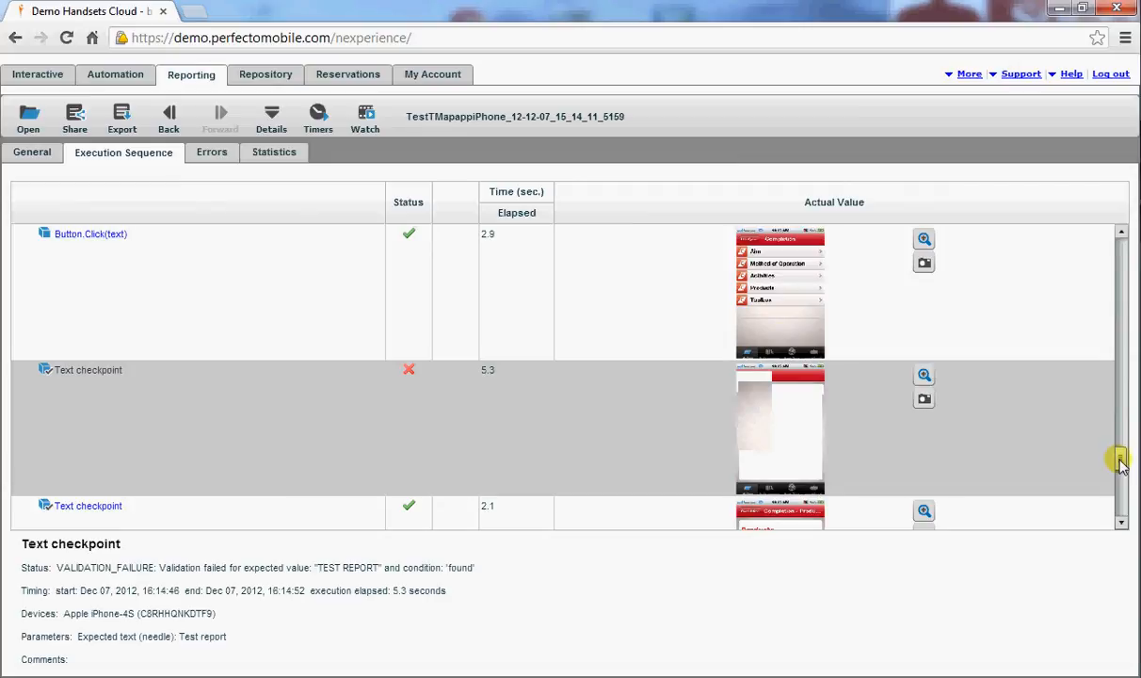
scroll("down", 3)
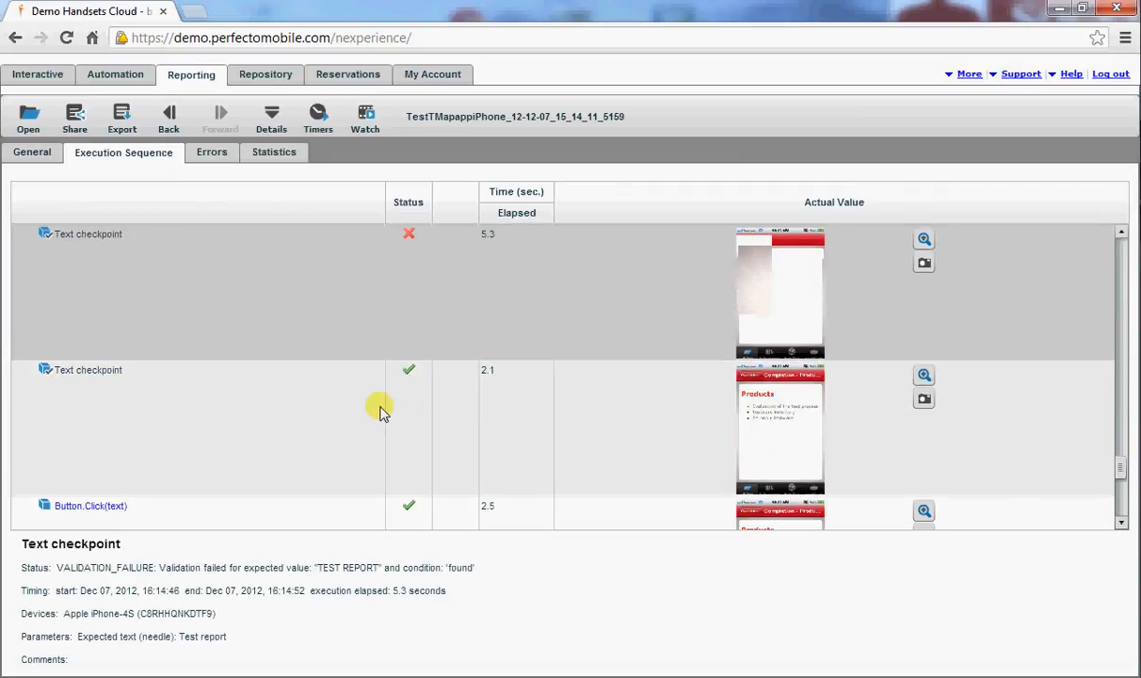
mouse_move(331, 417)
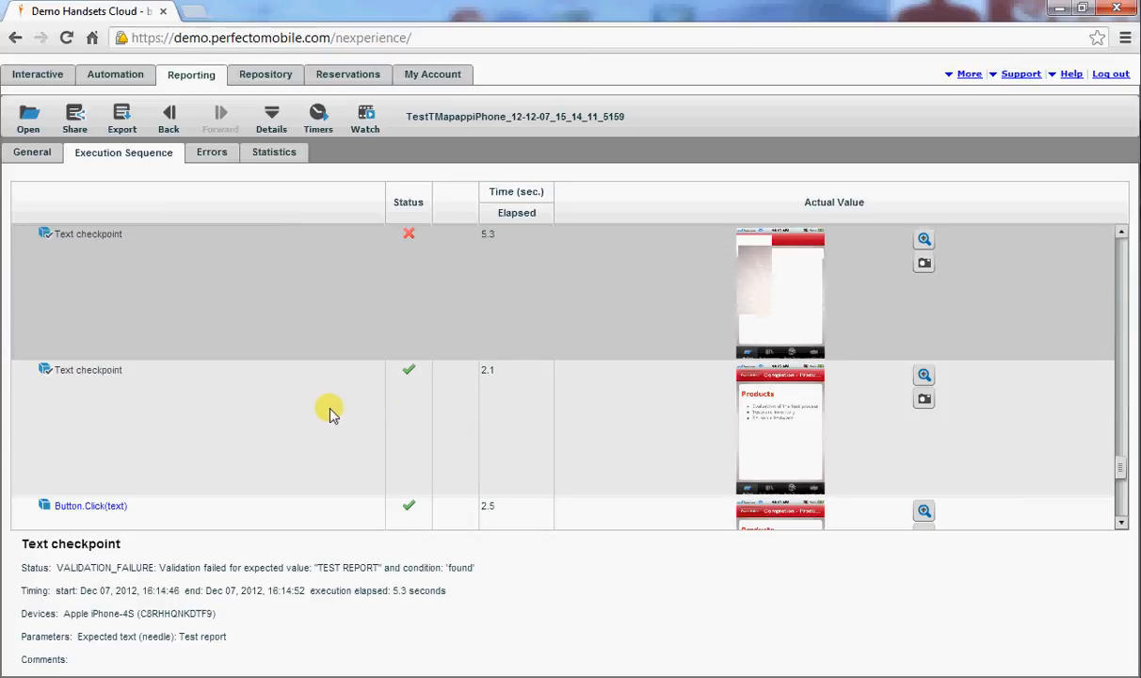
mouse_move(403, 395)
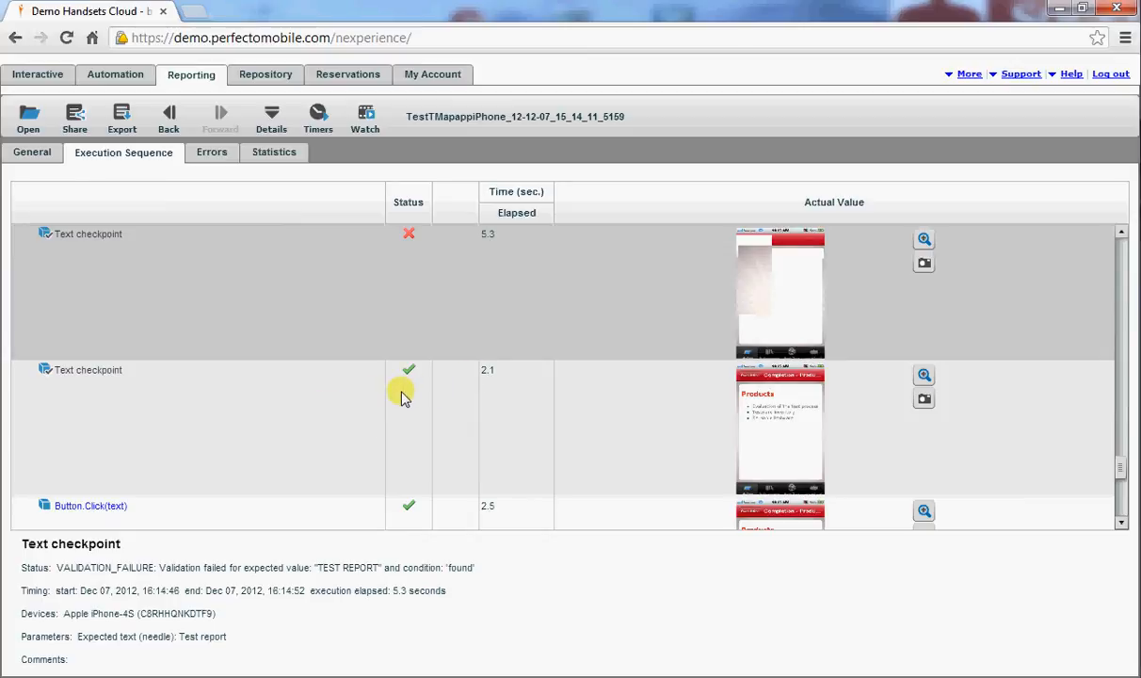
mouse_move(311, 398)
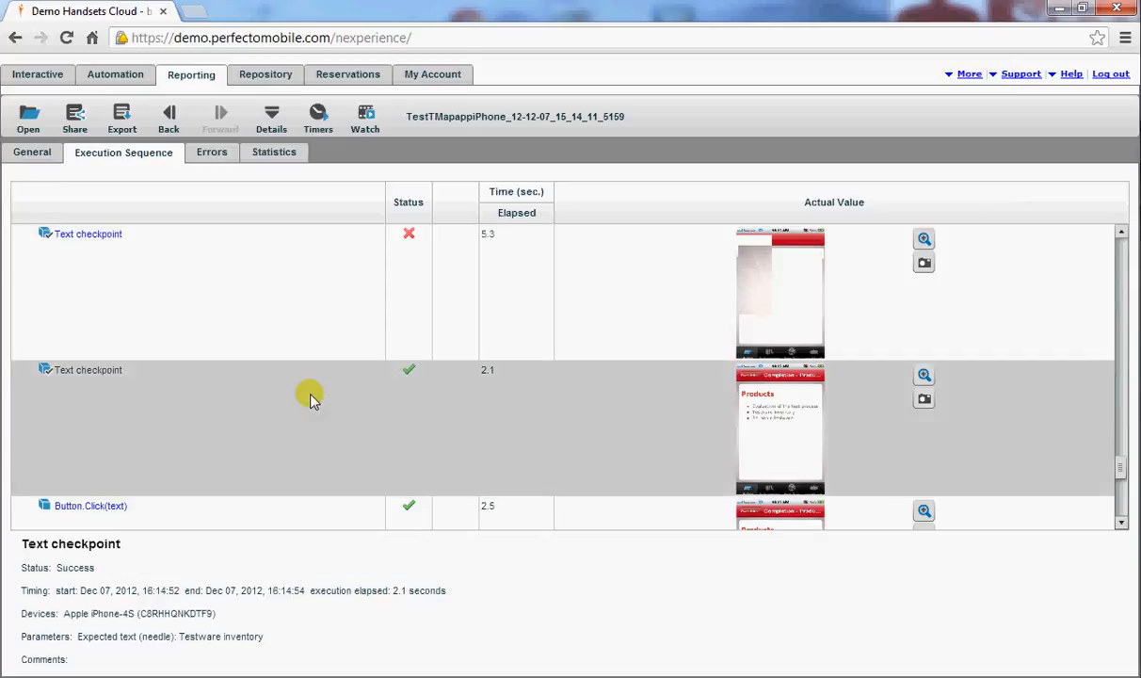
mouse_move(324, 395)
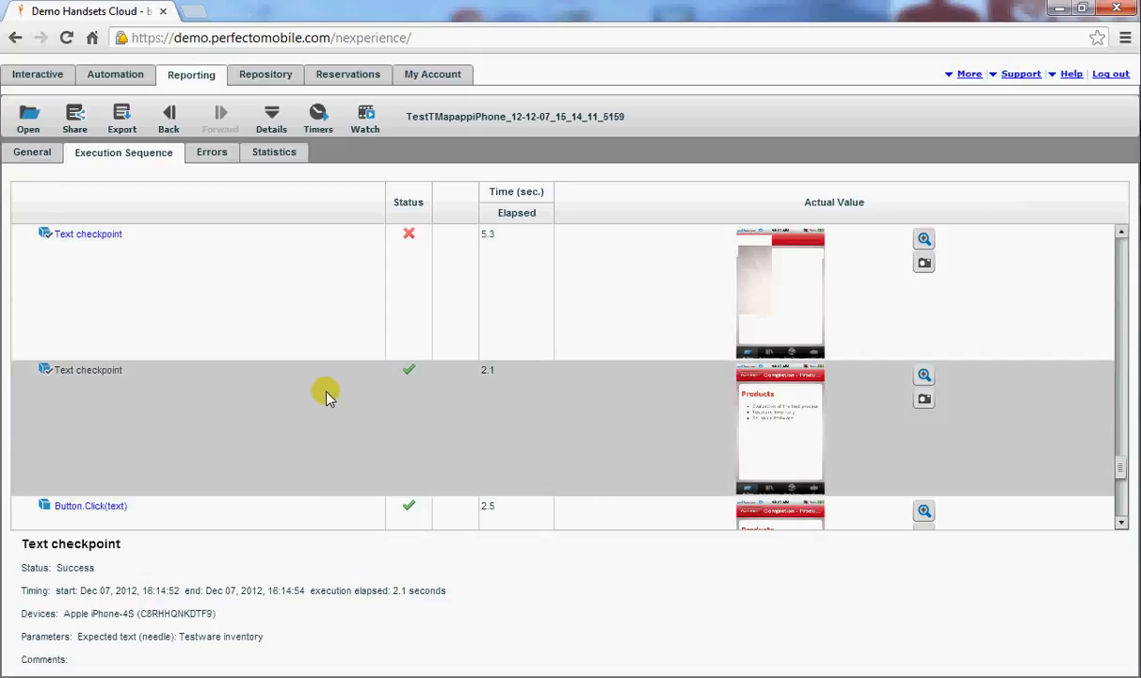
left_click(925, 374)
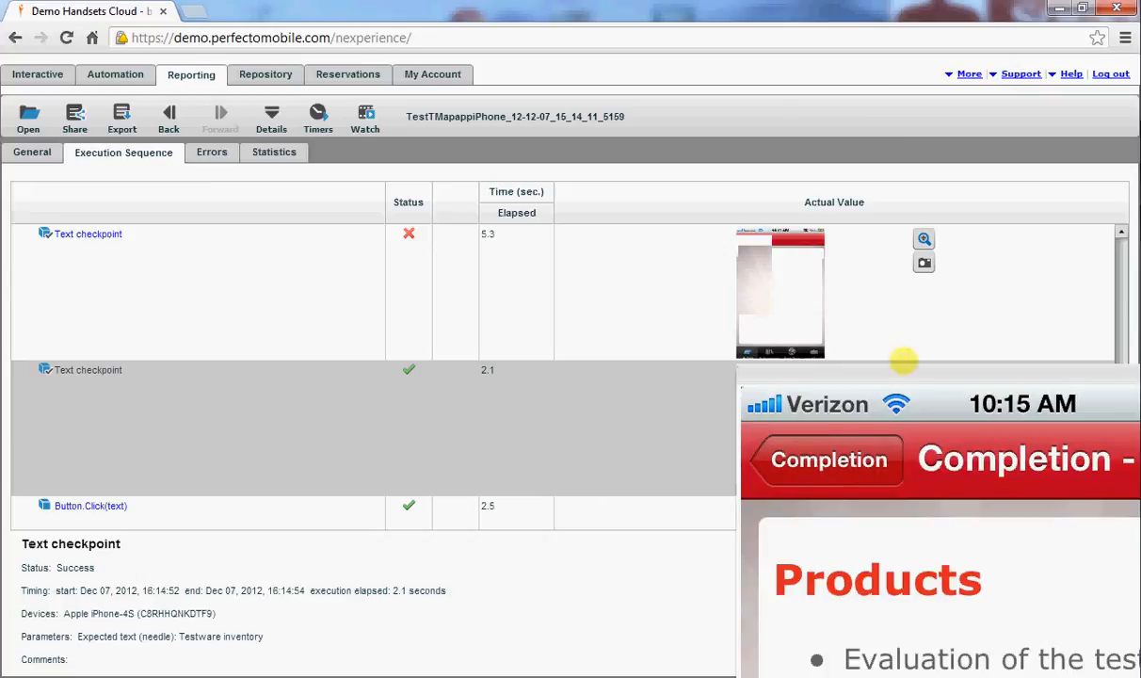
left_click(925, 237)
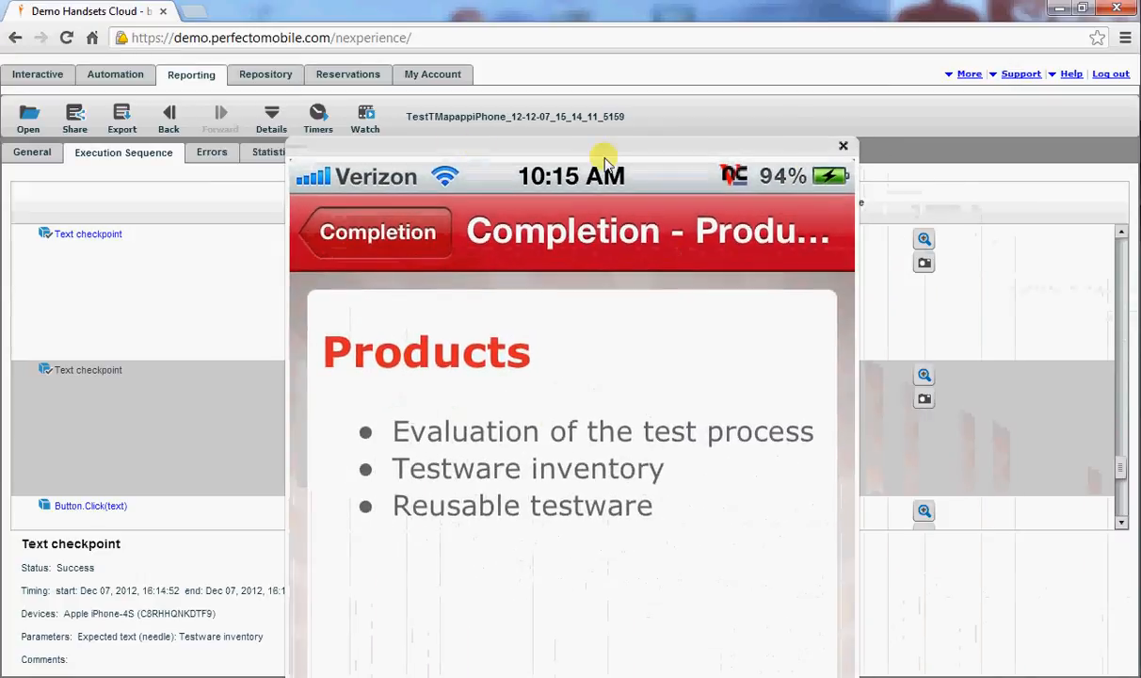
left_click(844, 146)
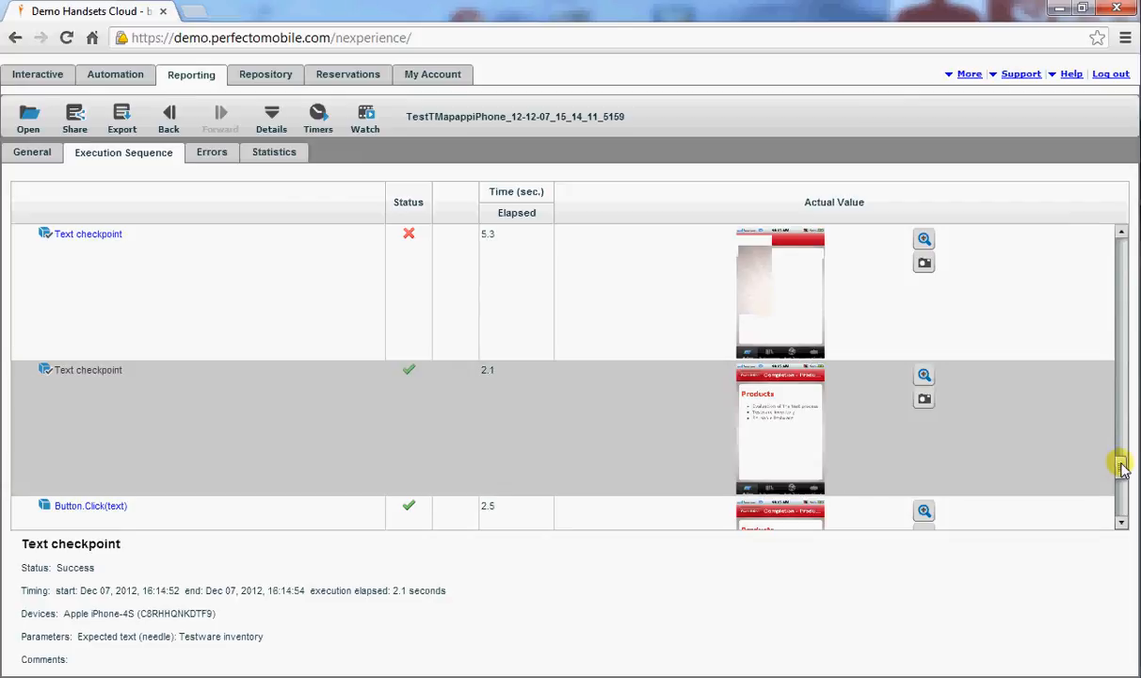
scroll("down", 3)
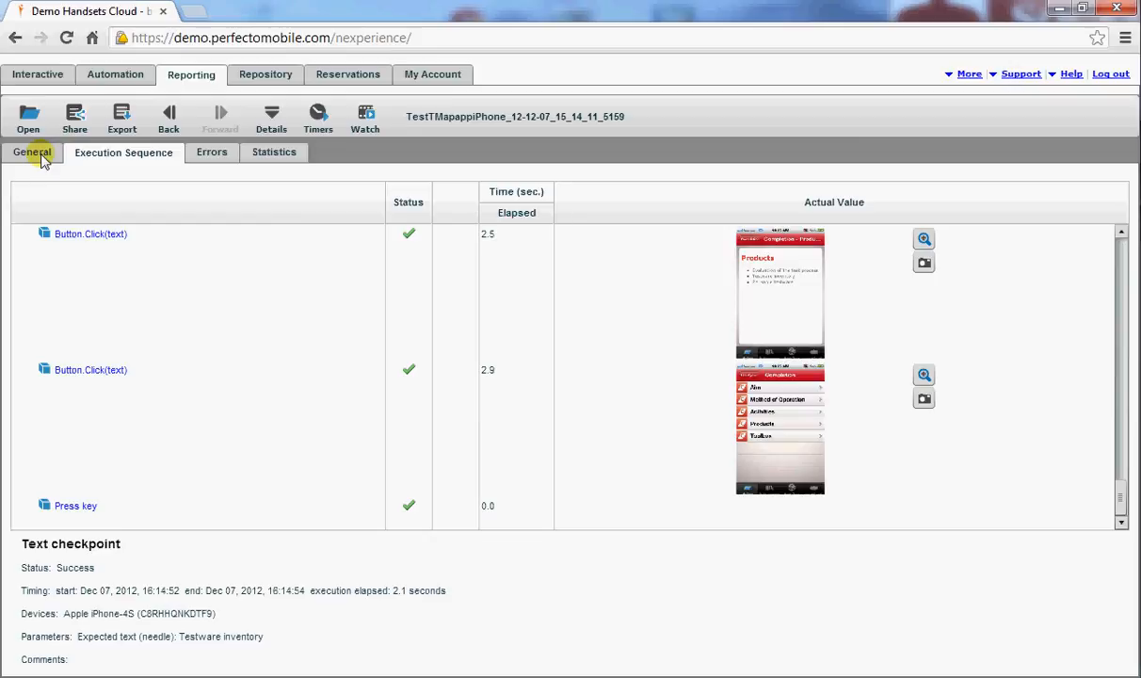
- Return to interactive mode and open the Motorola Droid 4 beside the iPhone-4S
left_click(30, 151)
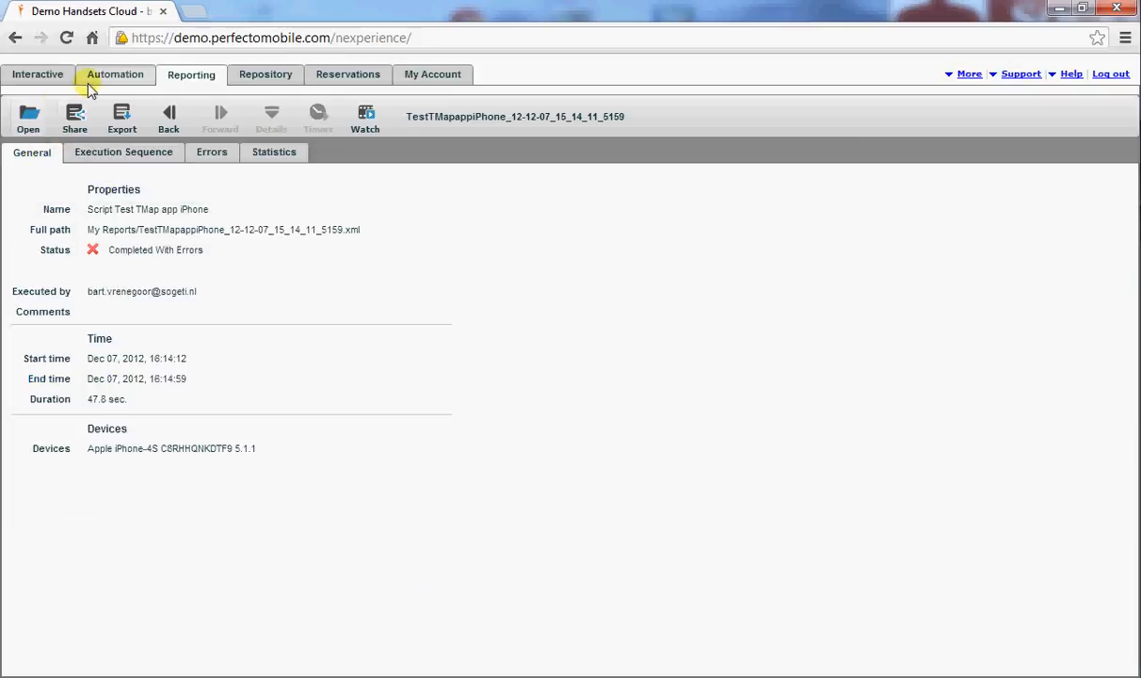
mouse_move(112, 80)
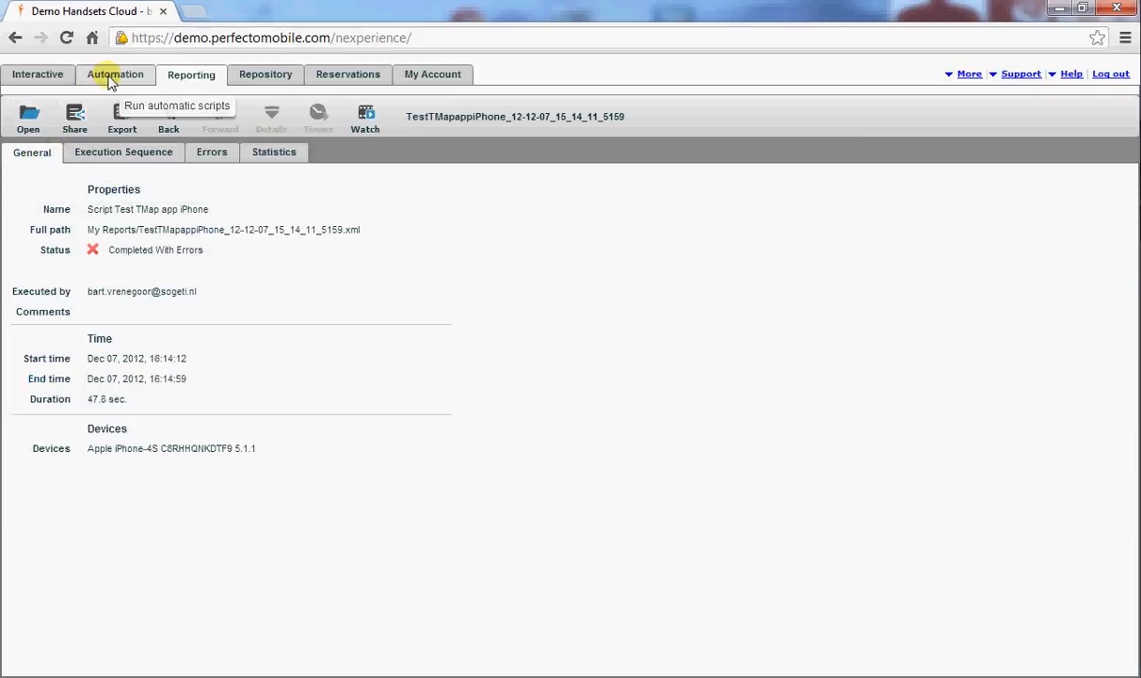
left_click(38, 76)
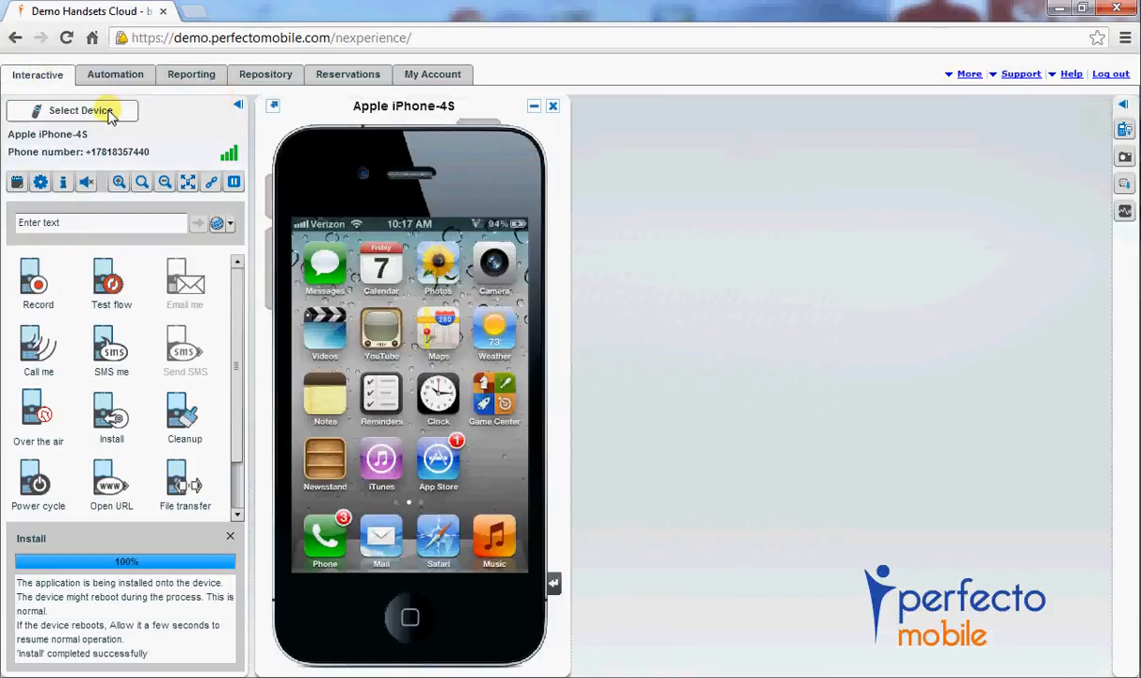
left_click(80, 110)
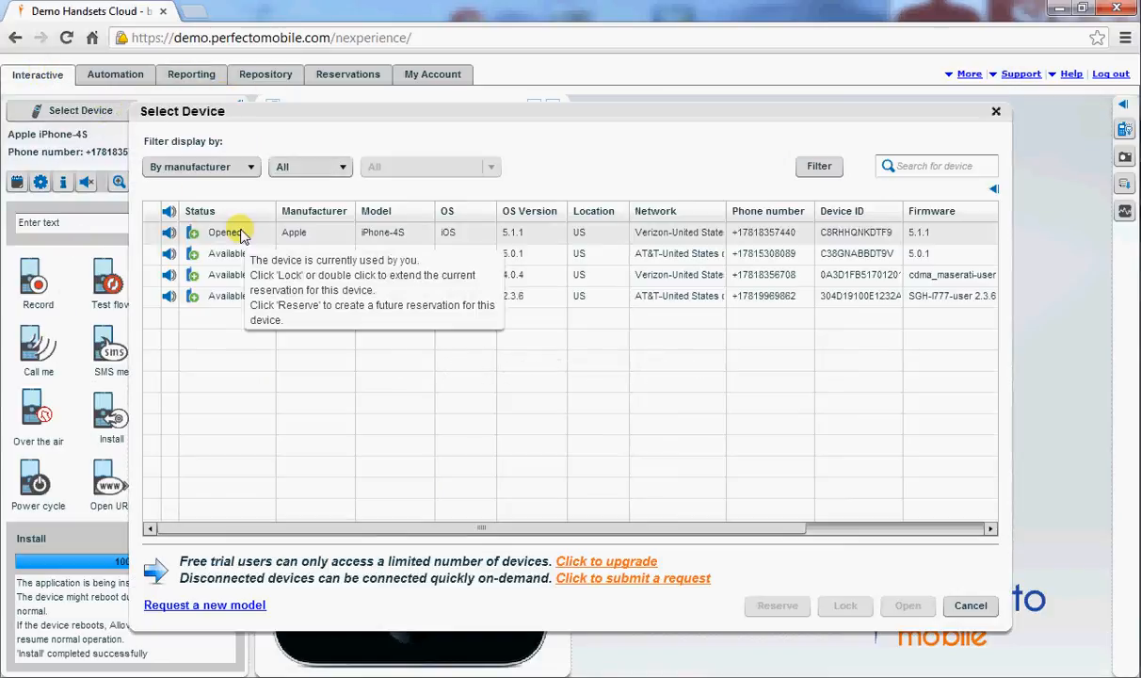
mouse_move(245, 275)
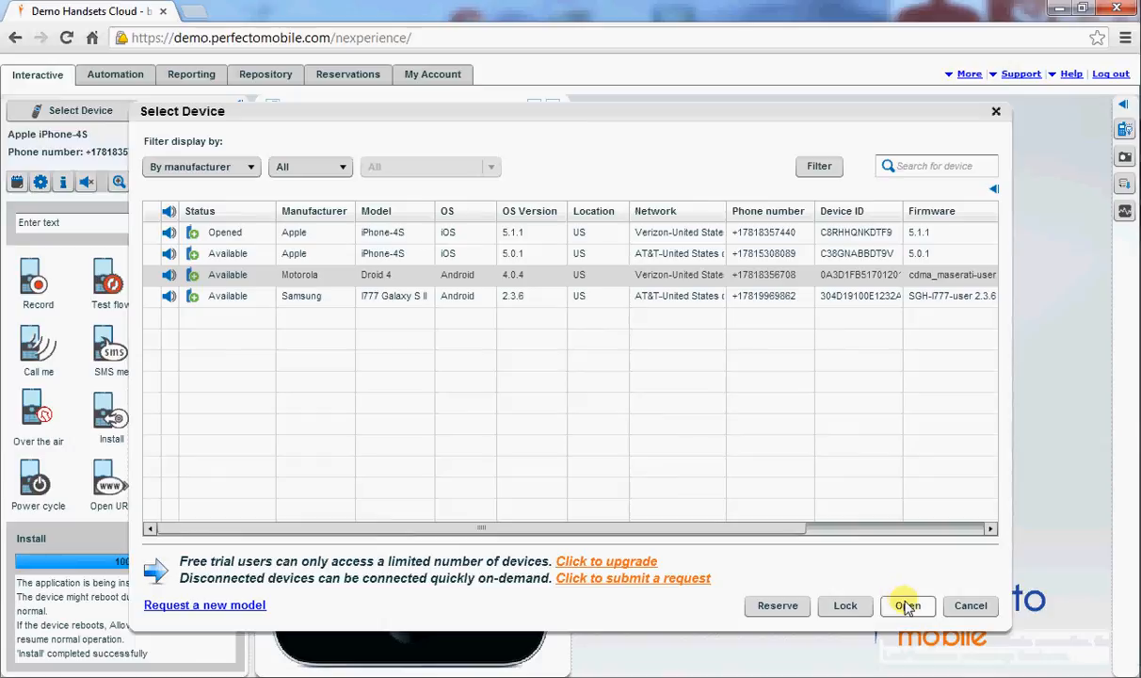
left_click(908, 606)
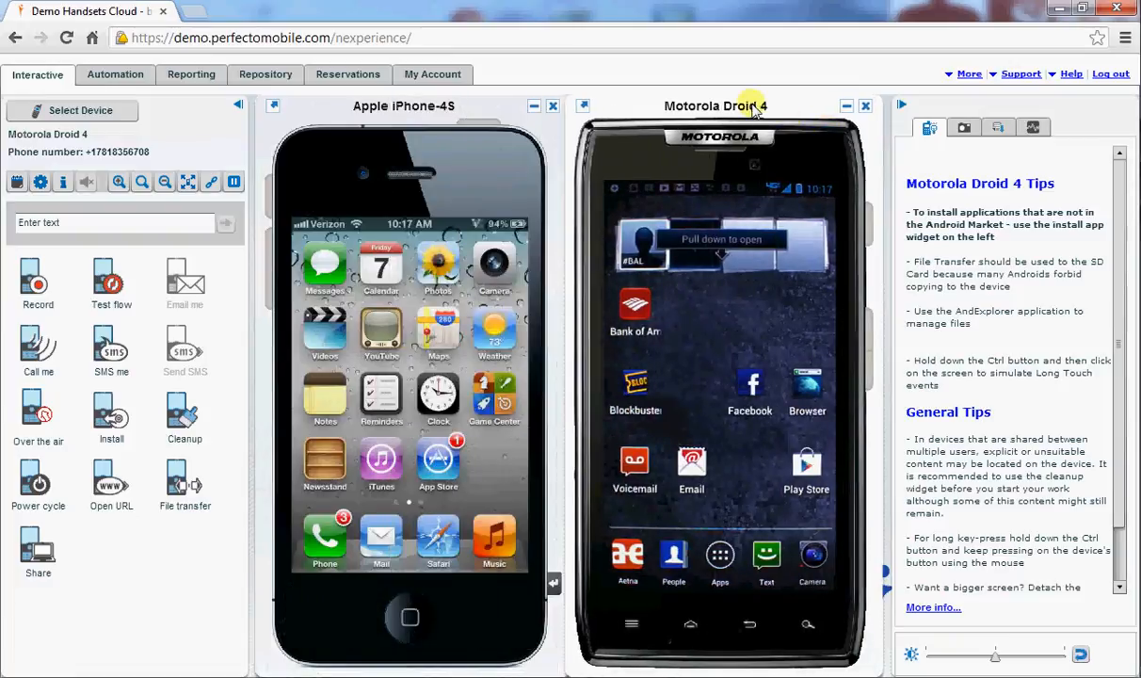
mouse_move(641, 241)
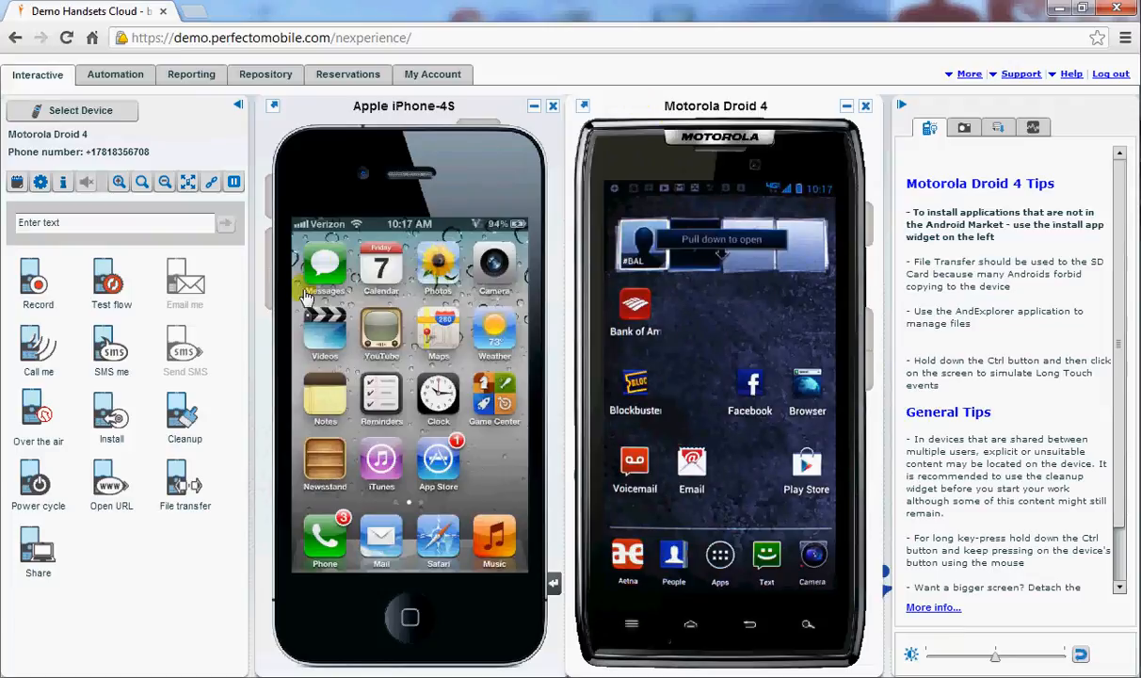
- Install the TMap Android .apk from the repository's My Media > temp media folder onto the Droid 4
left_click(111, 414)
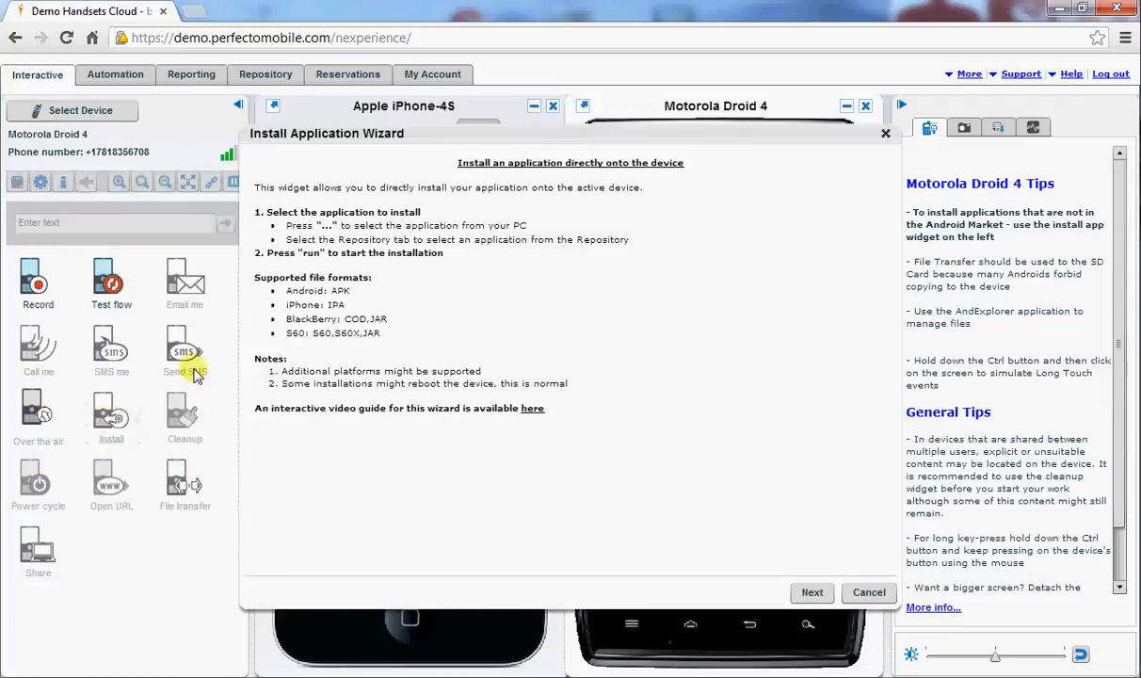
left_click(810, 591)
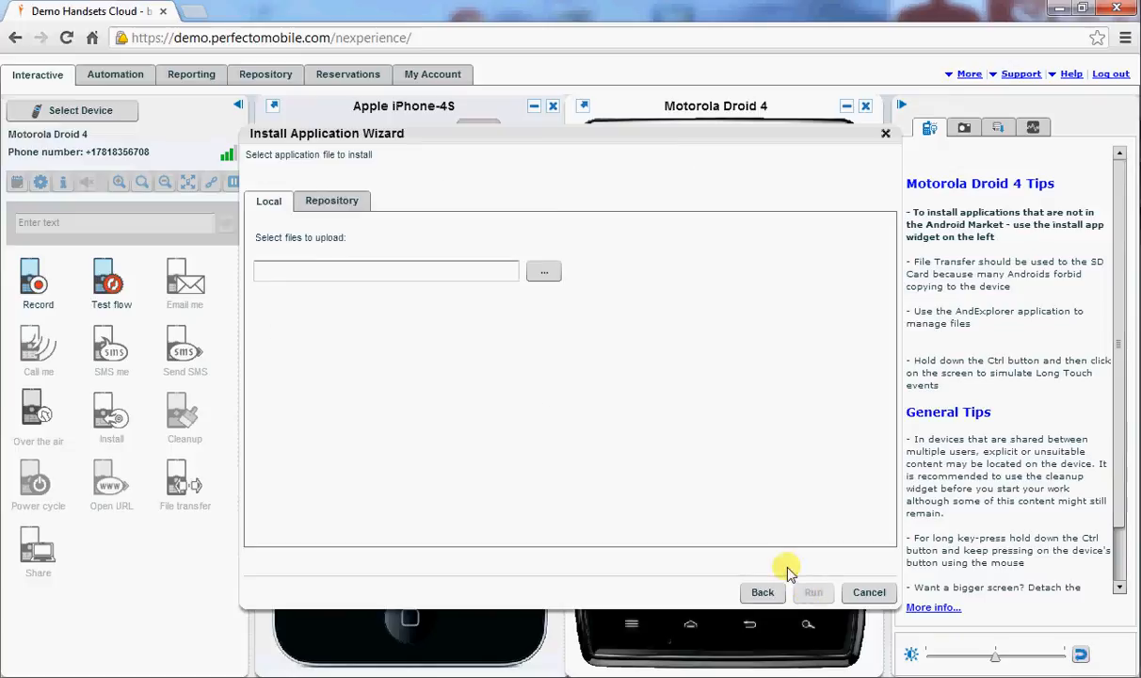
left_click(332, 200)
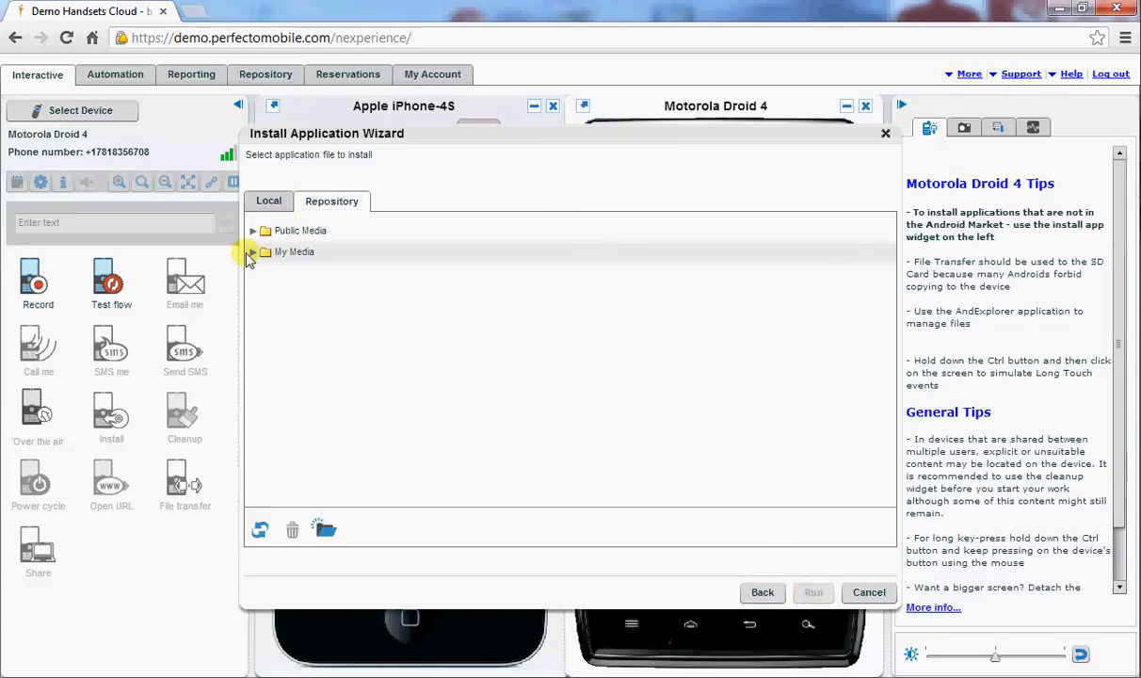
left_click(253, 252)
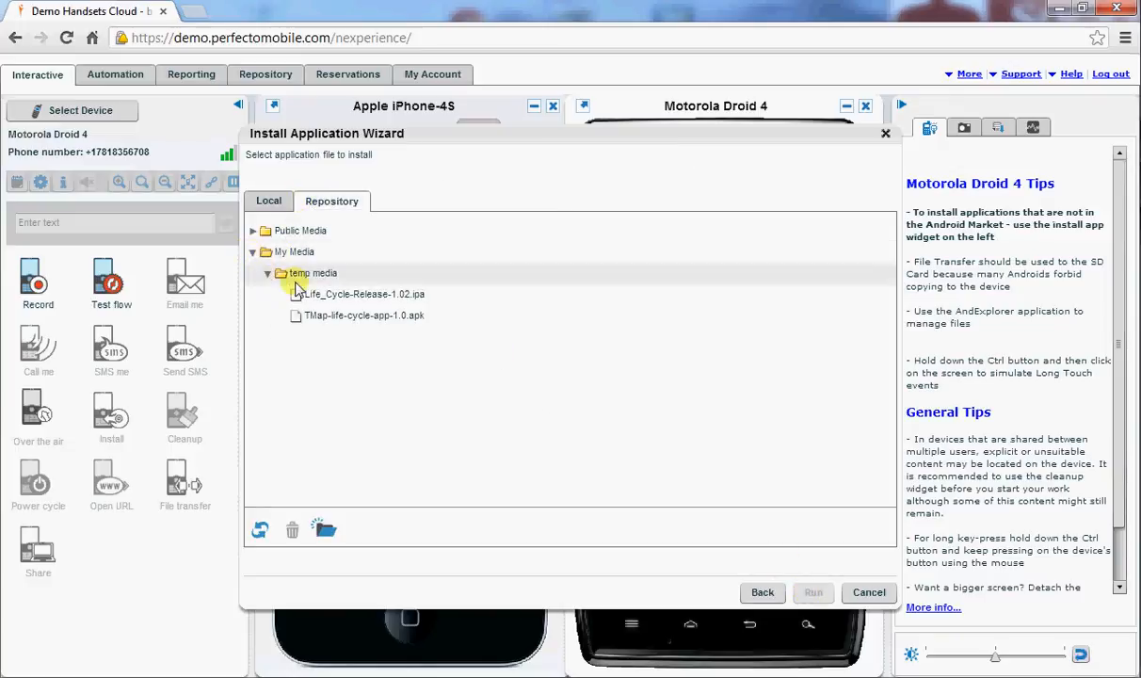
left_click(363, 316)
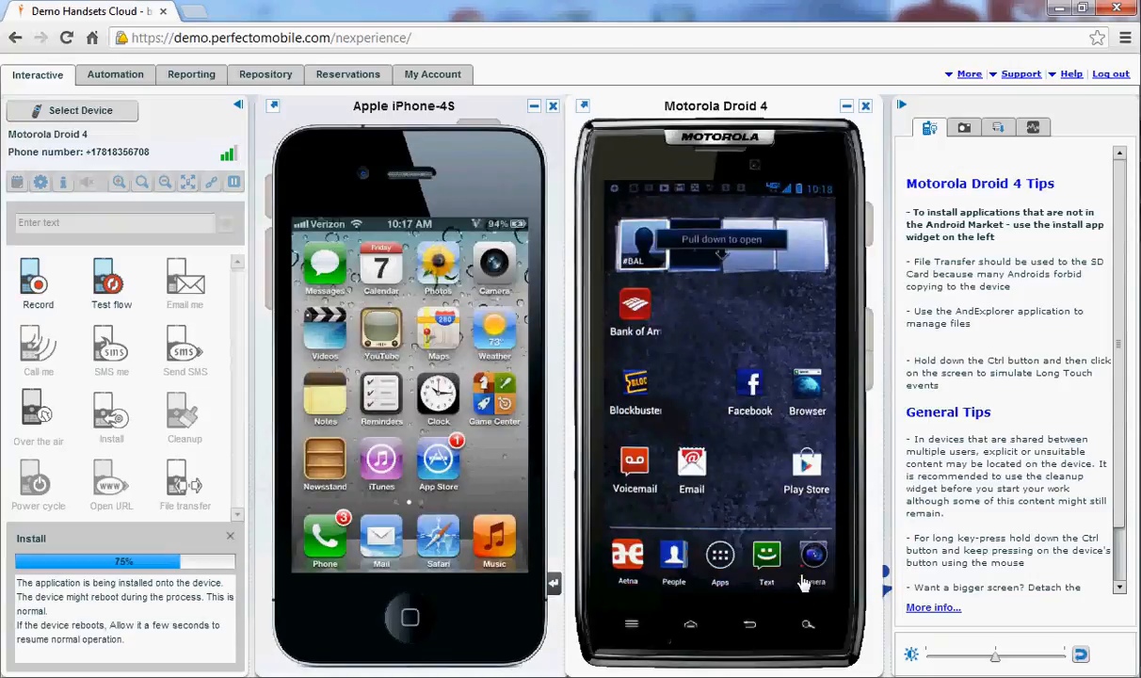
mouse_move(812, 529)
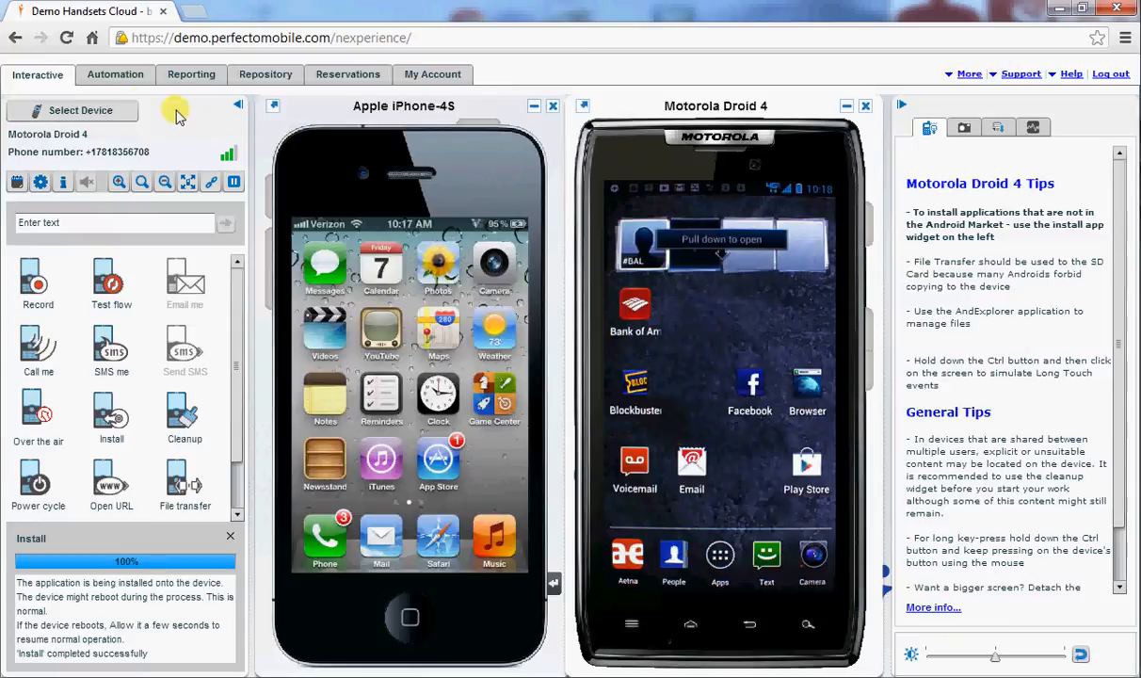
mouse_move(115, 76)
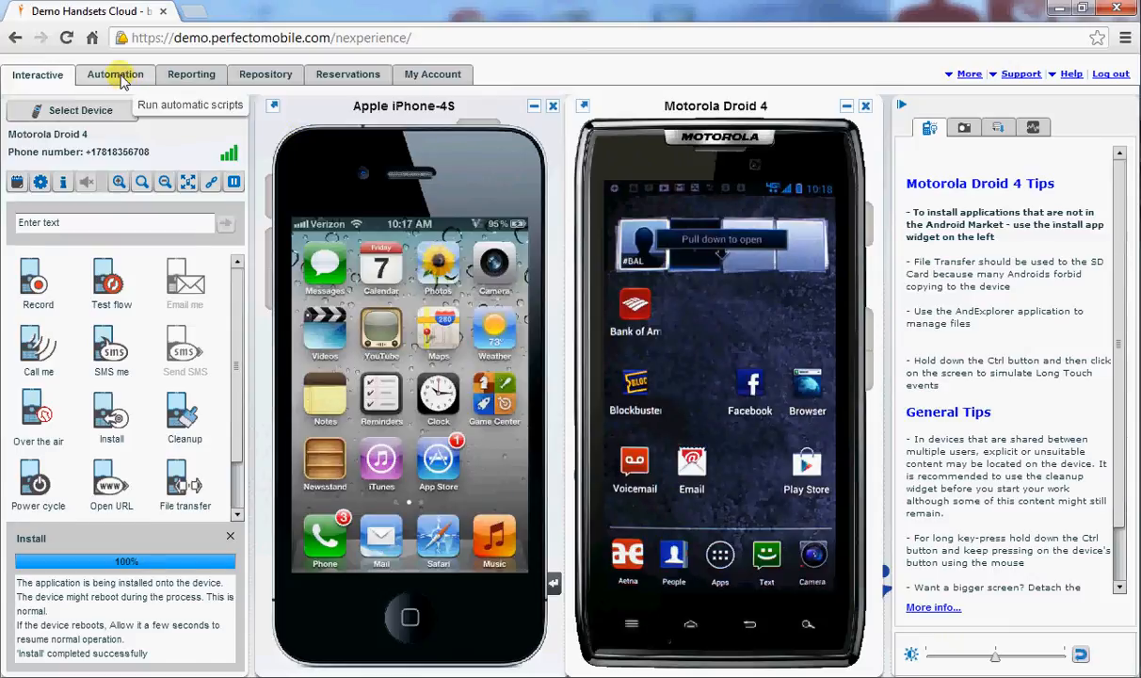
- Load the 'Test TMap app Android' script and expand its Planning and Products button steps' checkpoints
left_click(113, 75)
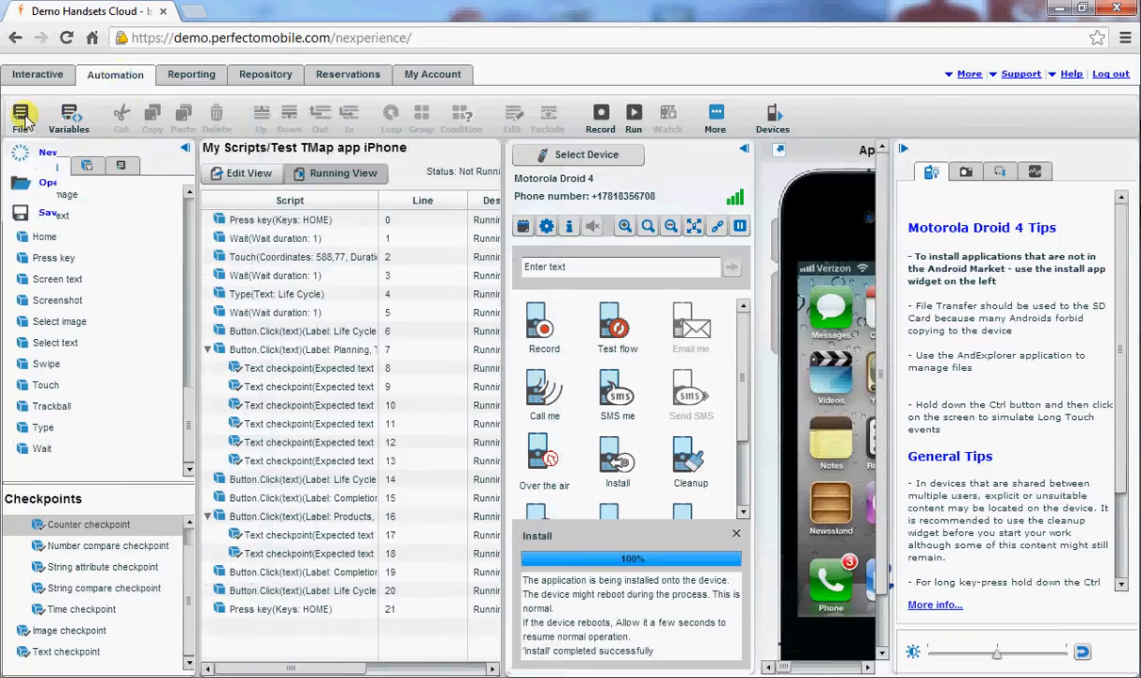
left_click(21, 116)
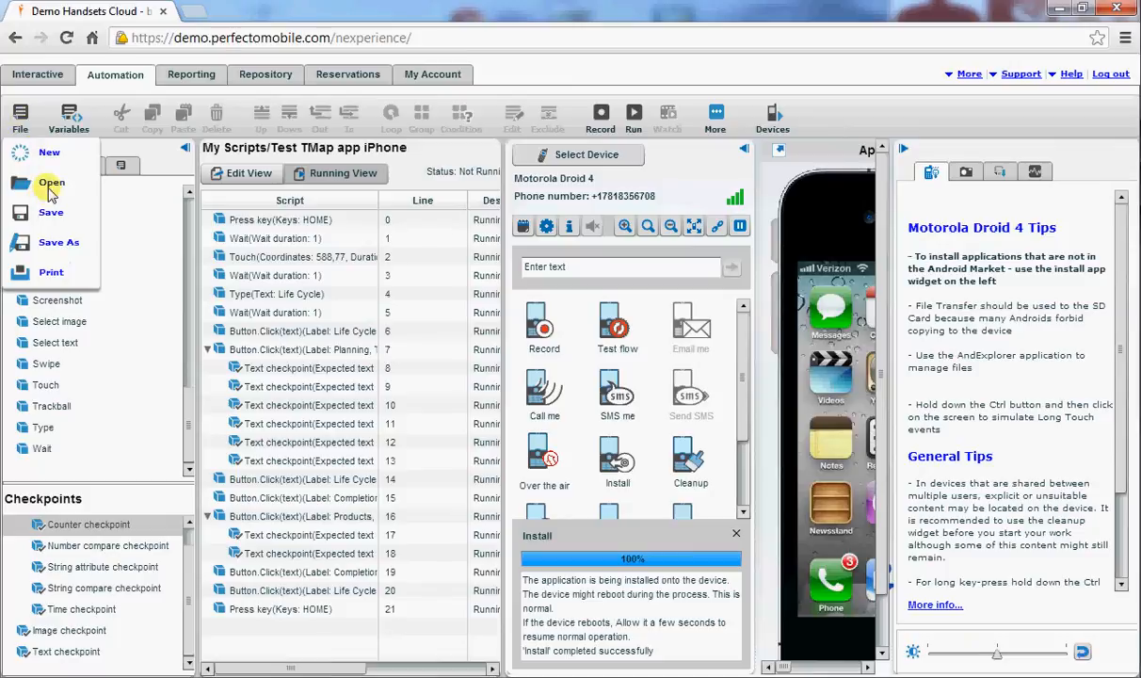
left_click(49, 183)
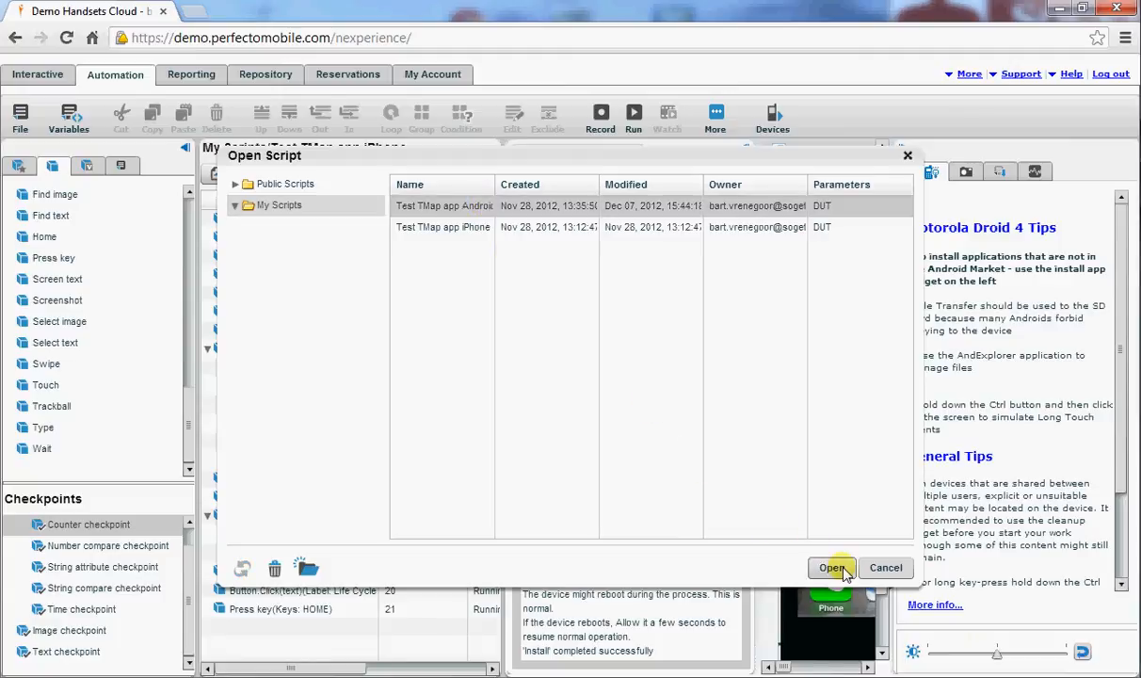
left_click(831, 567)
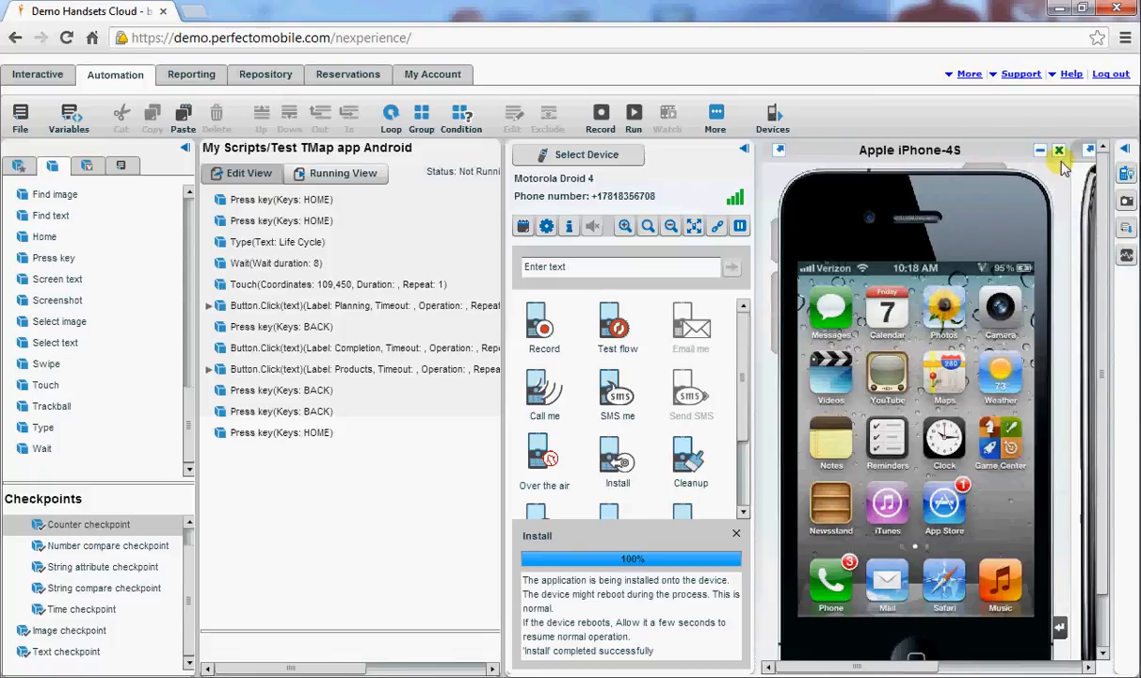
mouse_move(1077, 170)
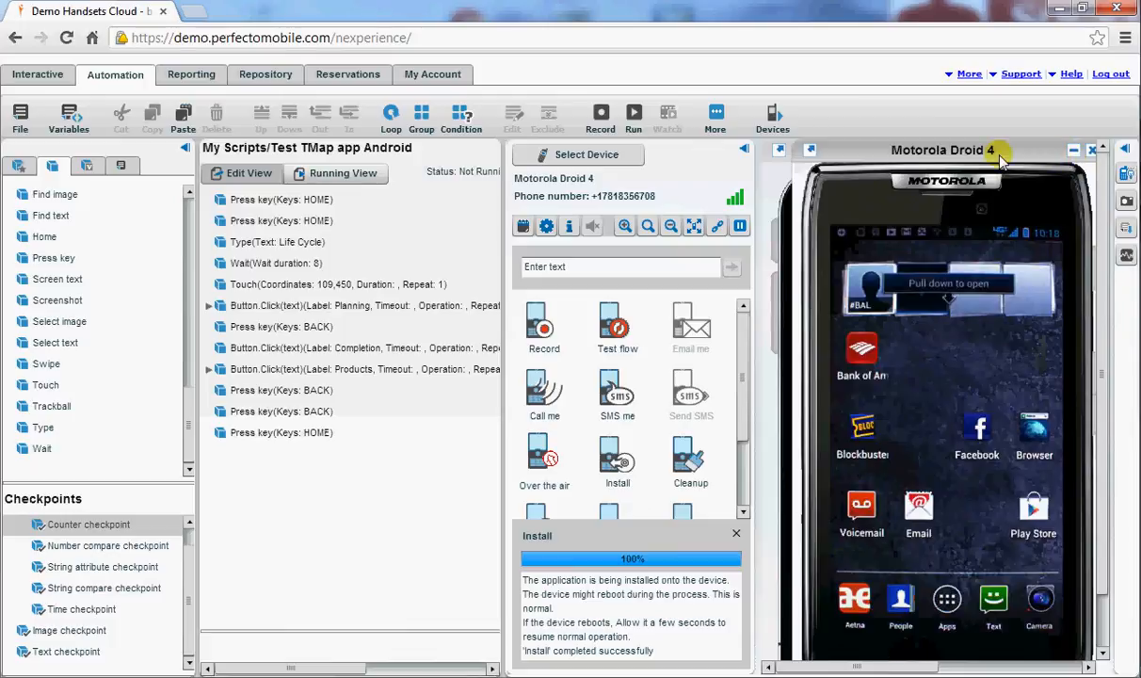
mouse_move(813, 184)
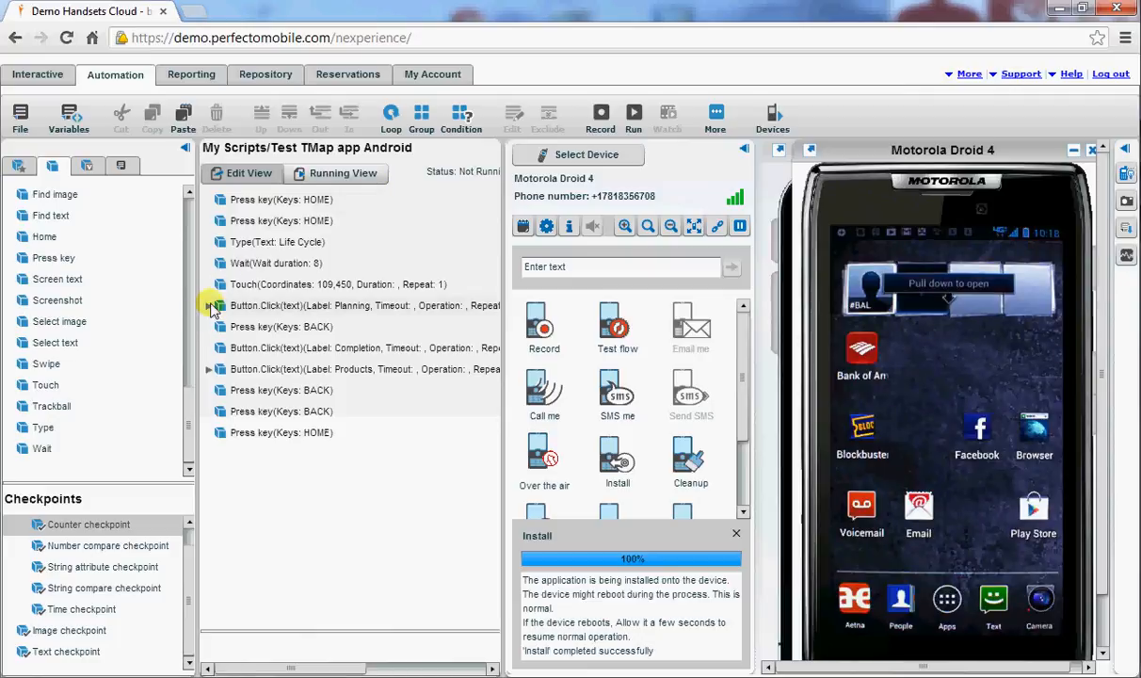
left_click(209, 306)
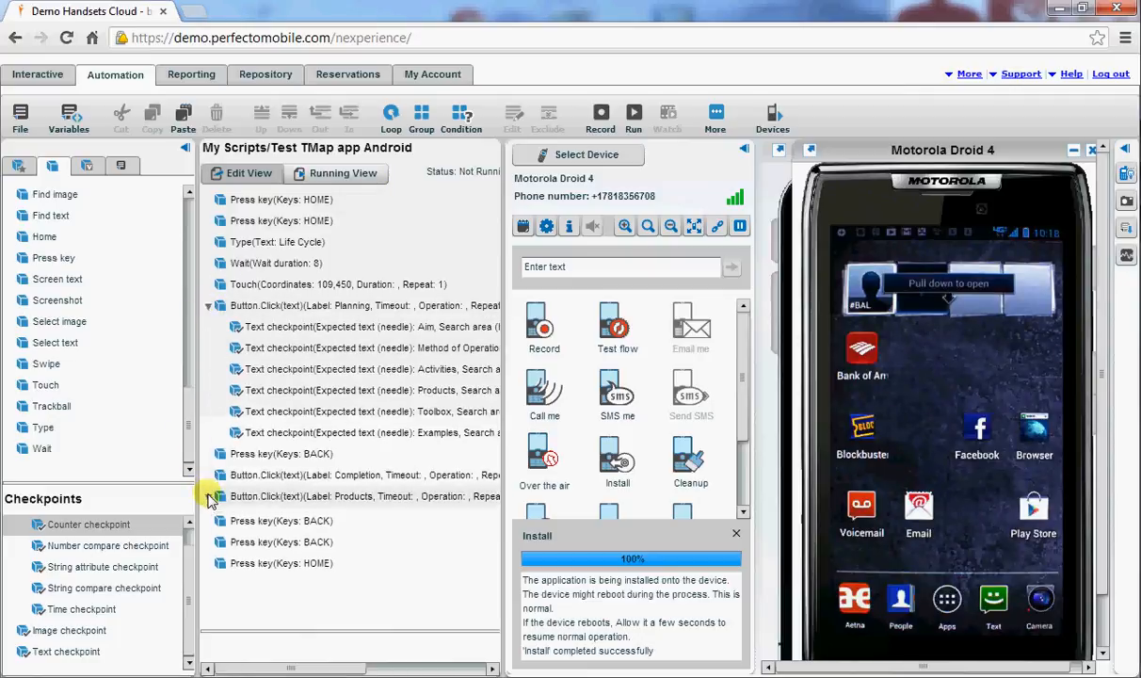
left_click(209, 497)
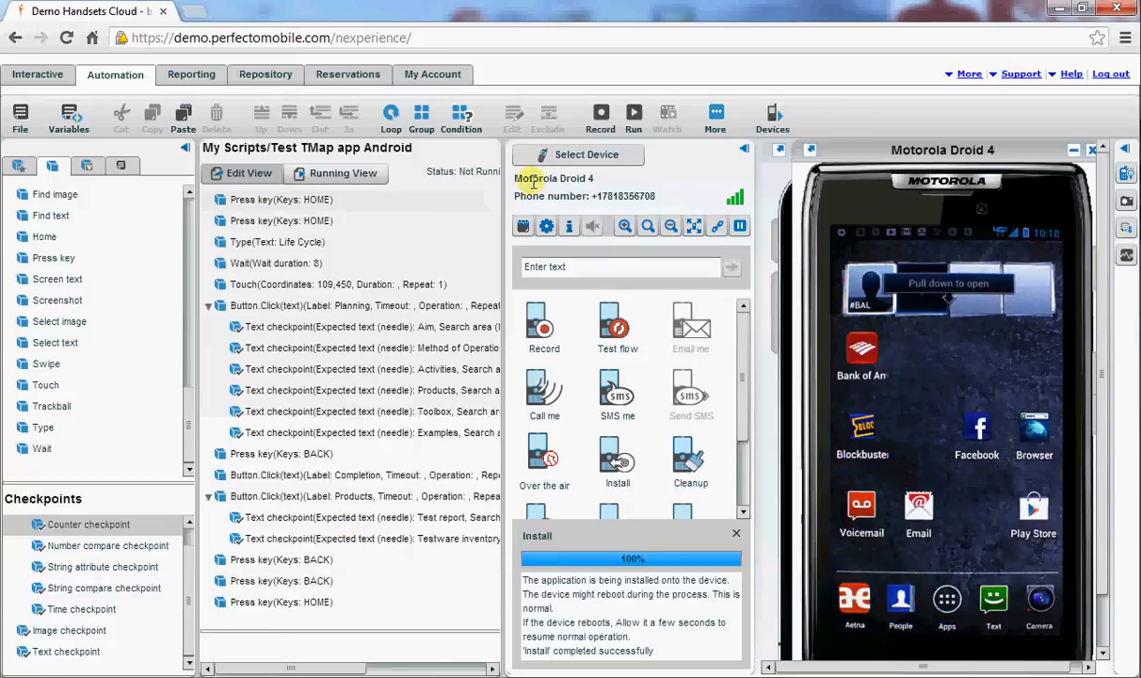
mouse_move(633, 116)
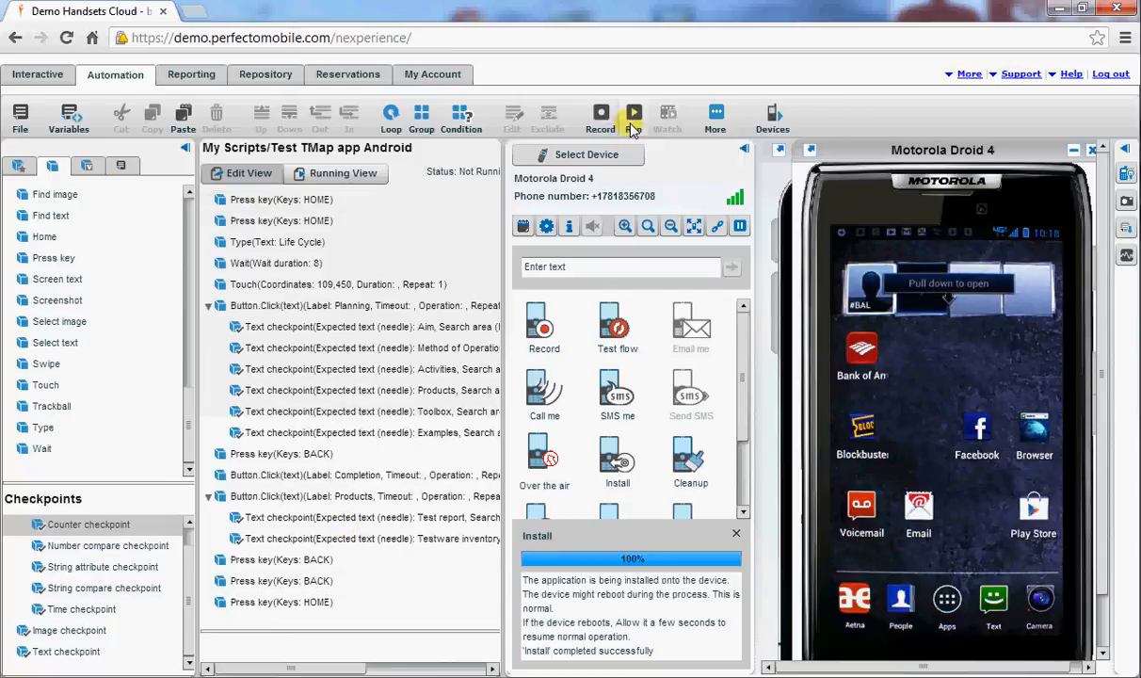
- Run the Test TMap app Android script on the Motorola Droid 4 DUT
left_click(633, 117)
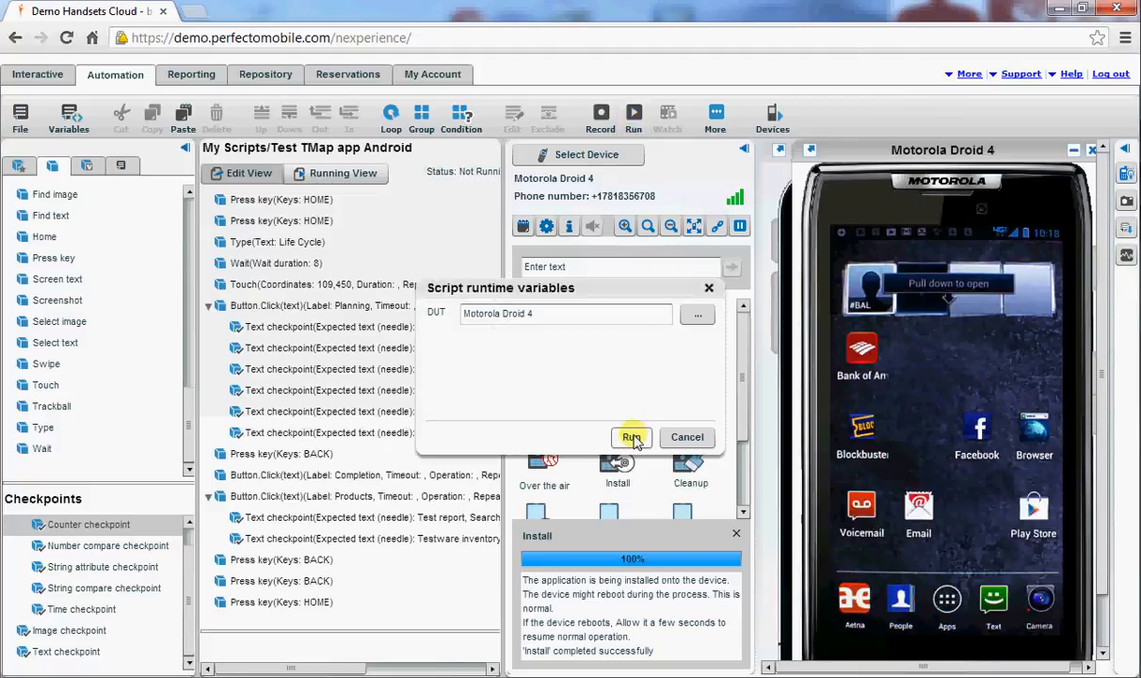
left_click(631, 437)
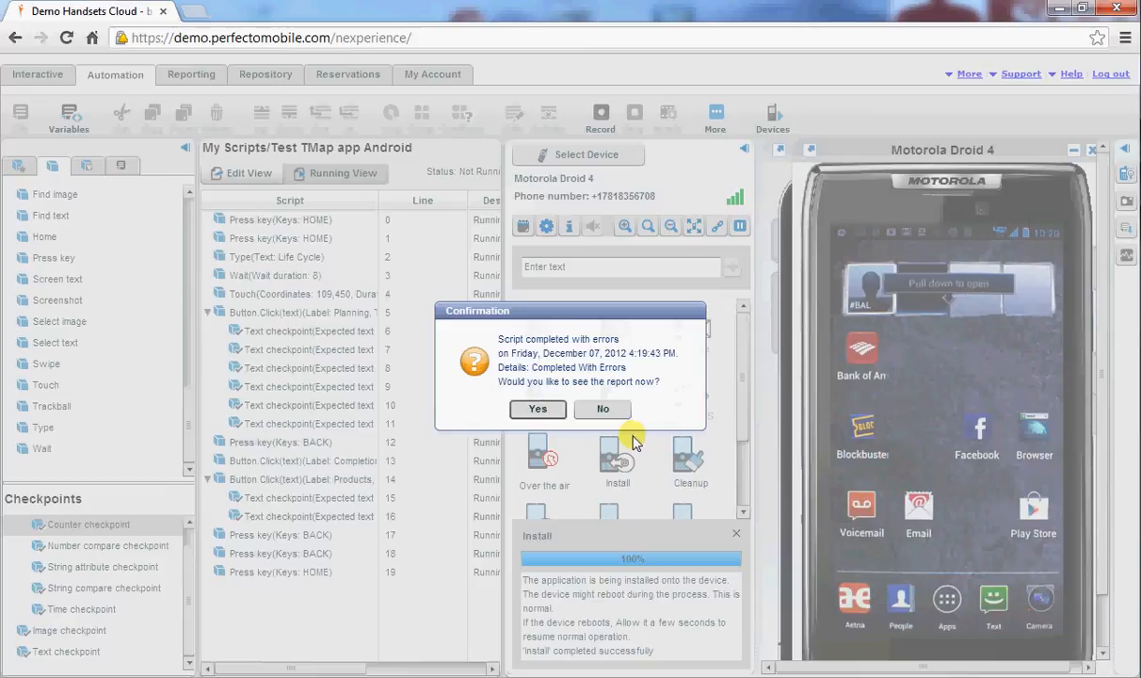
- Inspect the failed Text checkpoint in the Execution Sequence, then return to the General summary
left_click(538, 409)
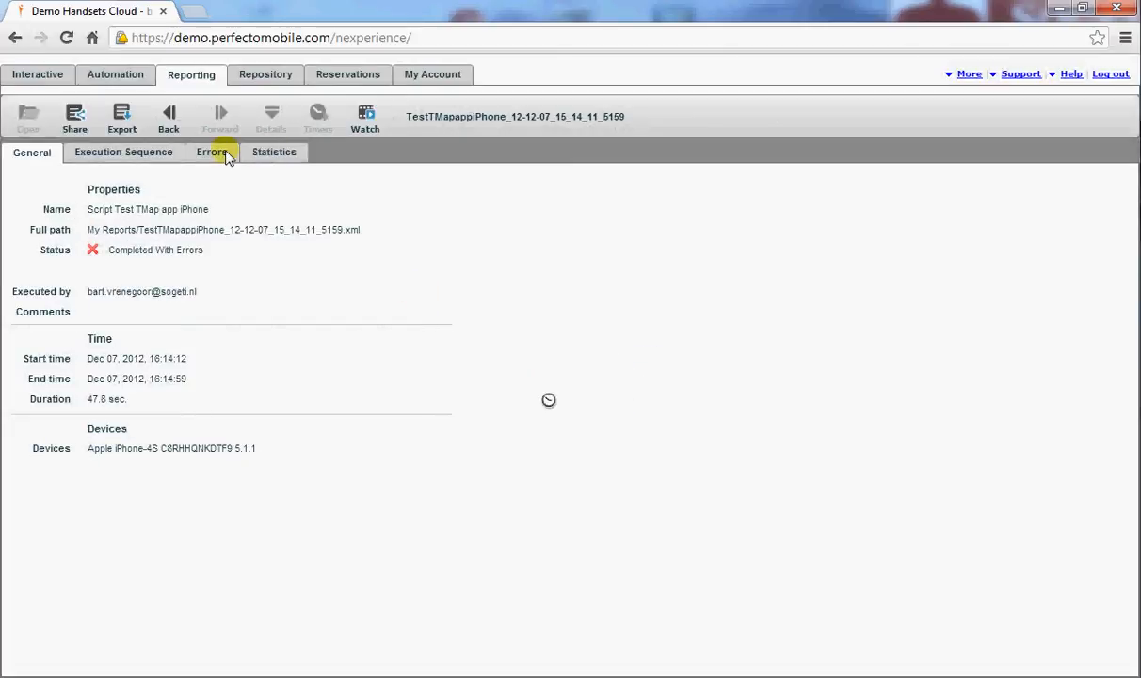
left_click(124, 151)
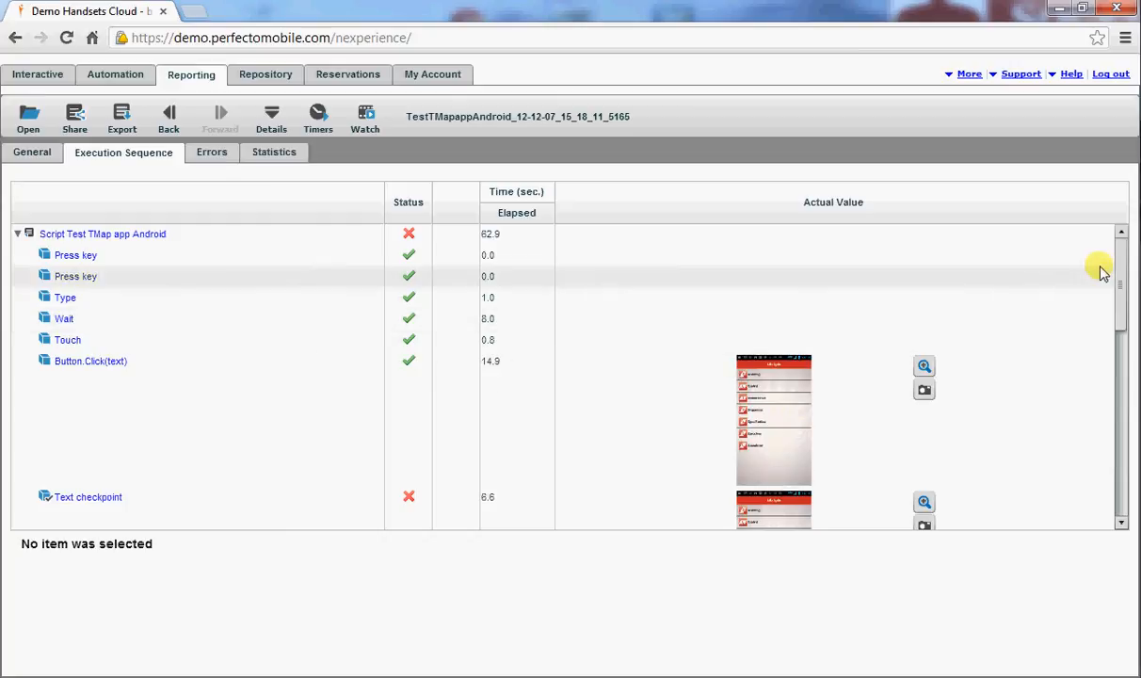
scroll("down", 3)
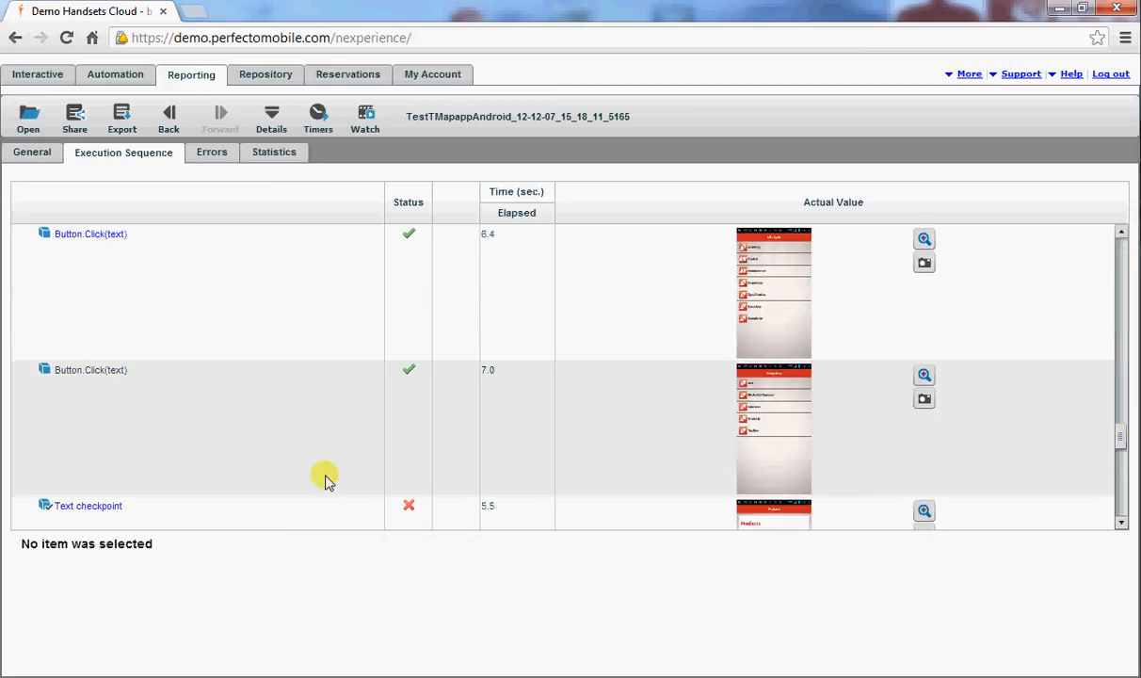
left_click(87, 504)
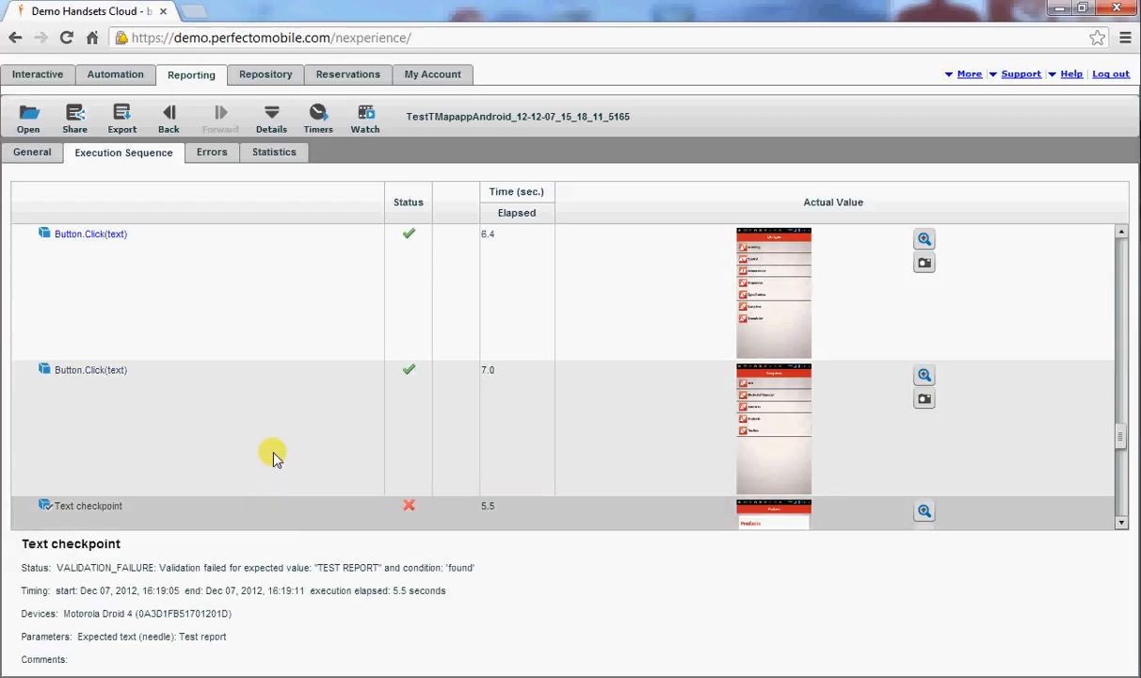
mouse_move(362, 524)
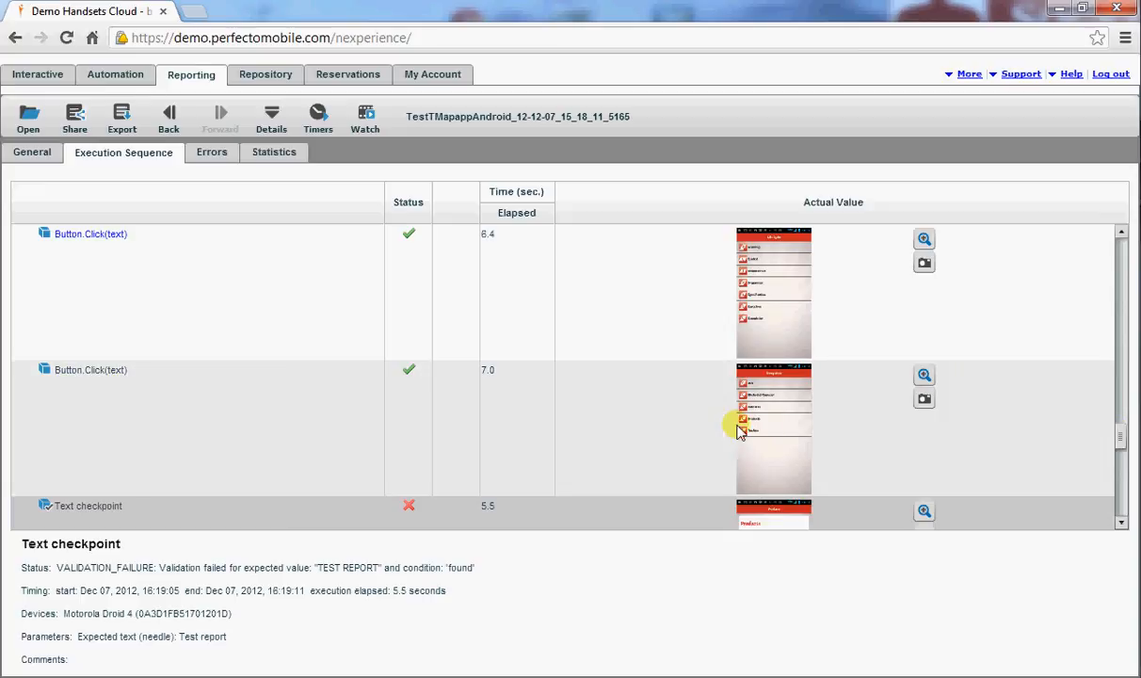
scroll("down", 3)
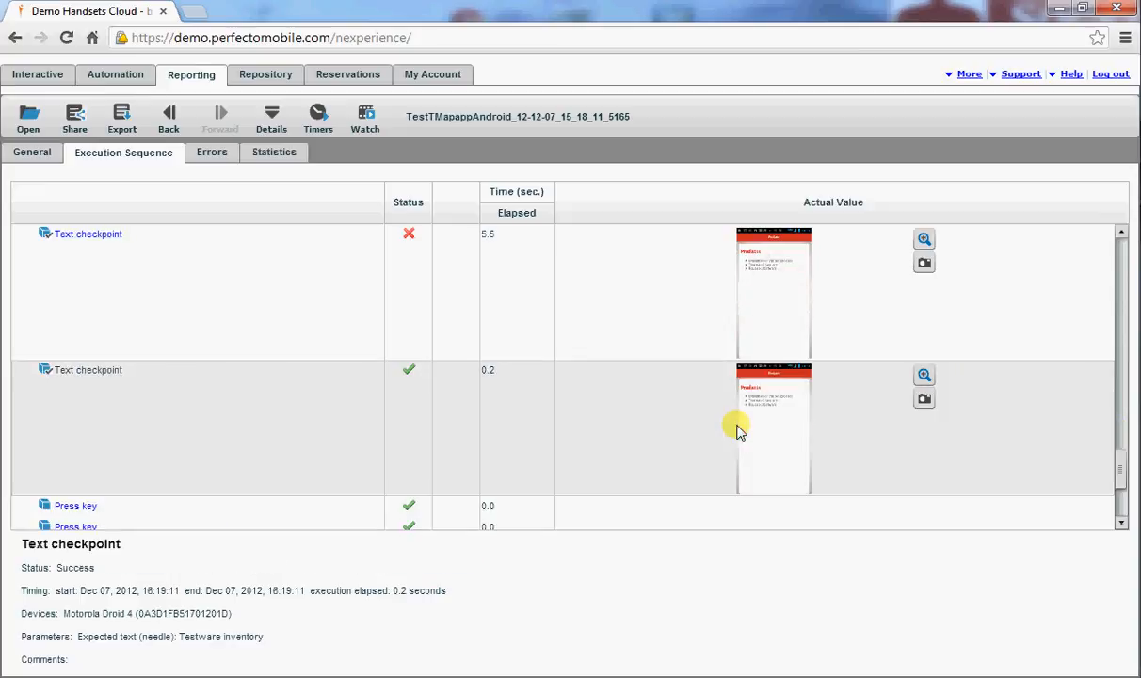
mouse_move(772, 286)
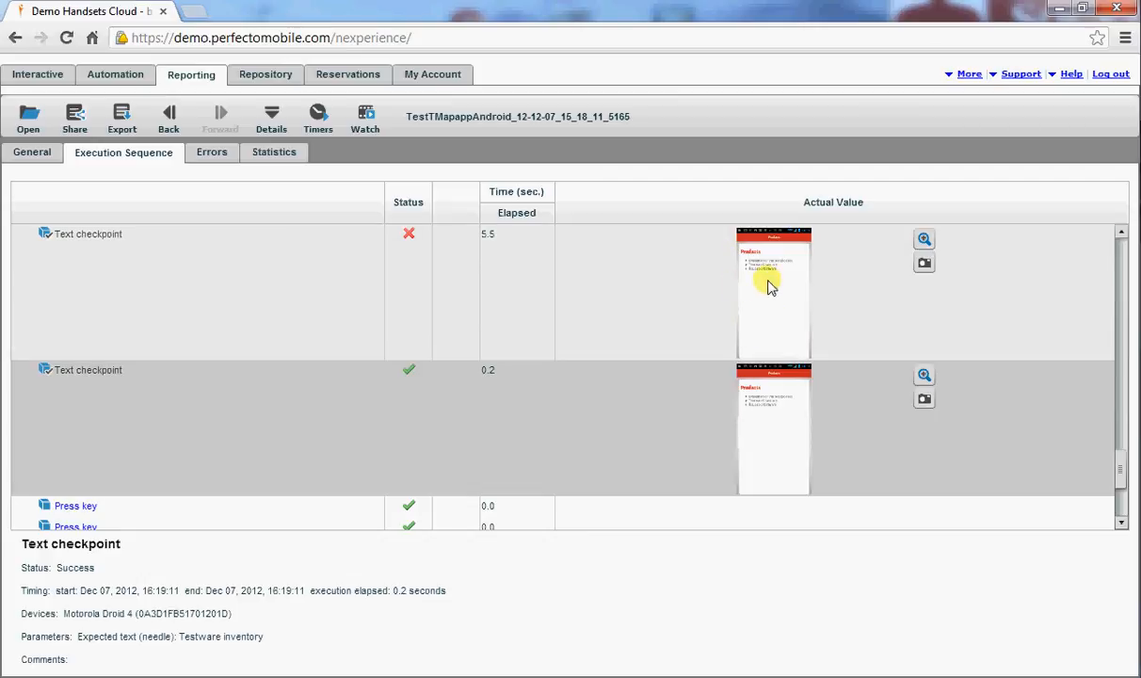
left_click(30, 151)
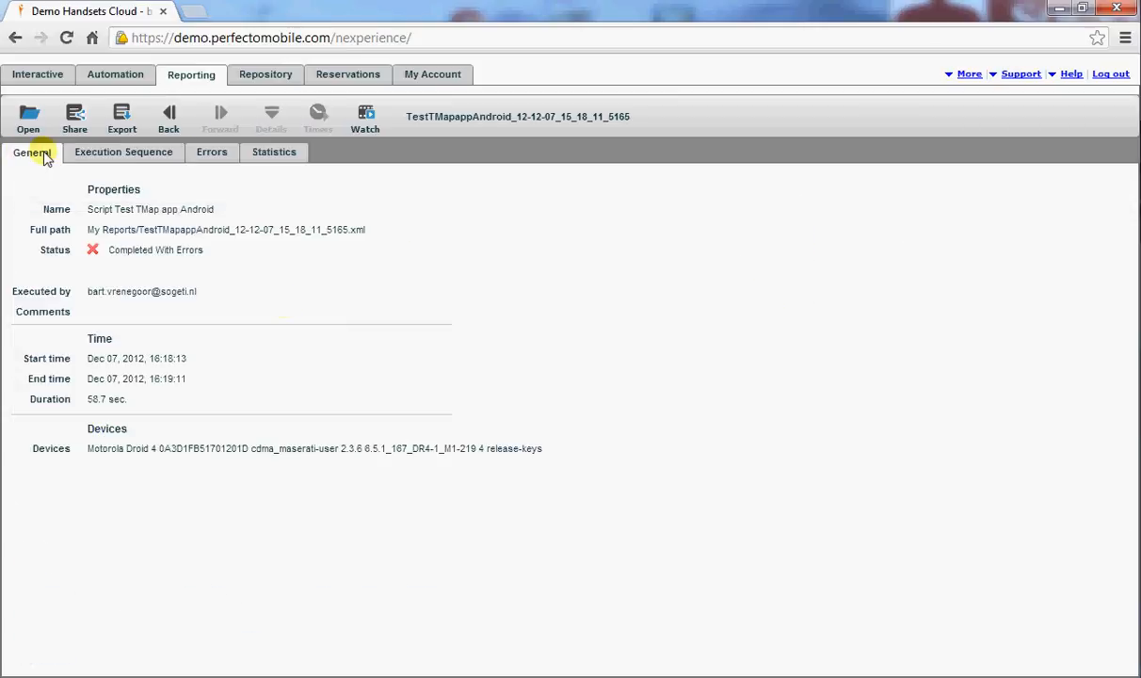
mouse_move(478, 320)
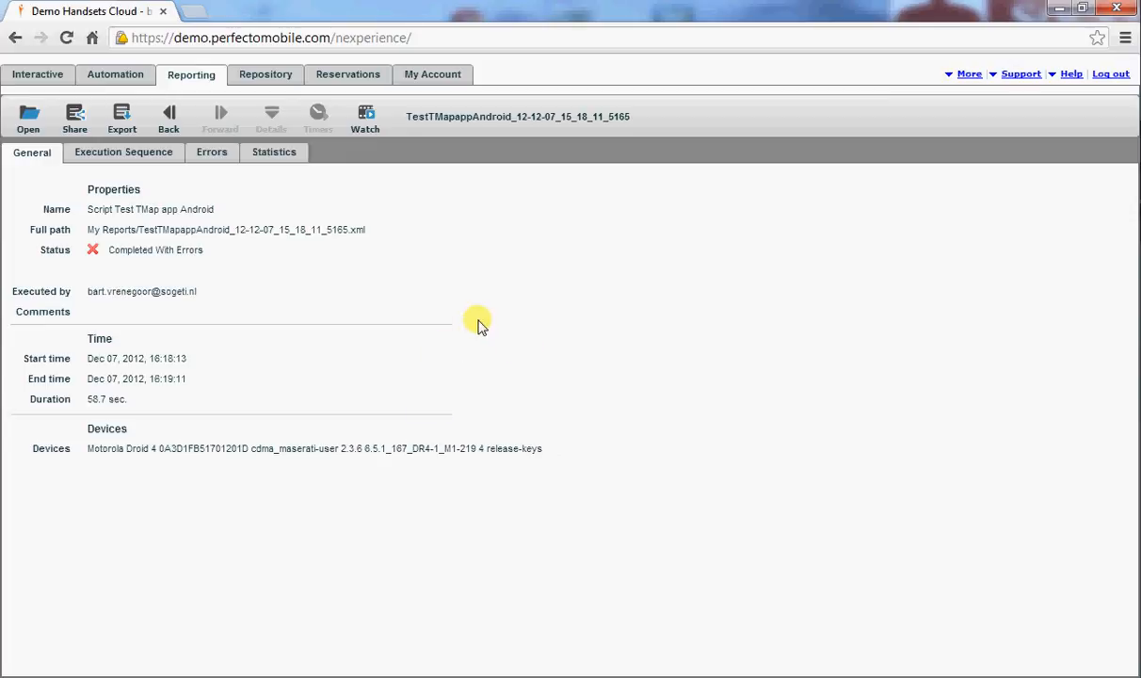
mouse_move(550, 309)
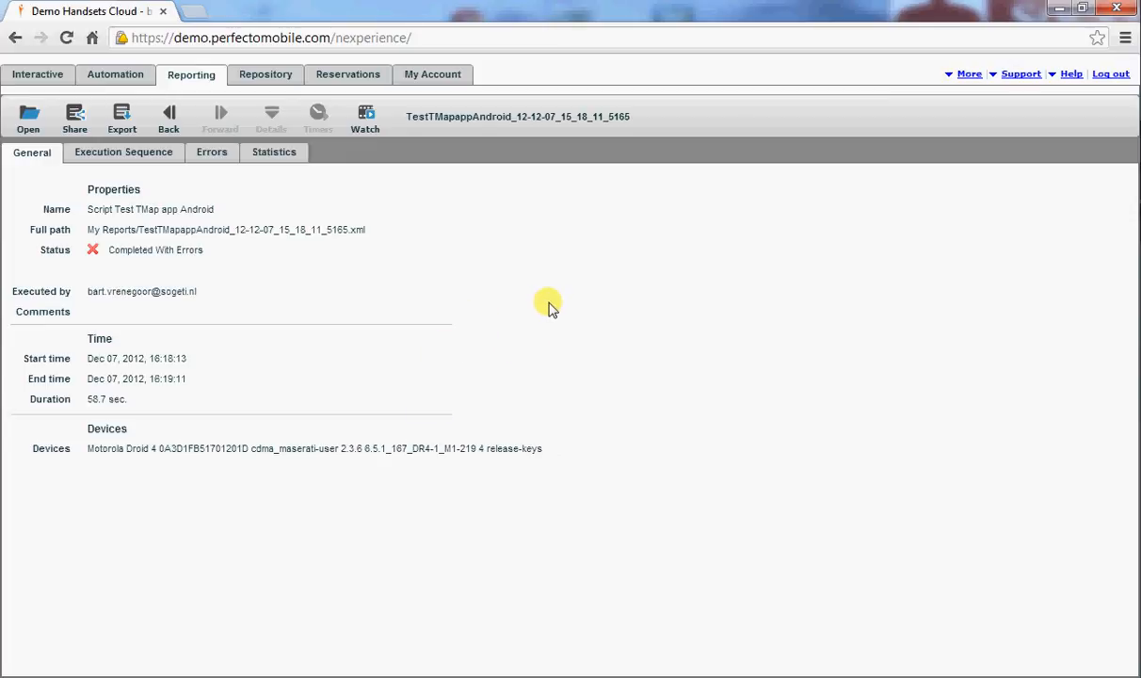